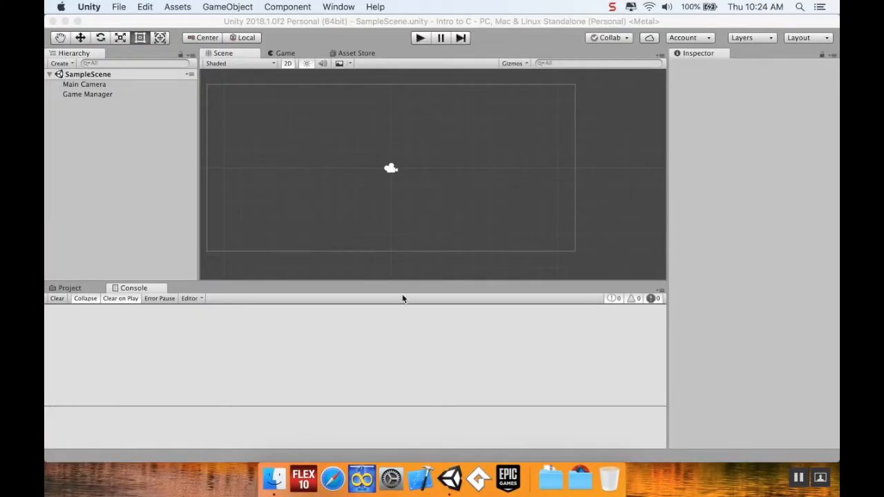
mouse_move(277, 306)
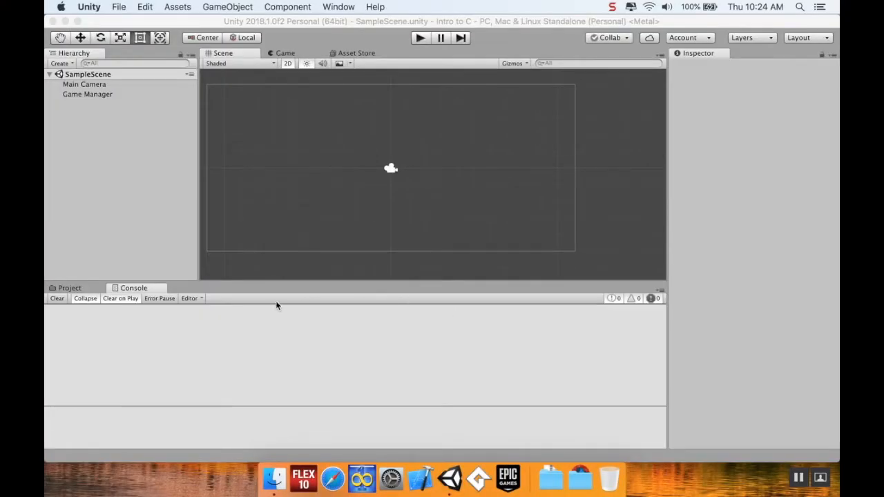
mouse_move(297, 226)
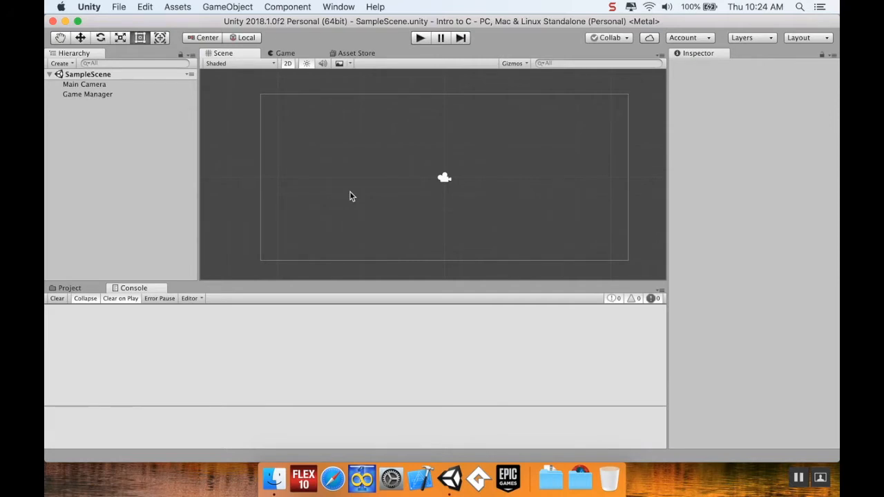
mouse_move(165, 136)
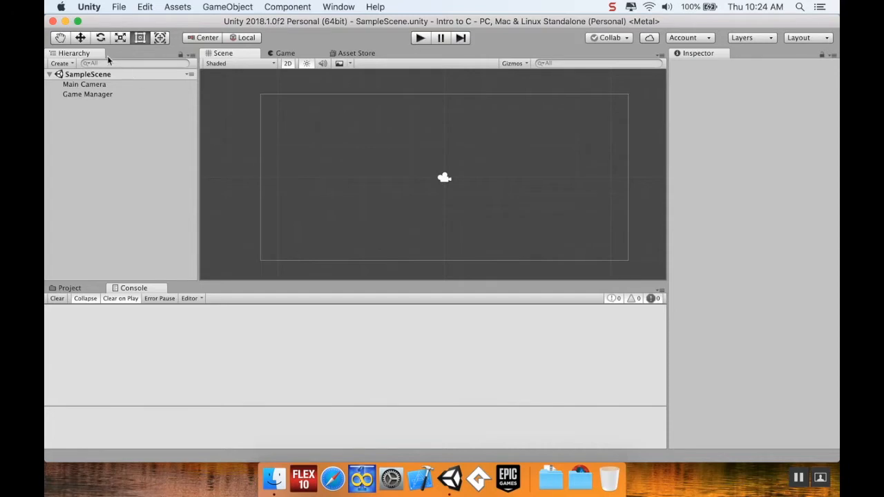
mouse_move(620, 117)
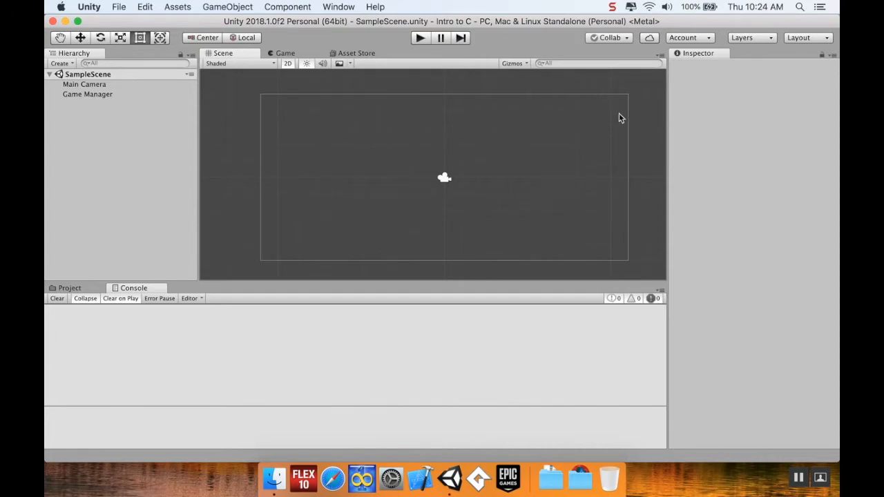
mouse_move(337, 7)
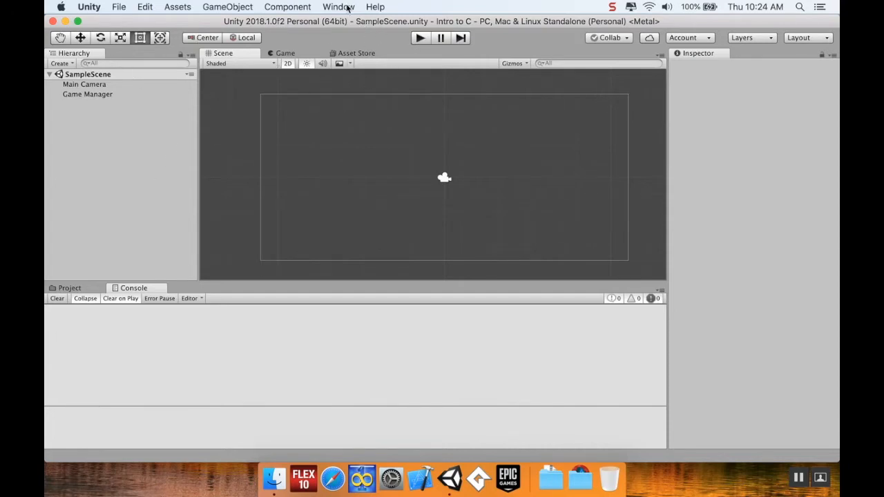
- Pan the scene to recentre the camera, preview the Game view, then return to Scene view
click(339, 6)
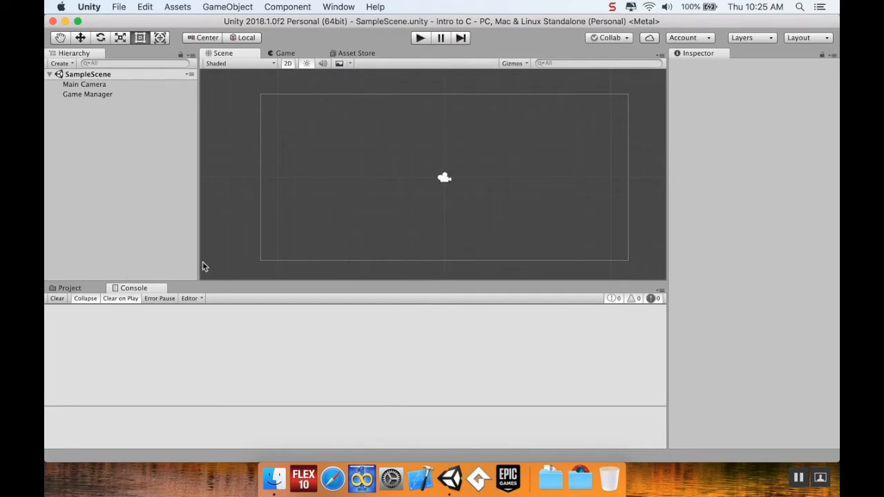
mouse_move(348, 248)
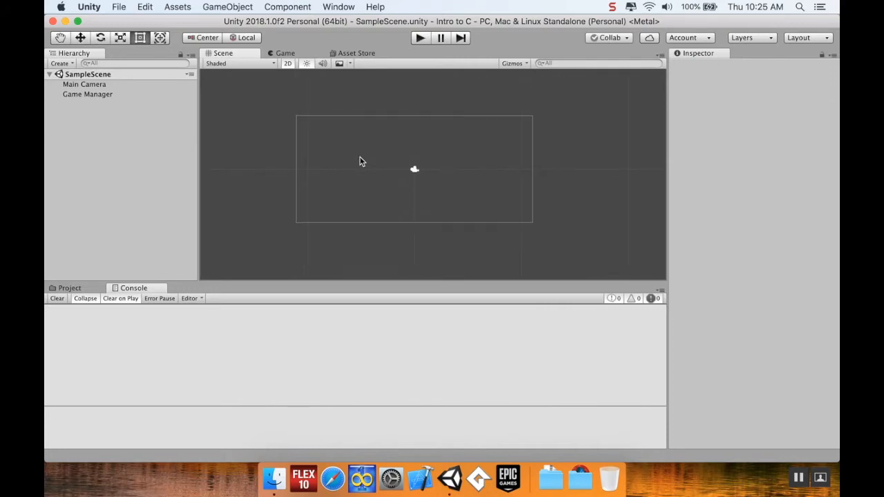
drag(359, 161, 520, 177)
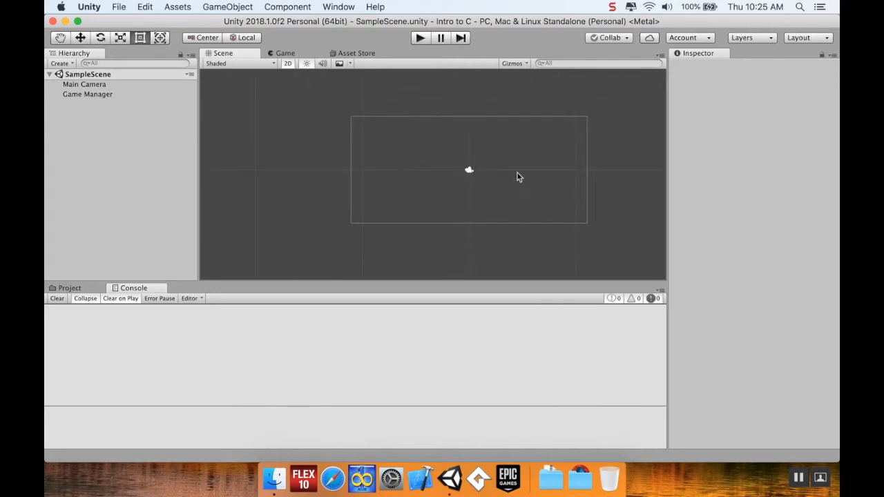
mouse_move(395, 114)
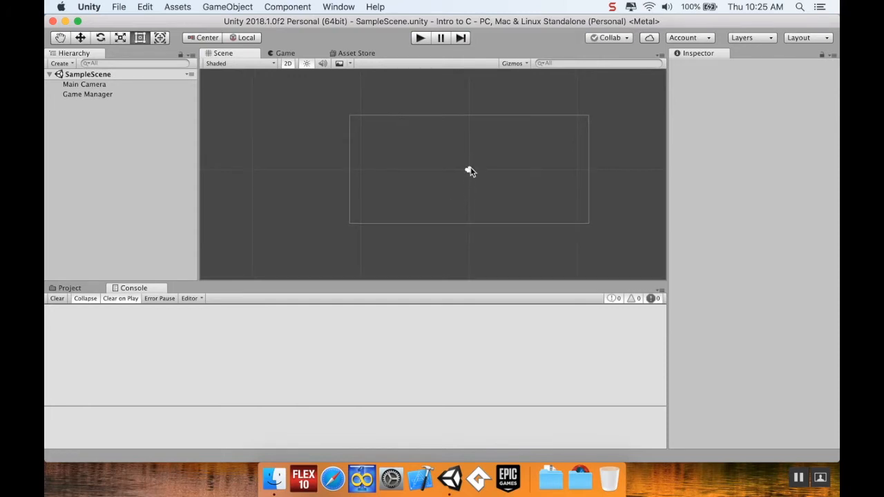
mouse_move(352, 183)
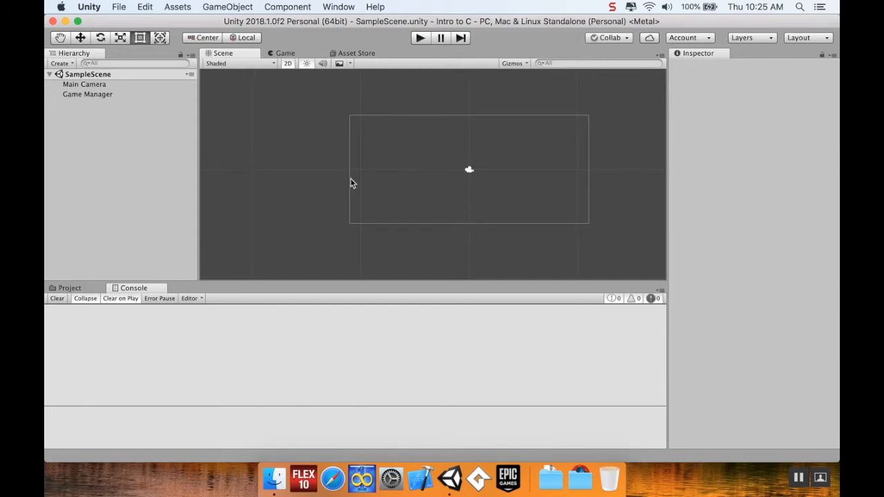
mouse_move(358, 176)
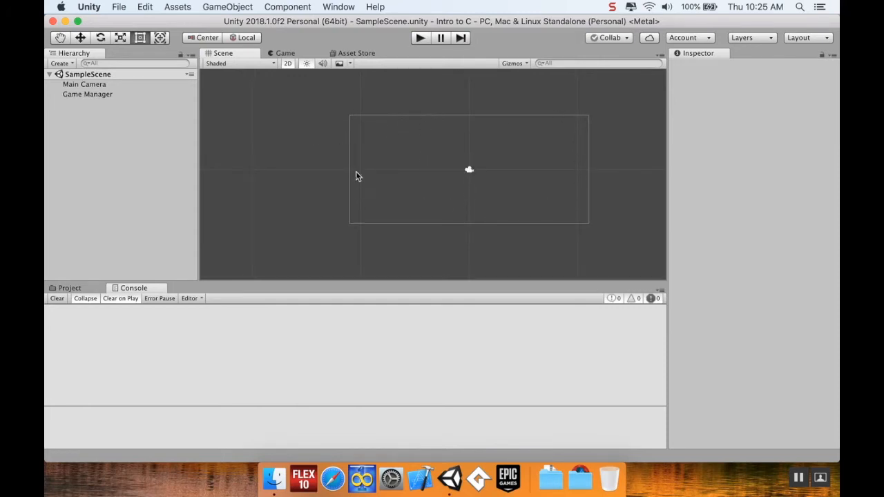
click(285, 53)
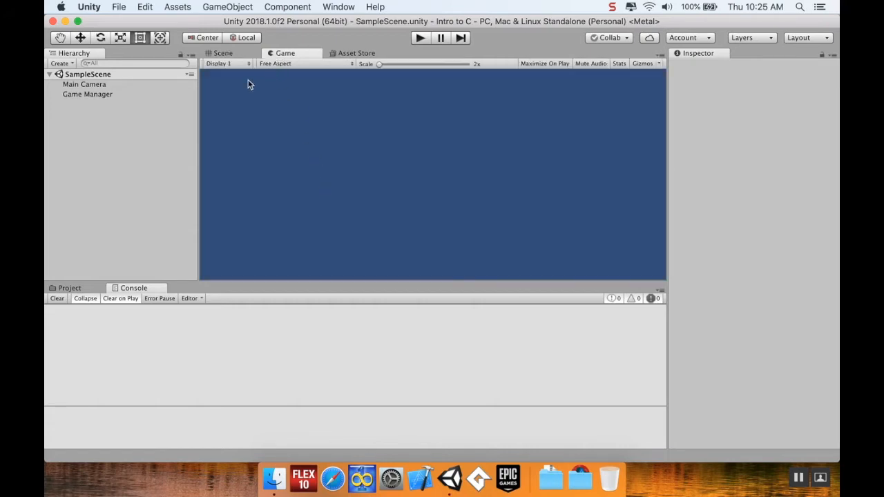
click(223, 53)
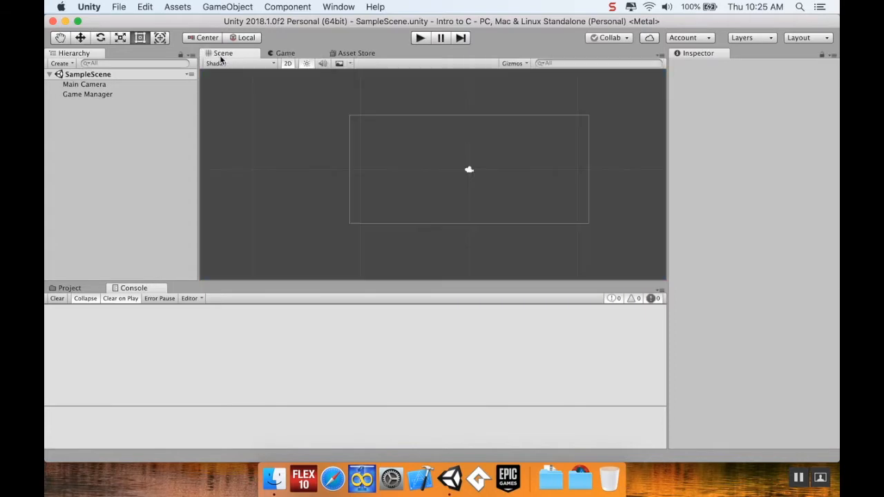
mouse_move(403, 183)
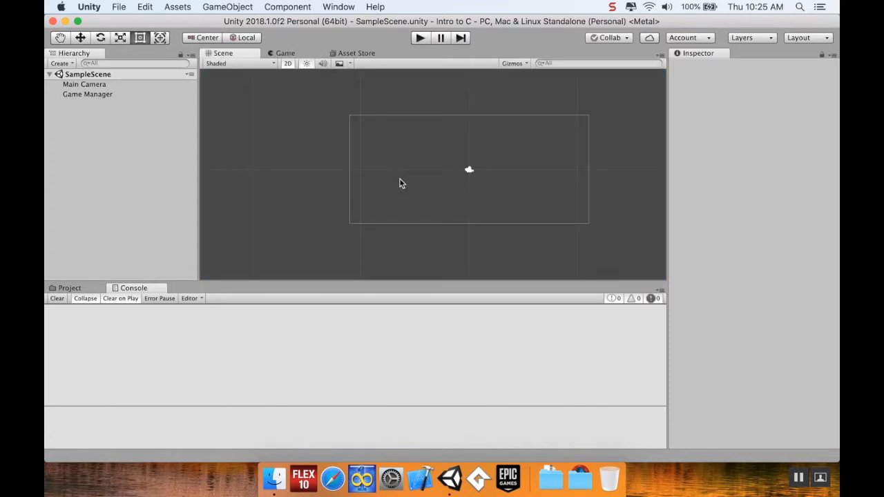
mouse_move(320, 136)
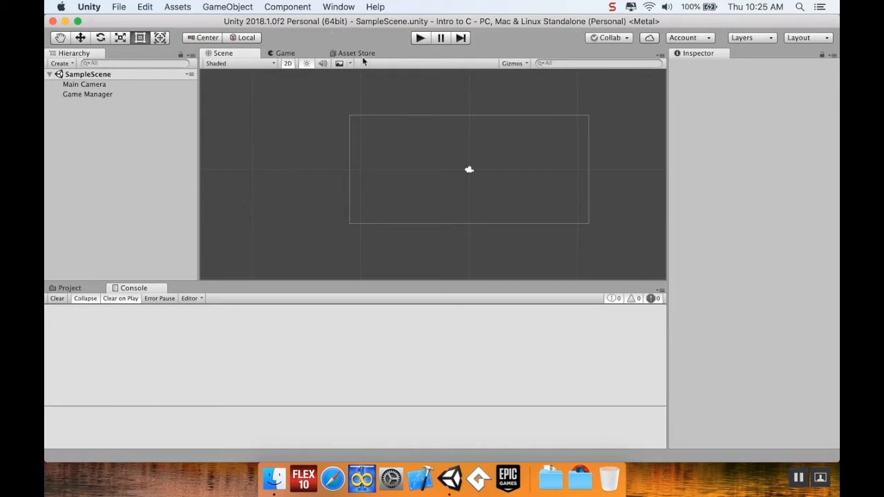
mouse_move(331, 106)
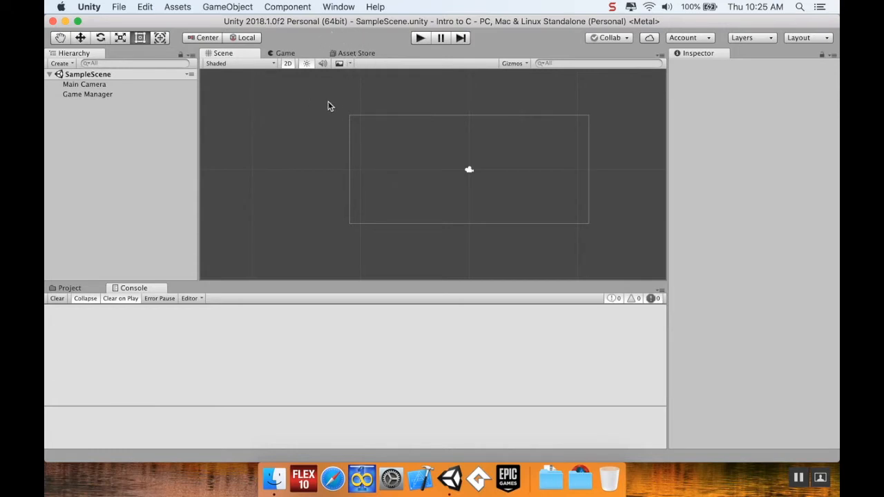
- Switch the Scene view from 2D to 3D perspective and open the visual effects list
click(238, 63)
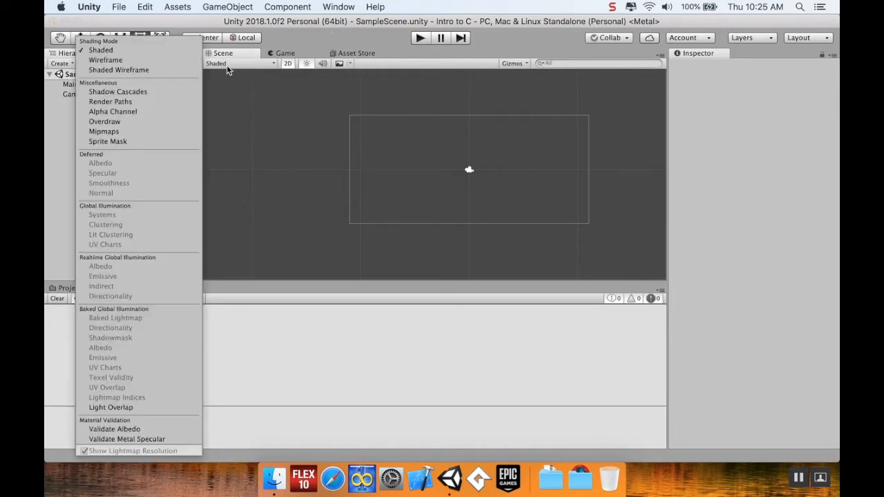
mouse_move(117, 91)
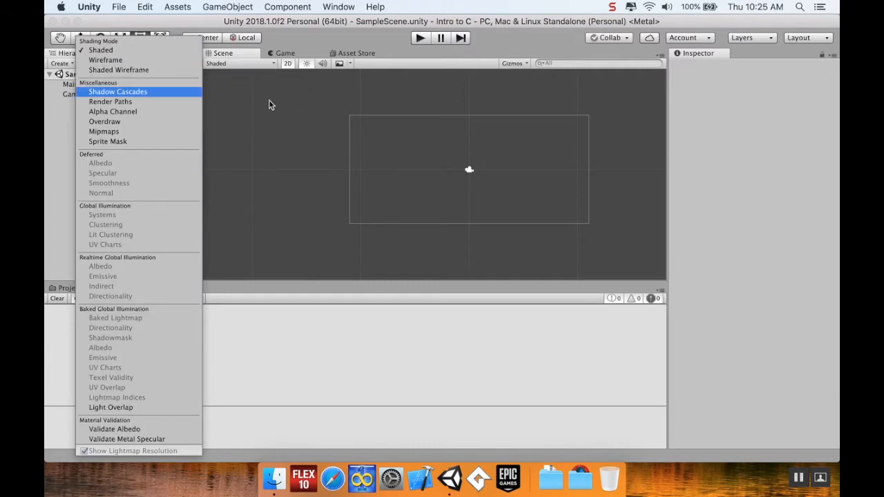
mouse_move(163, 70)
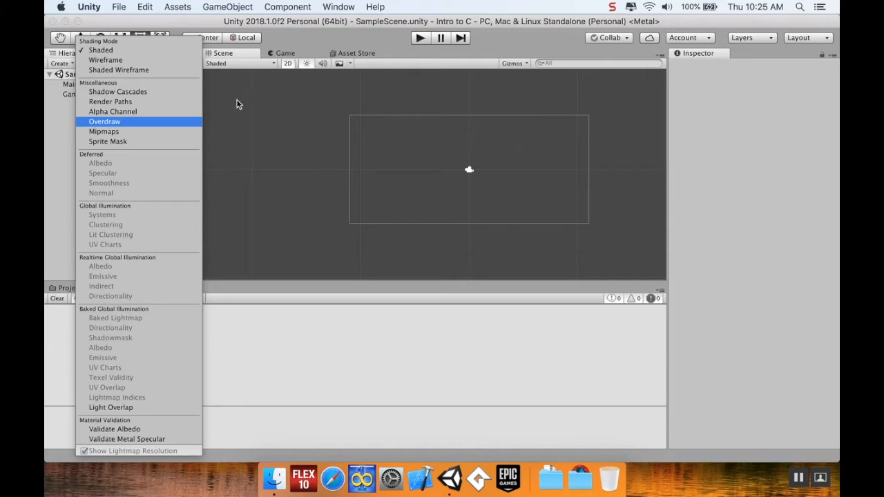
mouse_move(263, 184)
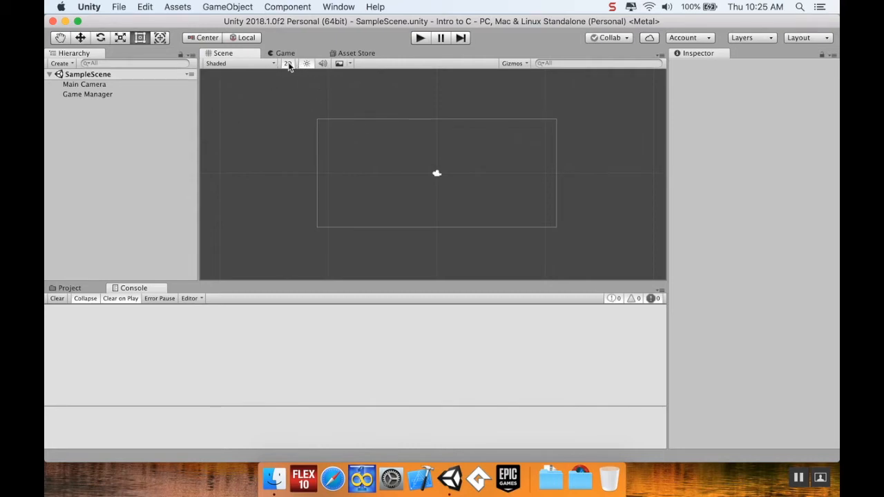
click(288, 63)
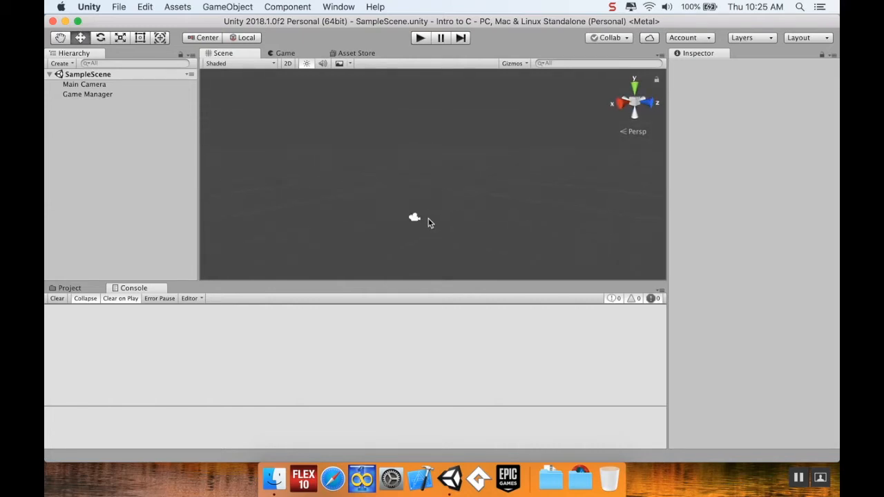
mouse_move(446, 95)
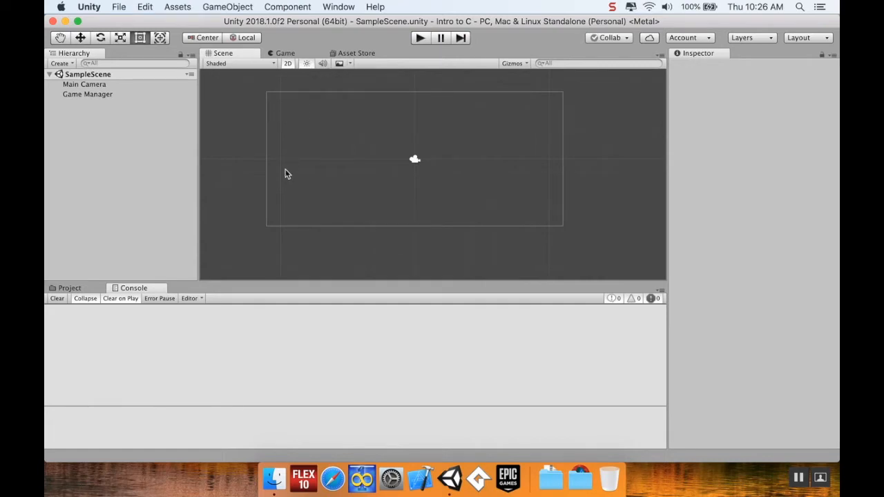
mouse_move(292, 121)
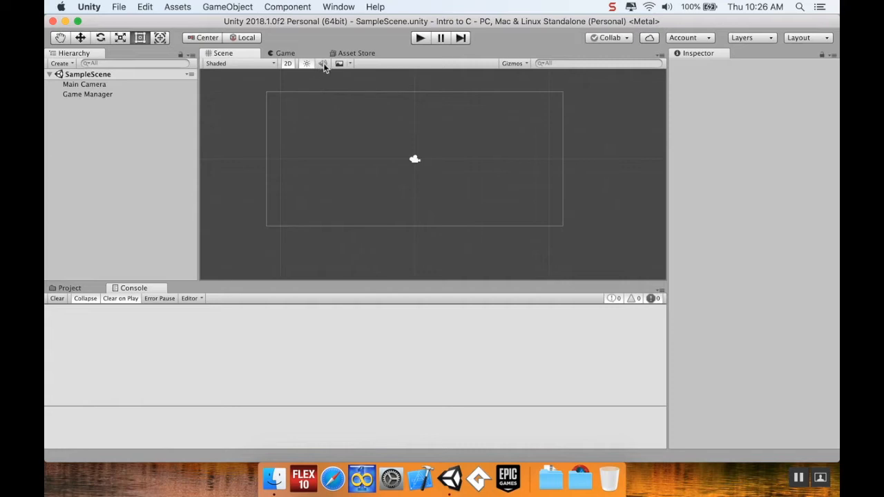
mouse_move(322, 63)
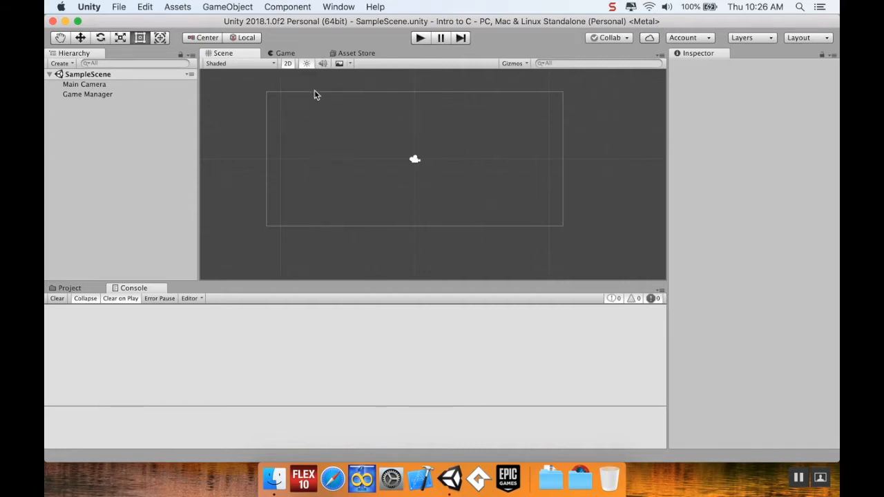
mouse_move(339, 63)
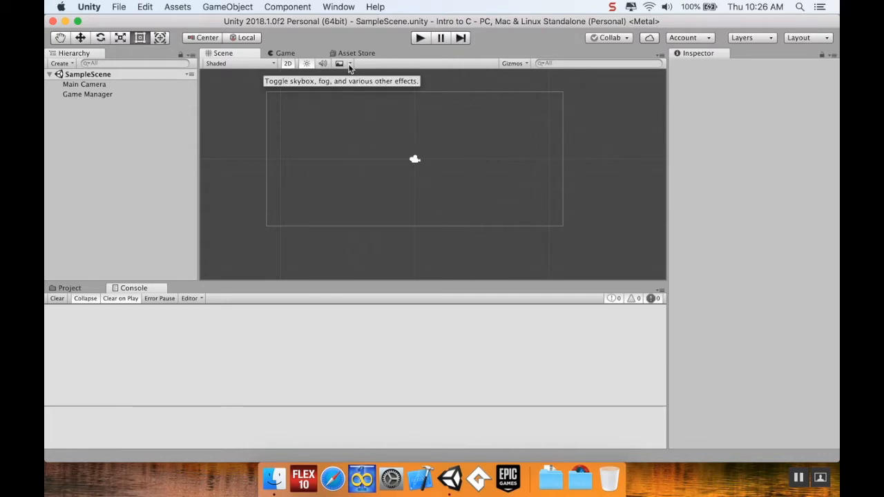
click(350, 63)
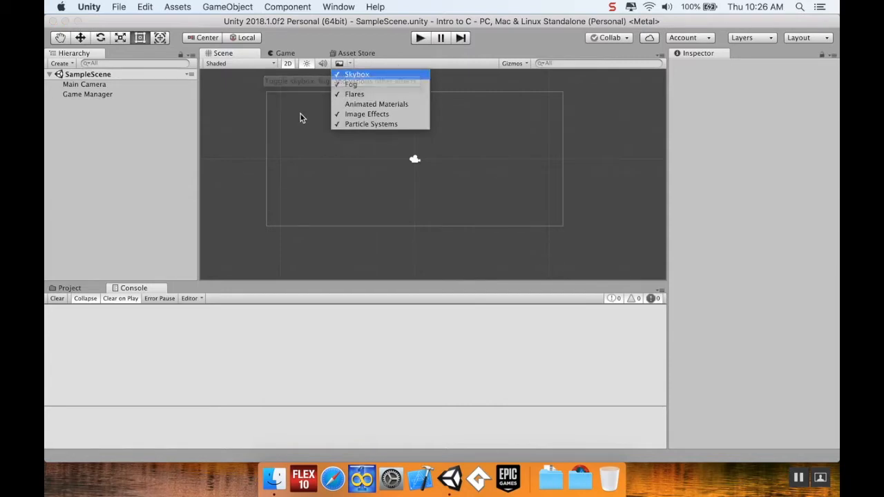
mouse_move(366, 114)
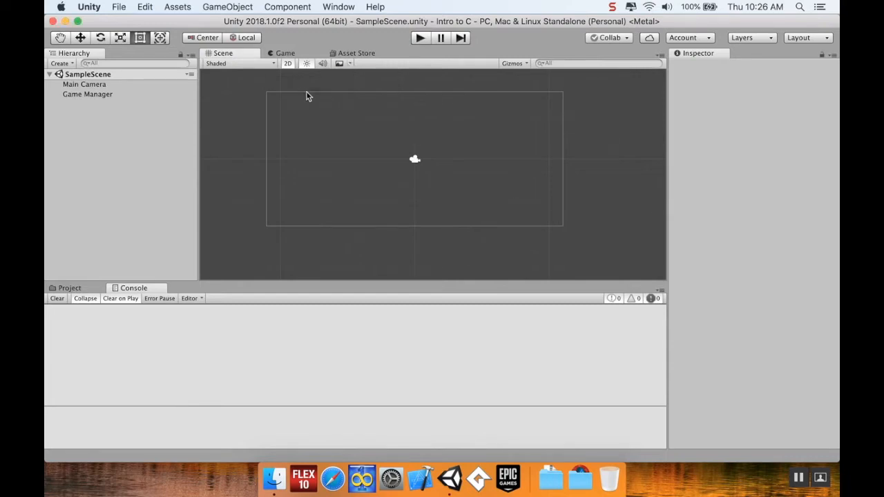
- Scroll through the Gizmos visibility list, then close it
click(513, 63)
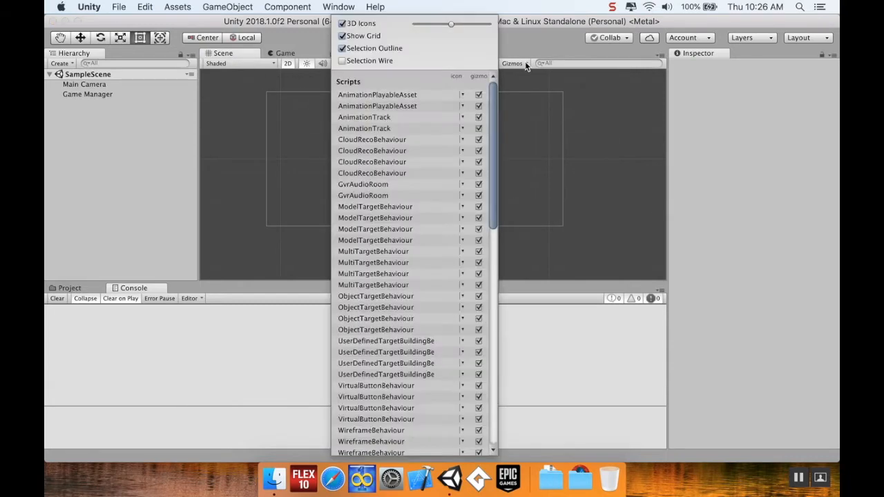
mouse_move(429, 68)
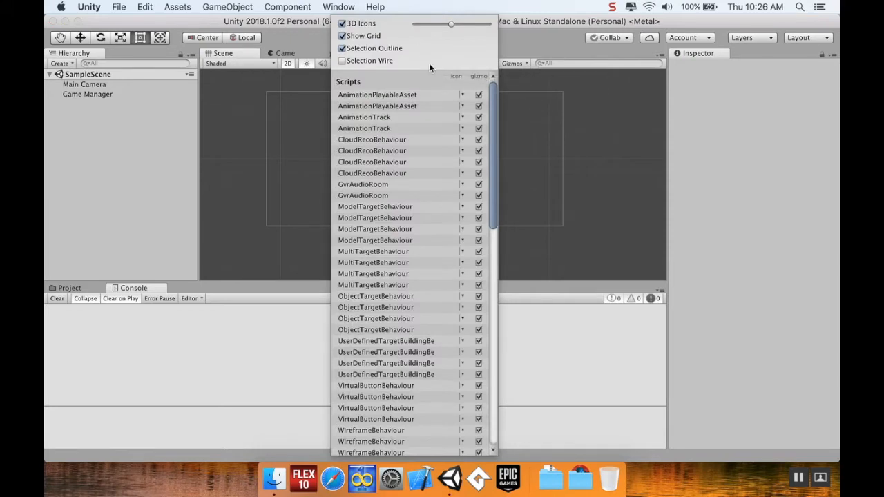
scroll(down, 3)
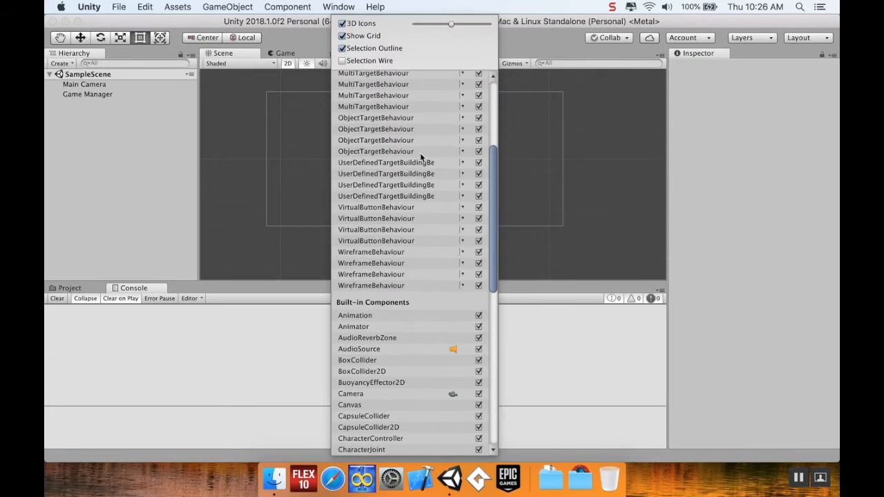
scroll(down, 3)
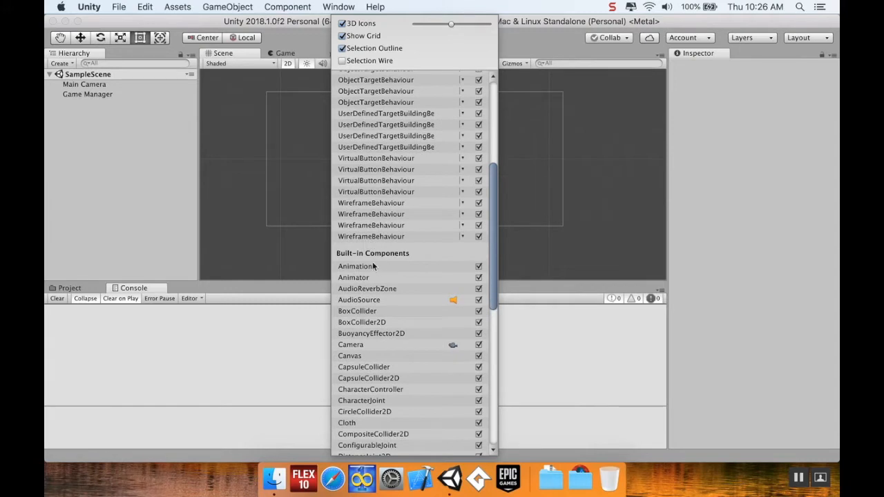
scroll(down, 3)
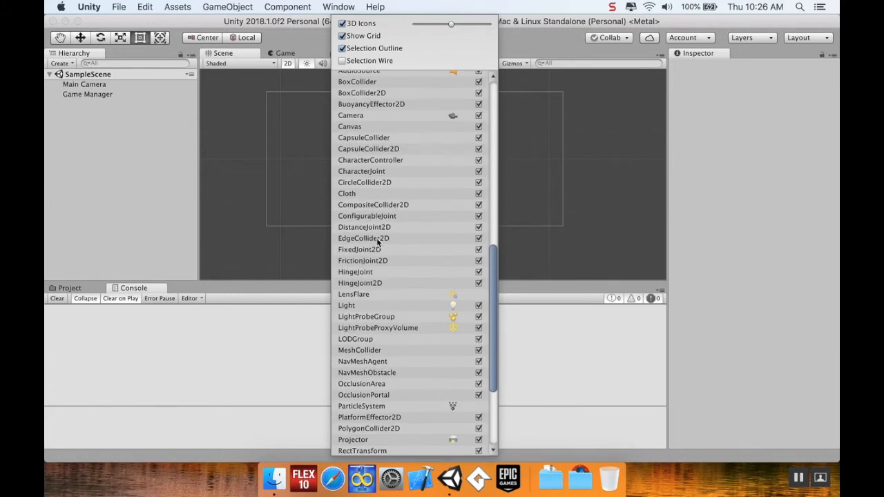
scroll(down, 3)
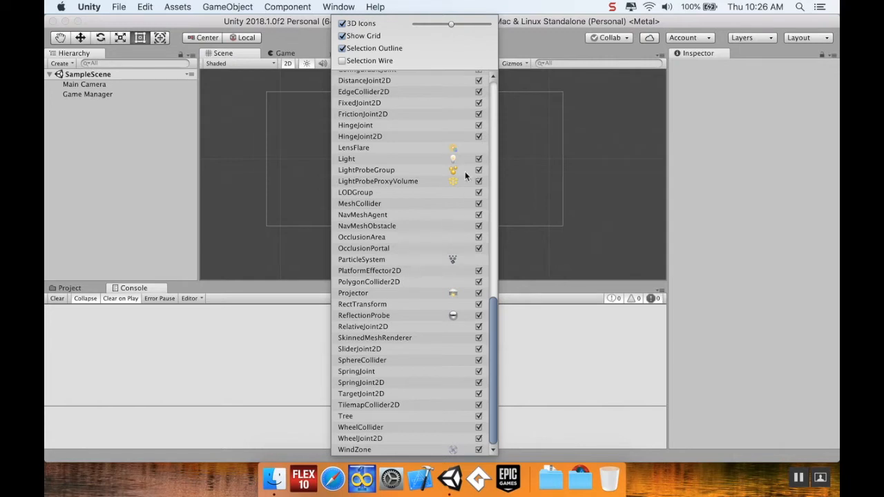
mouse_move(523, 85)
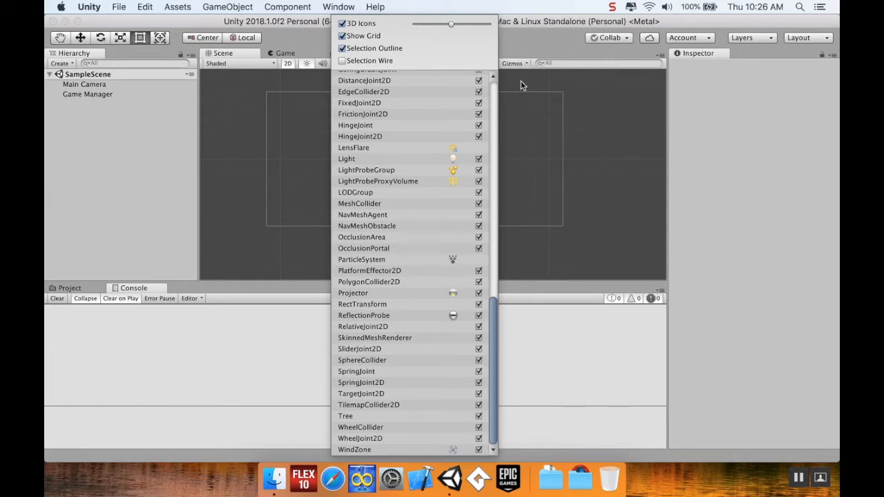
click(560, 132)
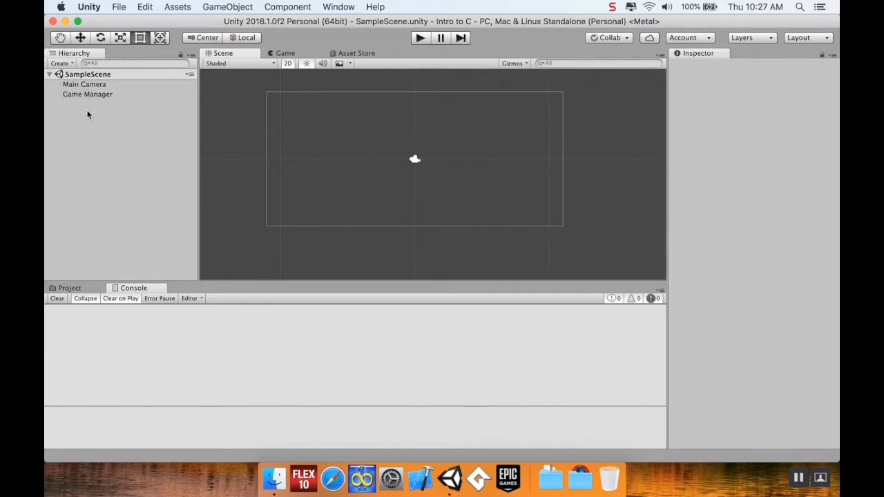
- Select Main Camera, glance at Game Manager, then reselect Main Camera in the Inspector
click(84, 83)
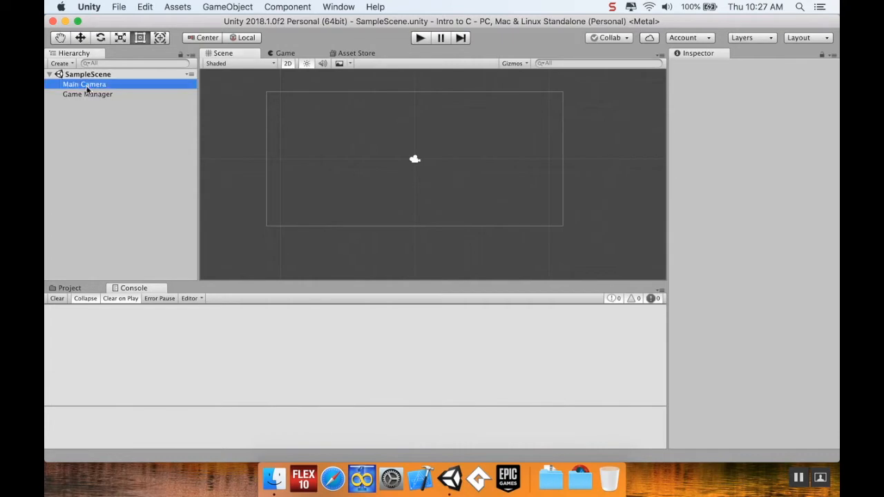
click(87, 94)
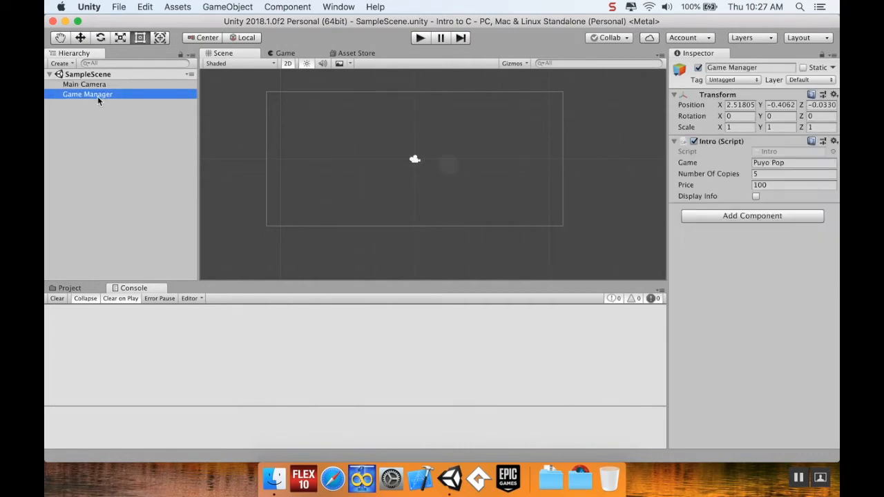
mouse_move(446, 160)
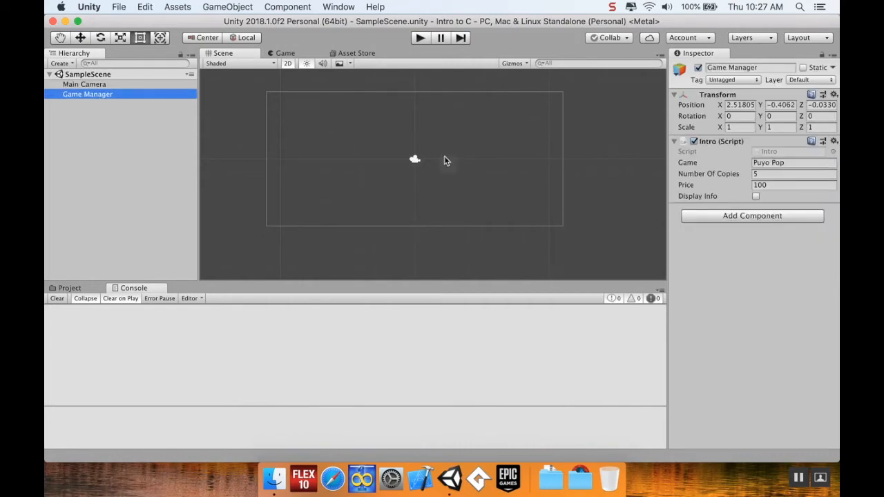
mouse_move(468, 183)
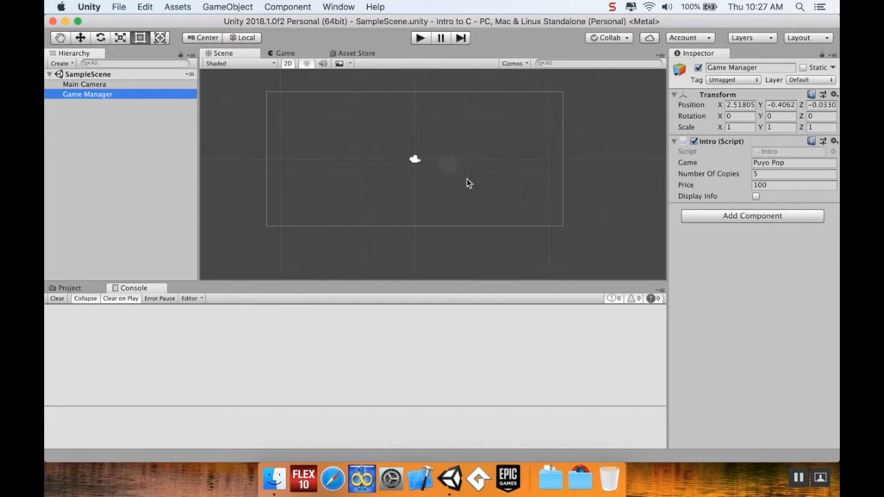
mouse_move(166, 149)
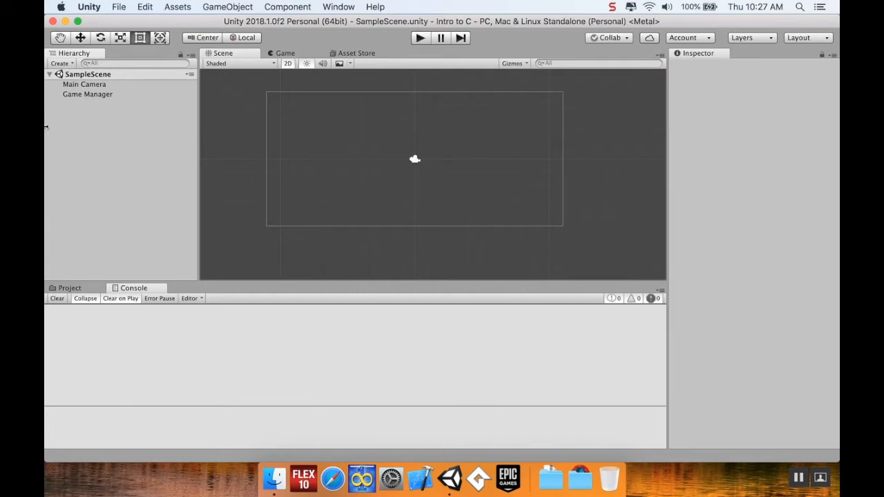
mouse_move(88, 91)
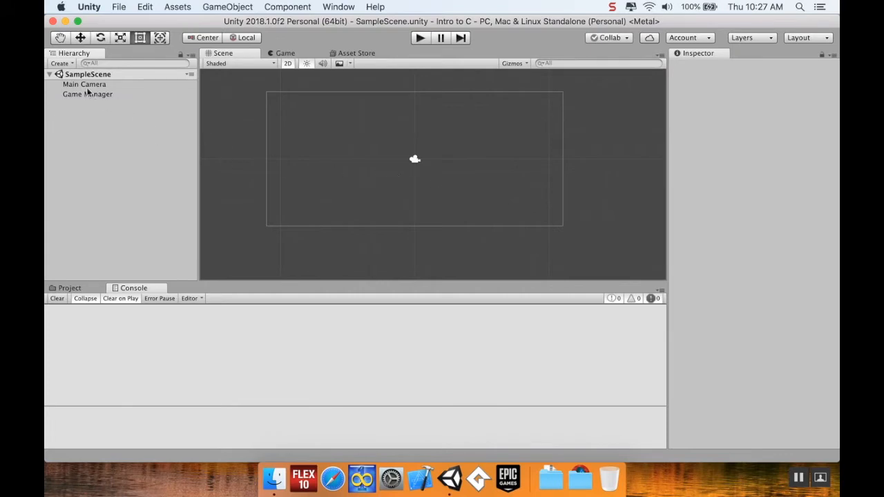
click(84, 84)
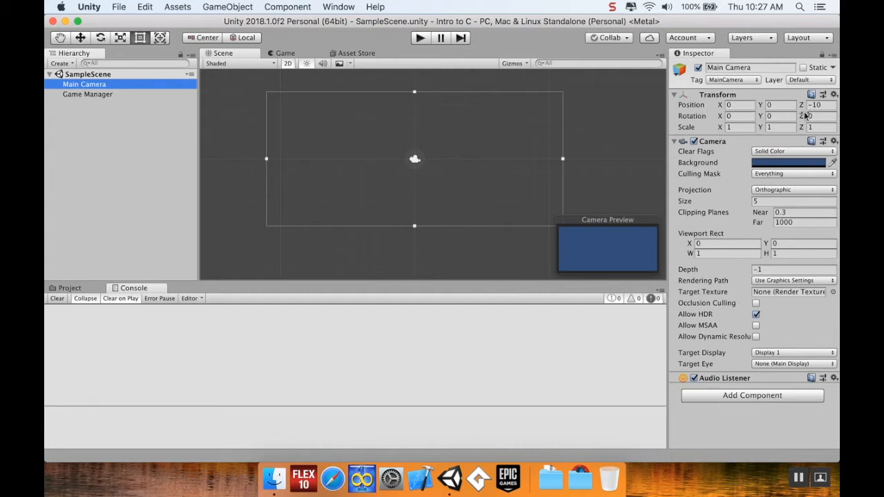
click(819, 105)
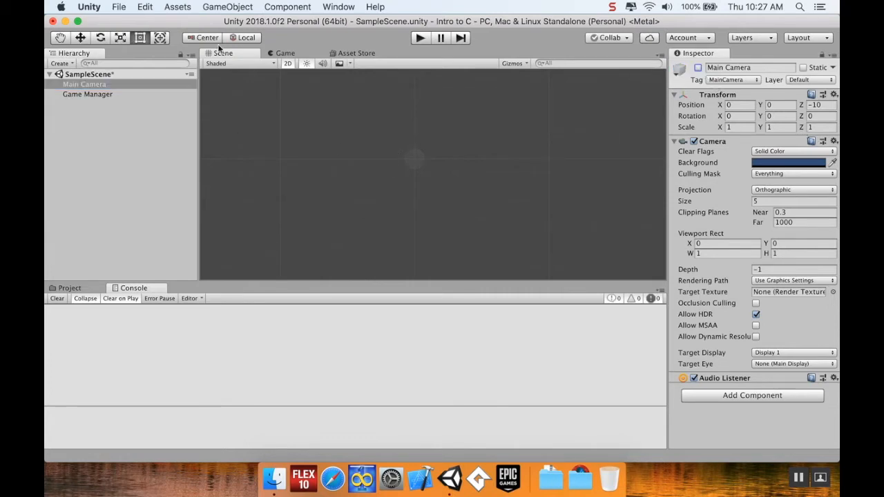
click(284, 54)
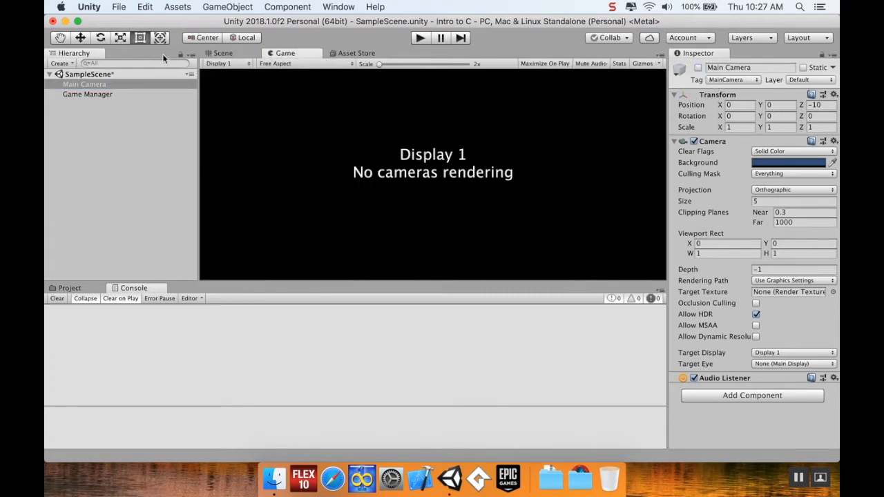
click(223, 53)
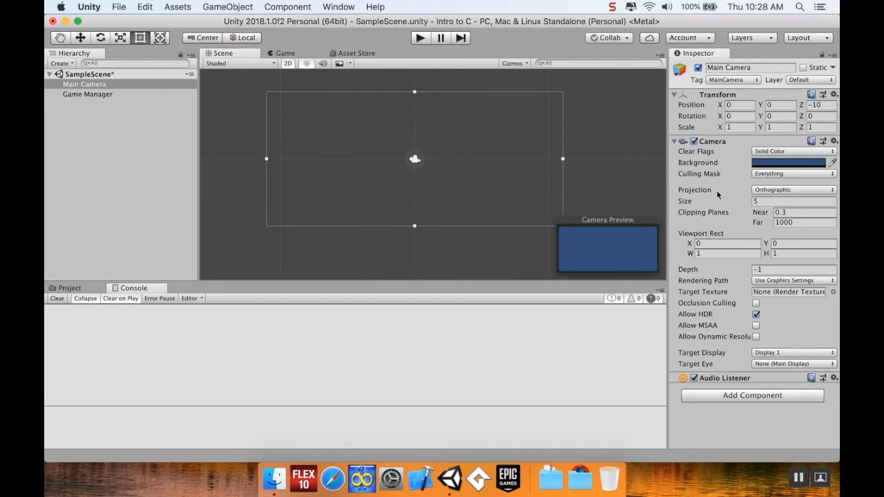
click(793, 190)
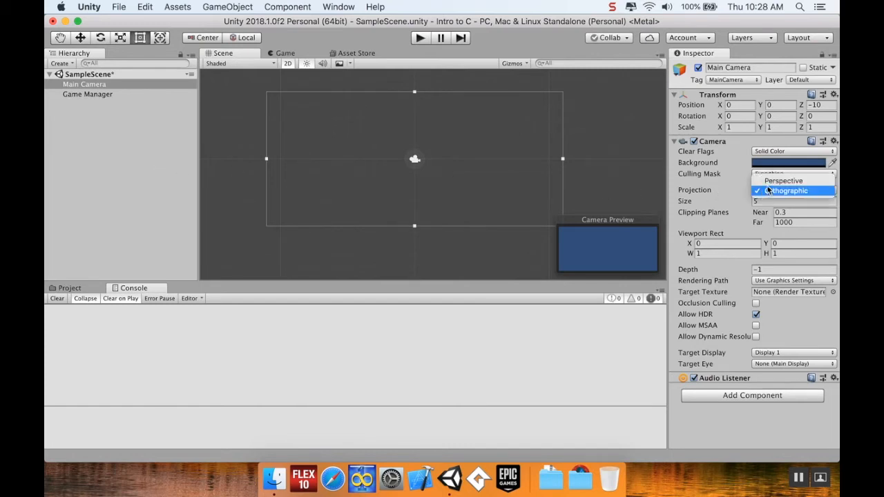
click(784, 180)
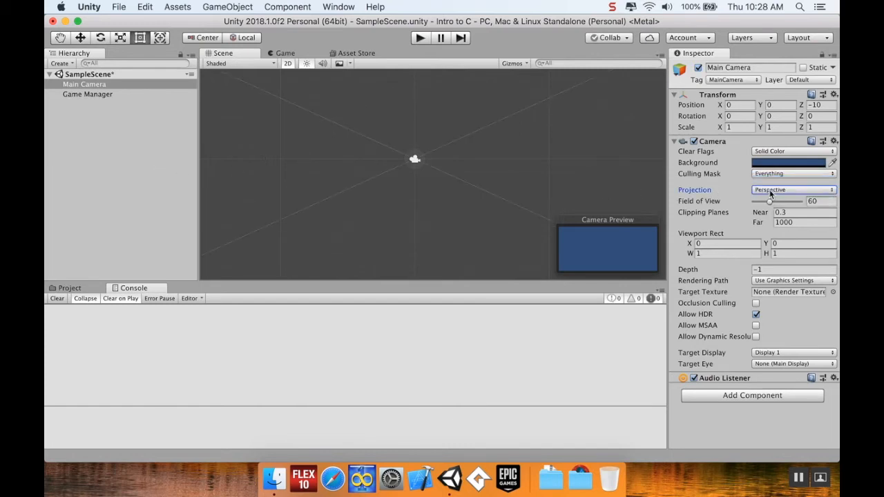
click(793, 190)
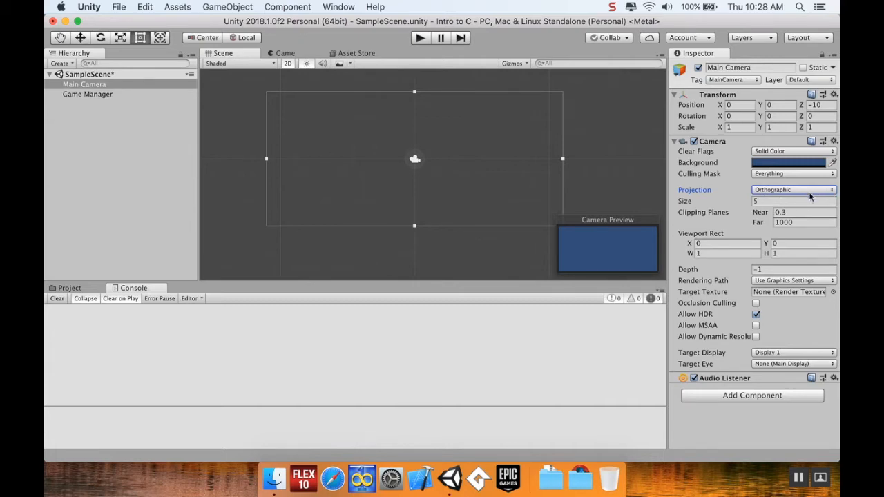
mouse_move(795, 195)
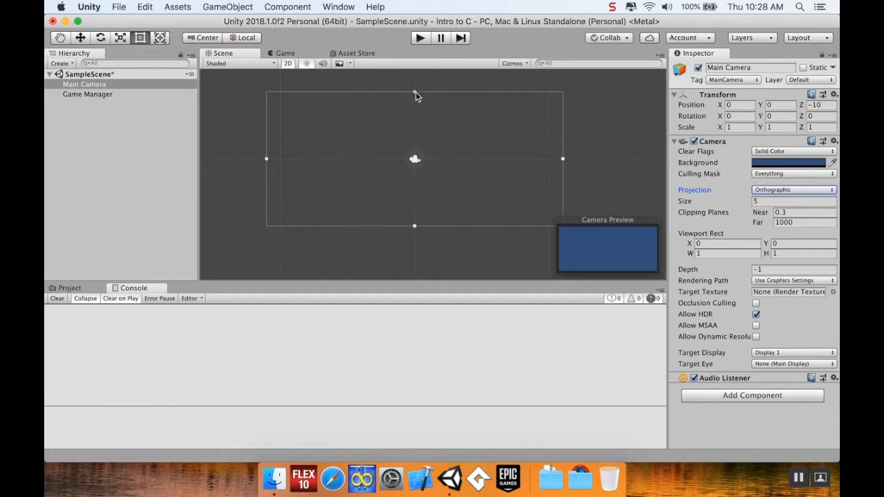
mouse_move(415, 123)
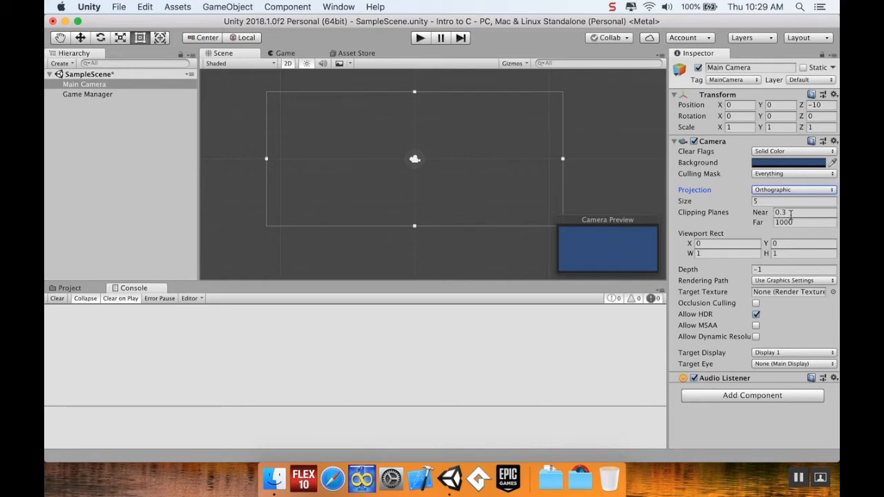
mouse_move(417, 166)
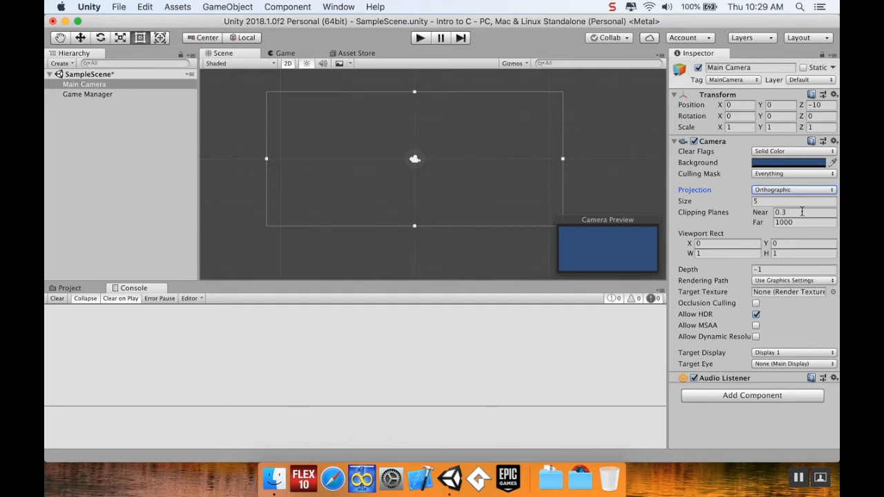
mouse_move(776, 235)
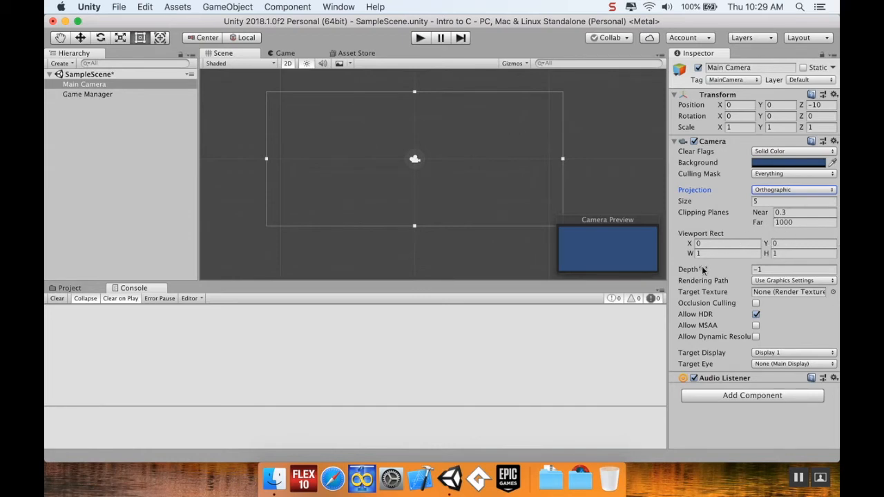
mouse_move(702, 269)
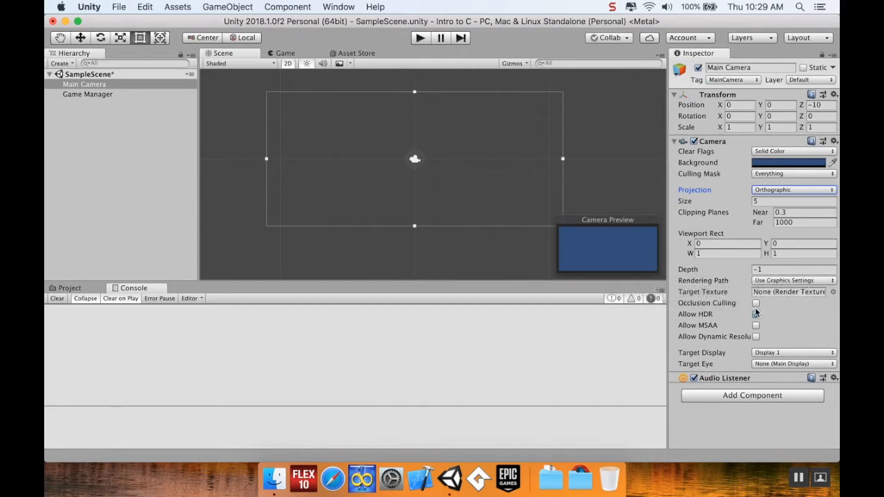
click(756, 314)
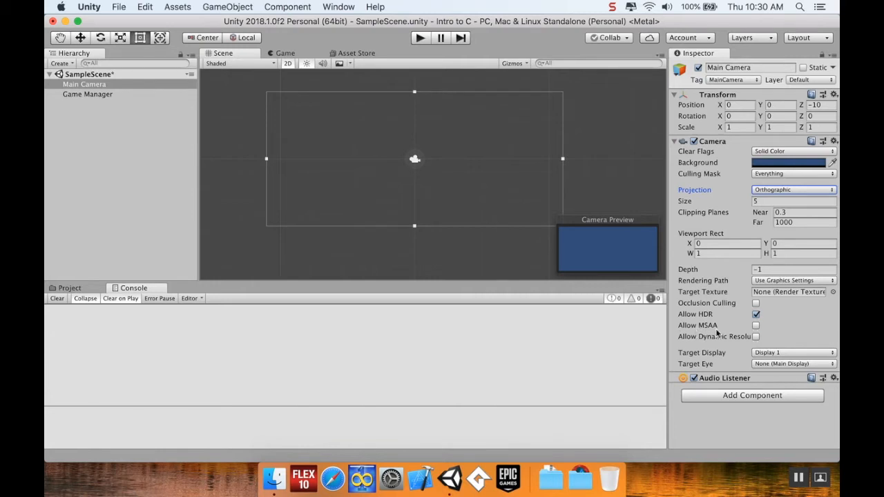
mouse_move(758, 337)
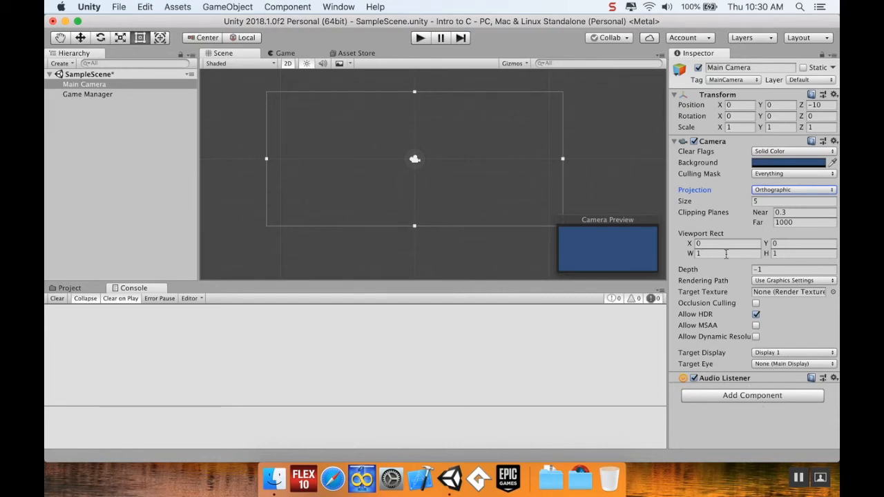
mouse_move(60, 203)
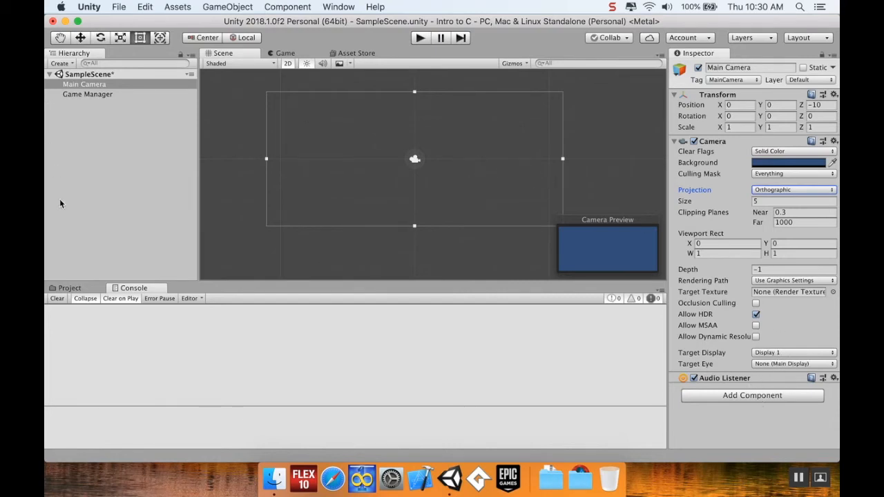
mouse_move(121, 326)
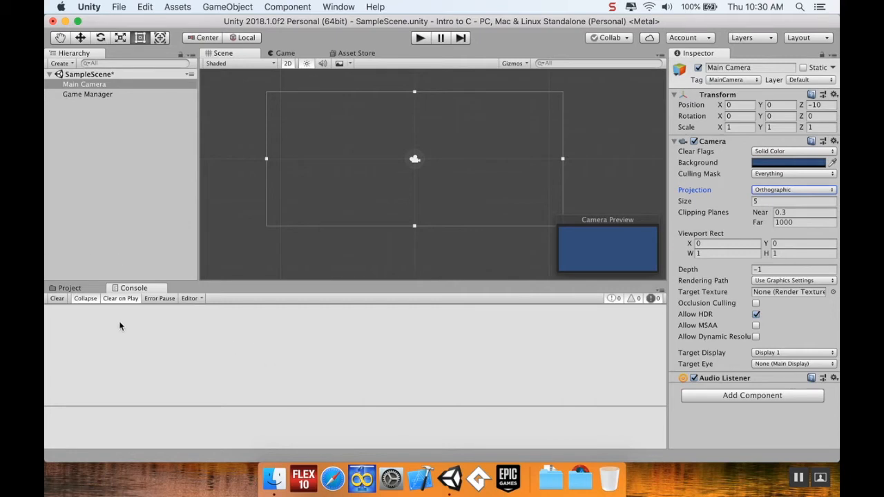
mouse_move(89, 320)
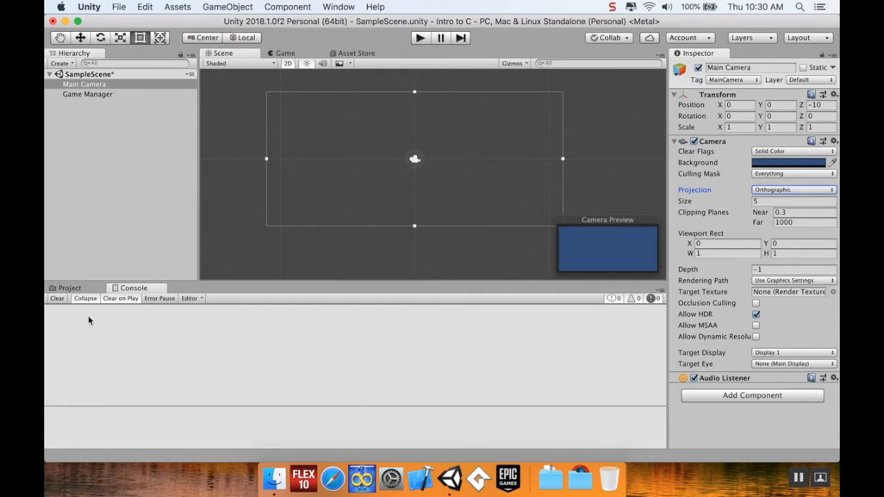
mouse_move(193, 341)
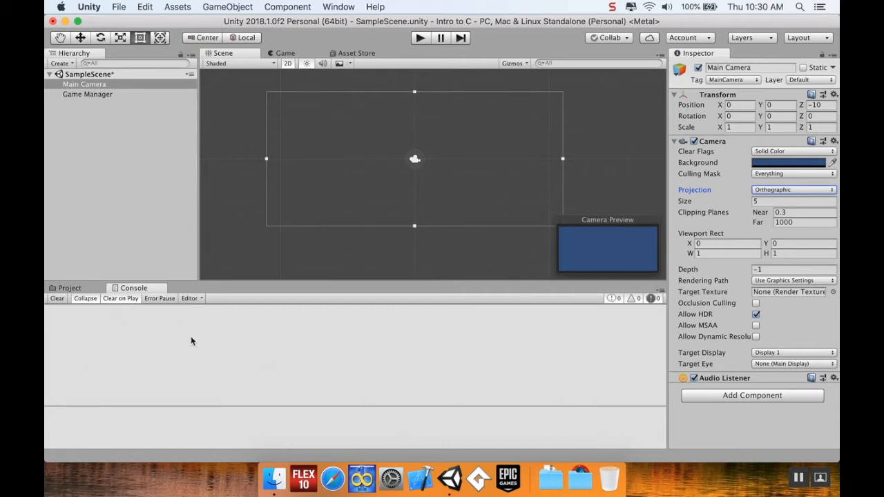
mouse_move(47, 310)
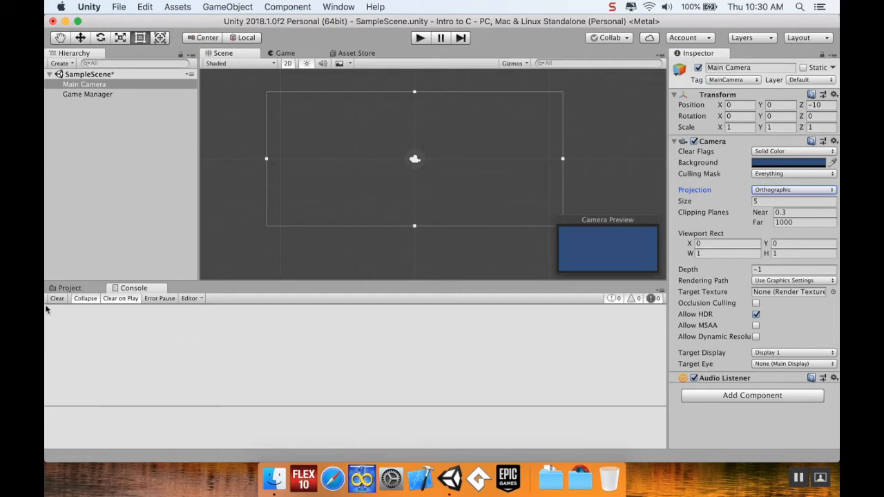
mouse_move(136, 350)
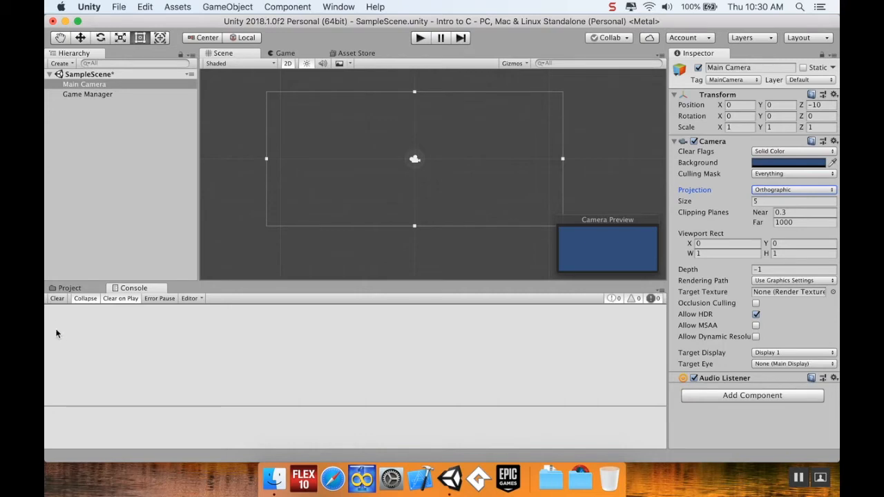
mouse_move(176, 309)
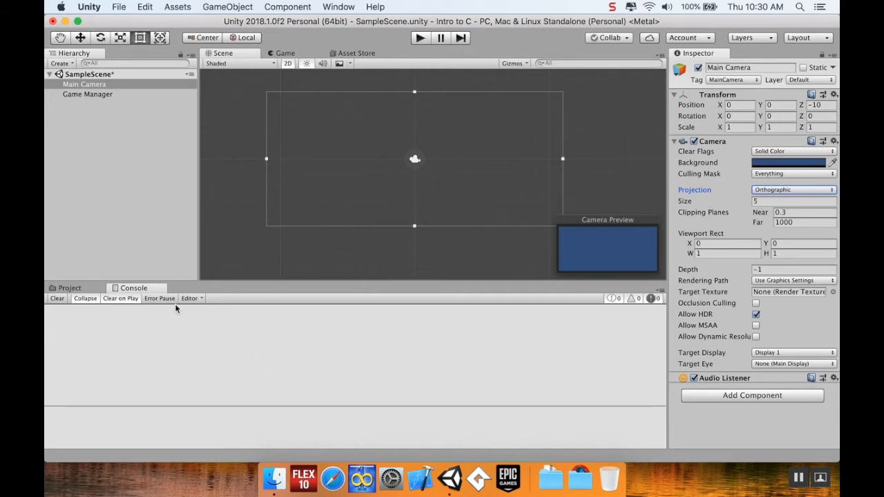
mouse_move(131, 309)
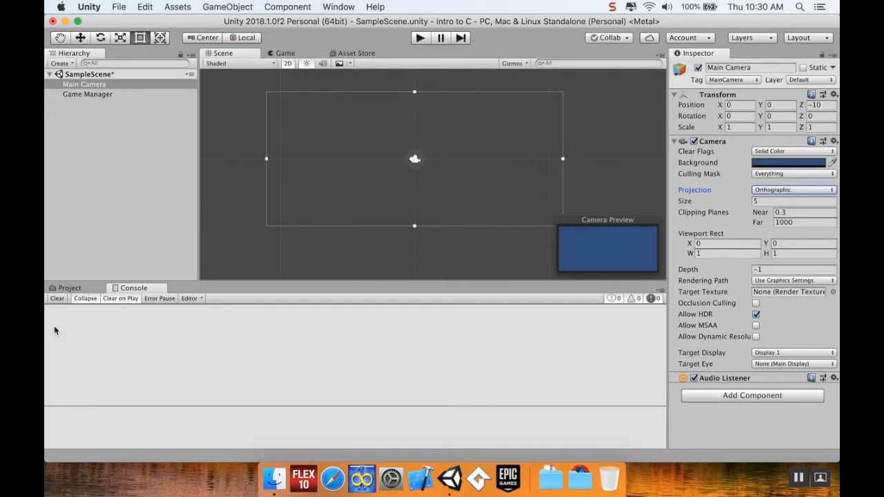
mouse_move(67, 311)
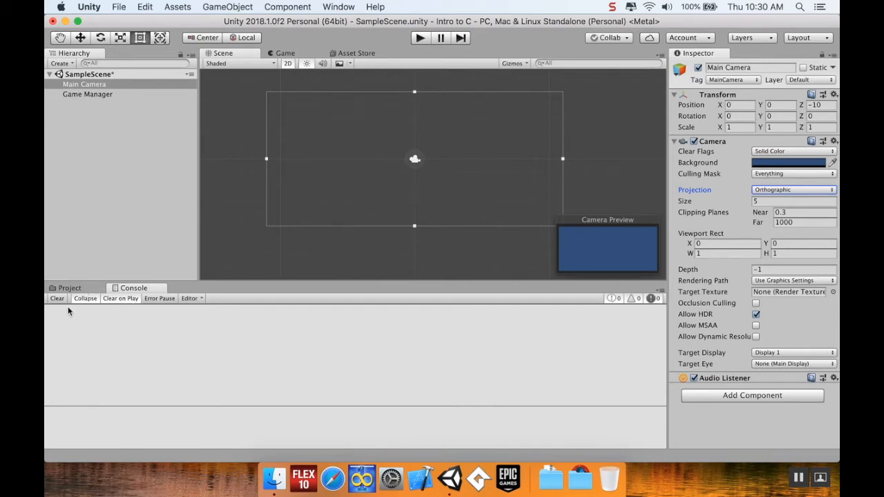
- Show the Project assets and browse the Assets, Scripts and Scenes folders
click(69, 288)
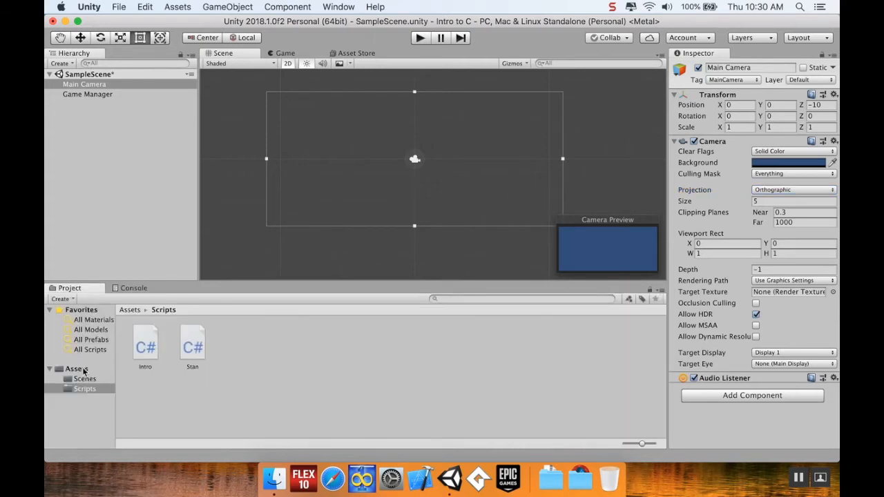
click(76, 368)
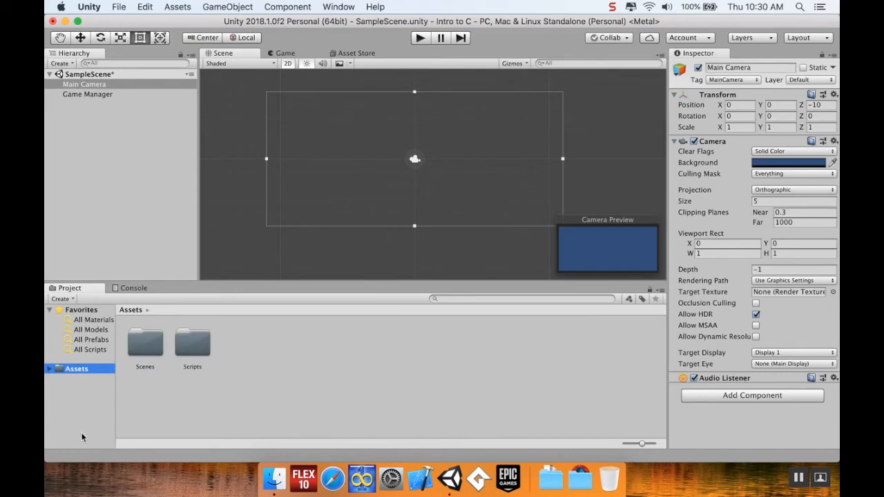
mouse_move(156, 142)
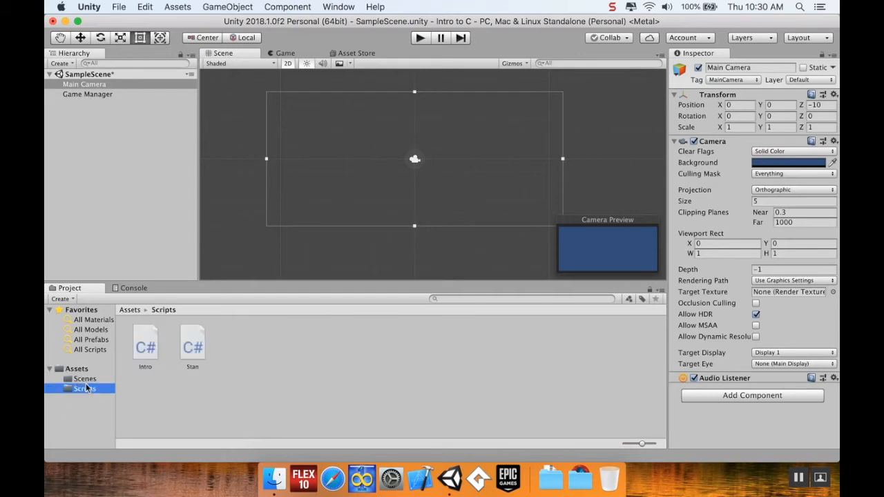
click(84, 379)
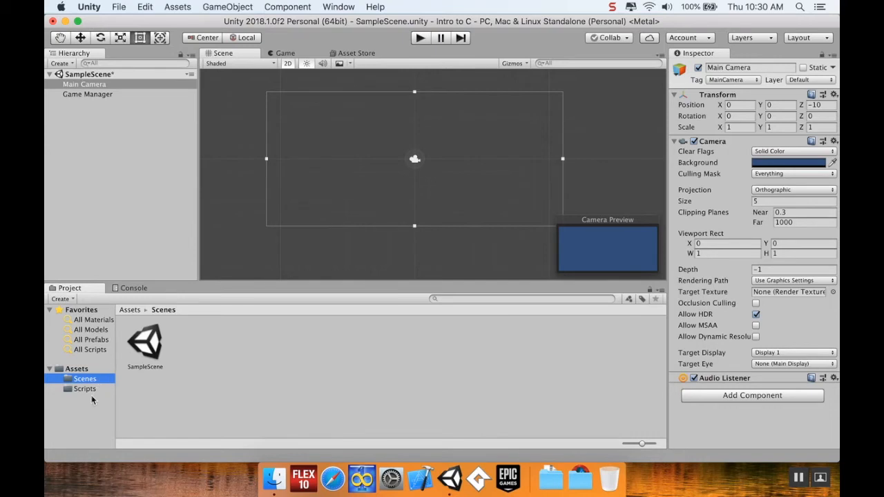
click(85, 389)
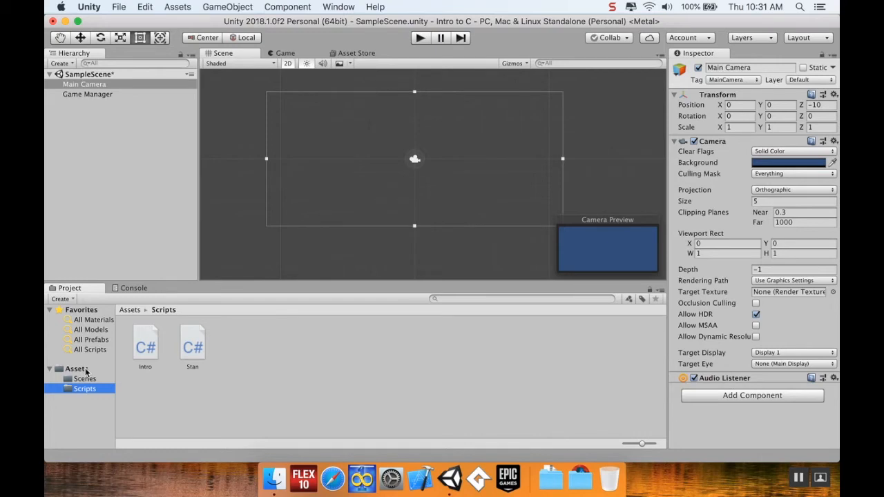
mouse_move(69, 418)
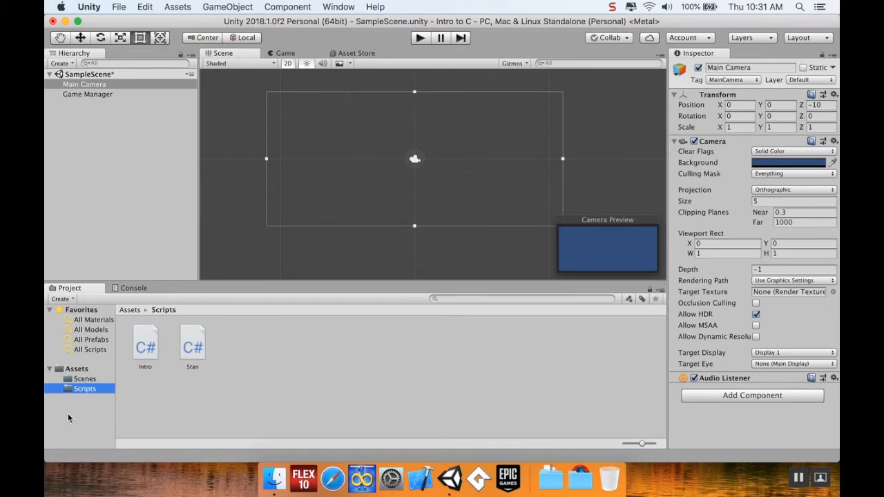
mouse_move(74, 424)
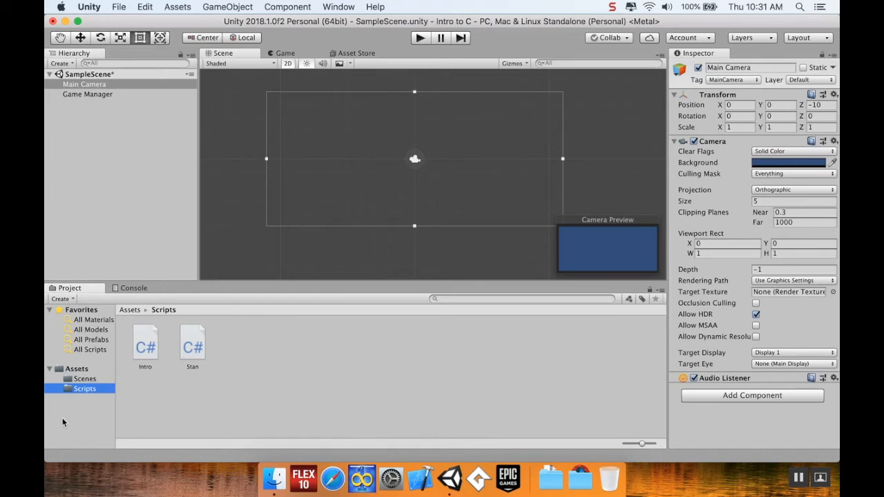
mouse_move(261, 260)
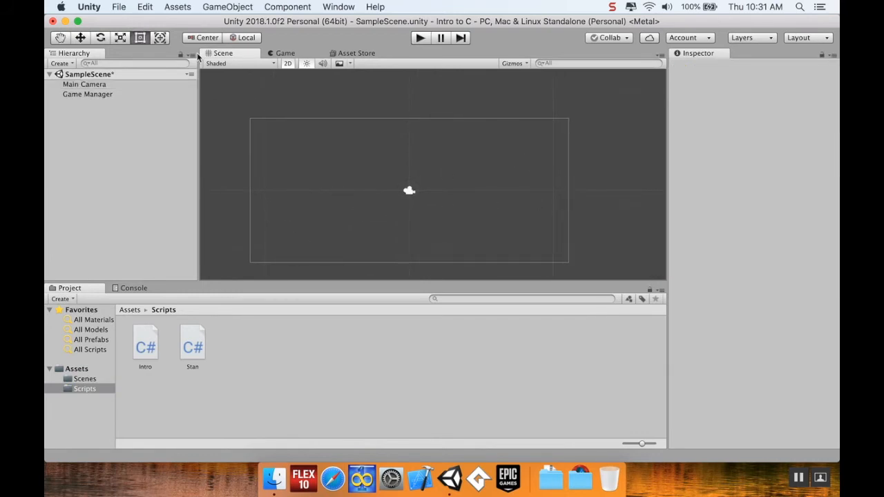
mouse_move(344, 220)
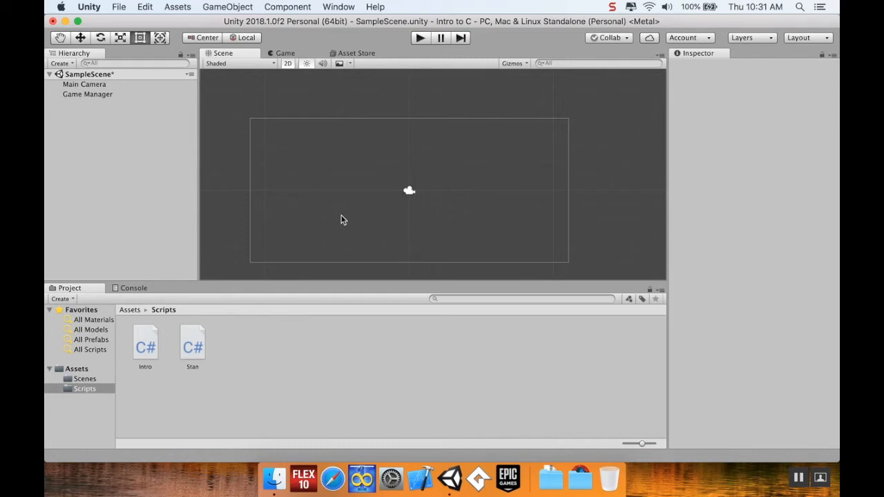
mouse_move(308, 222)
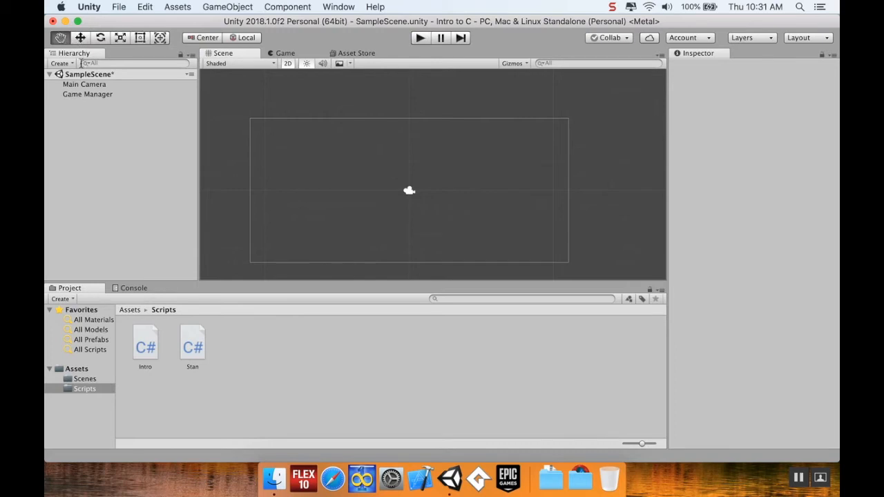
- Pan the scene, then drag Main Camera with the Move tool to about X -0.78, Y -0.51
drag(410, 191, 470, 180)
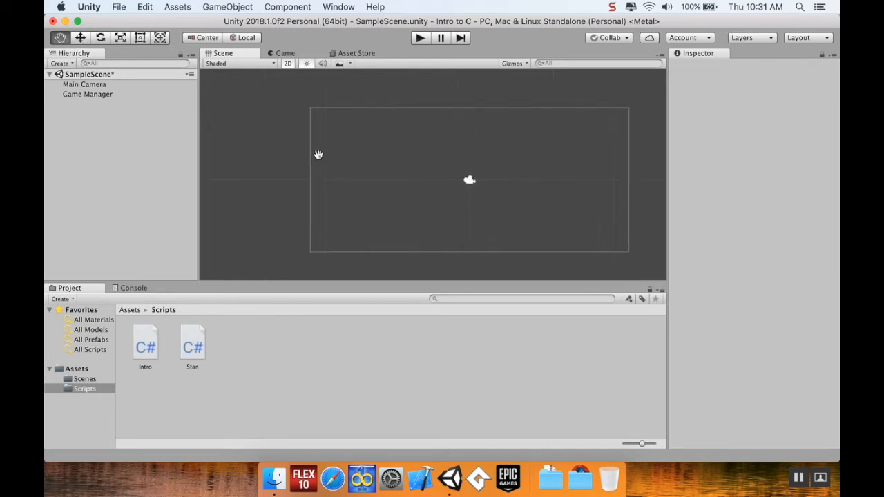
drag(319, 154, 306, 157)
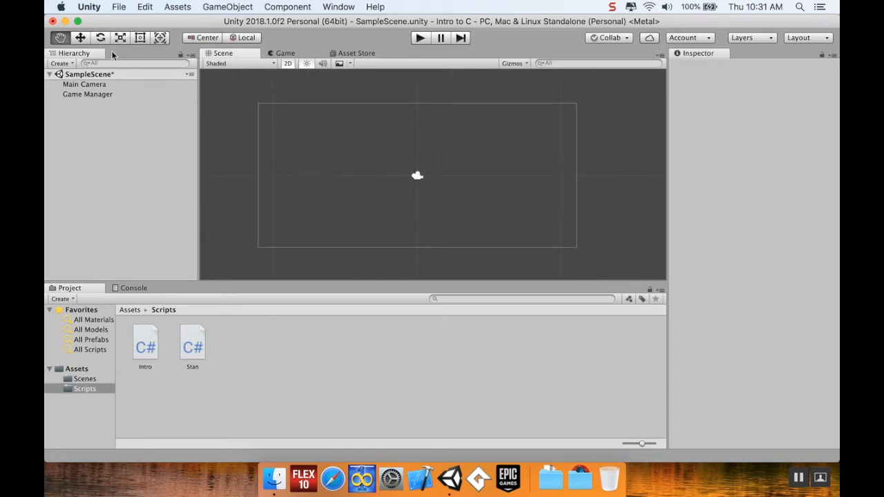
click(80, 38)
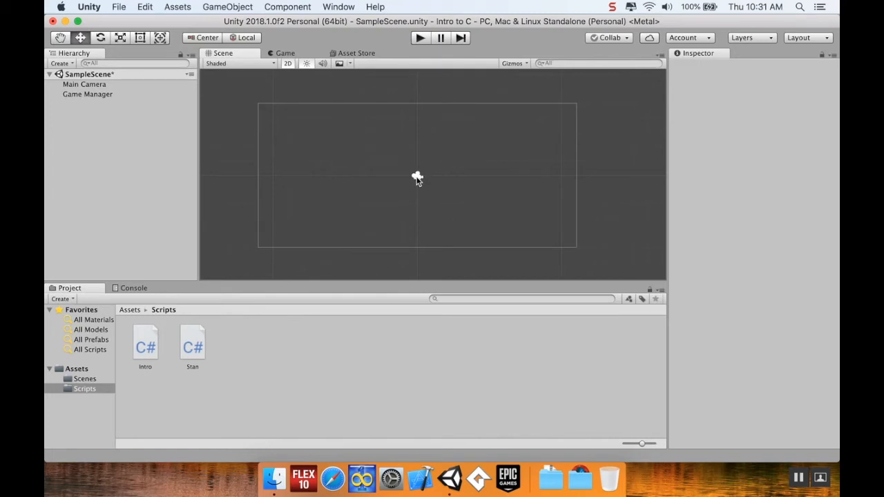
click(84, 84)
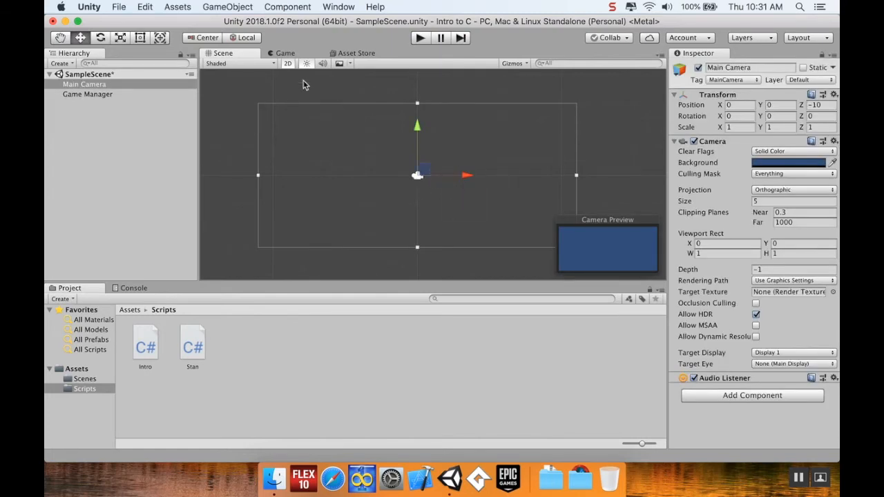
drag(418, 175, 506, 164)
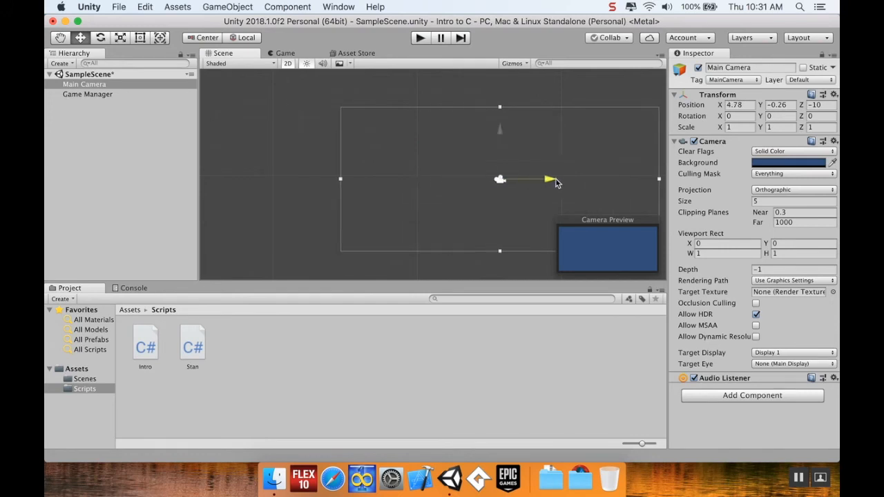
drag(552, 179, 407, 151)
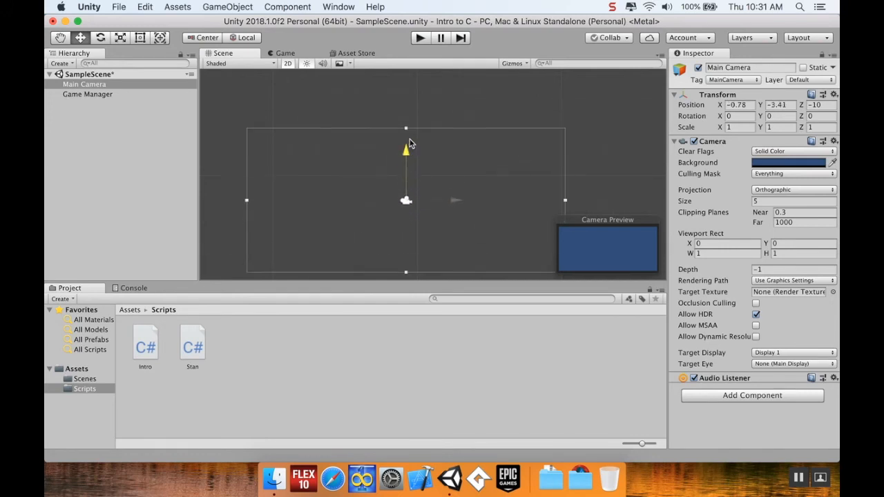
drag(405, 150, 469, 168)
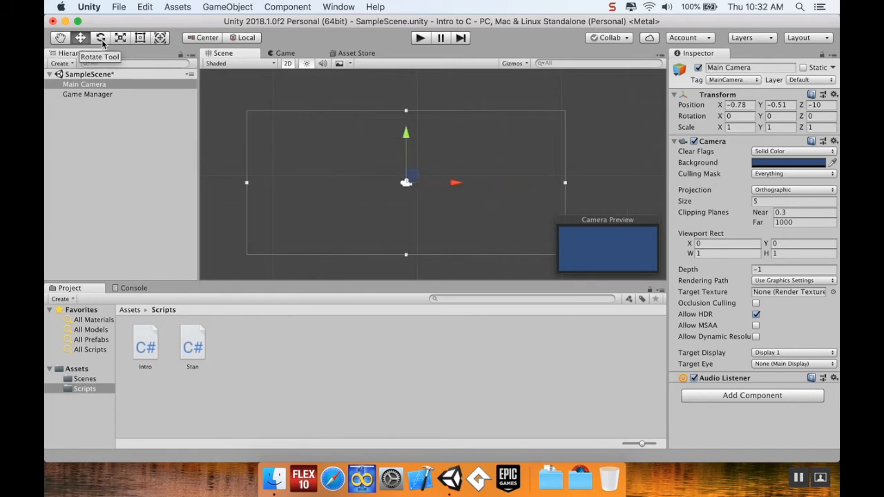
click(100, 37)
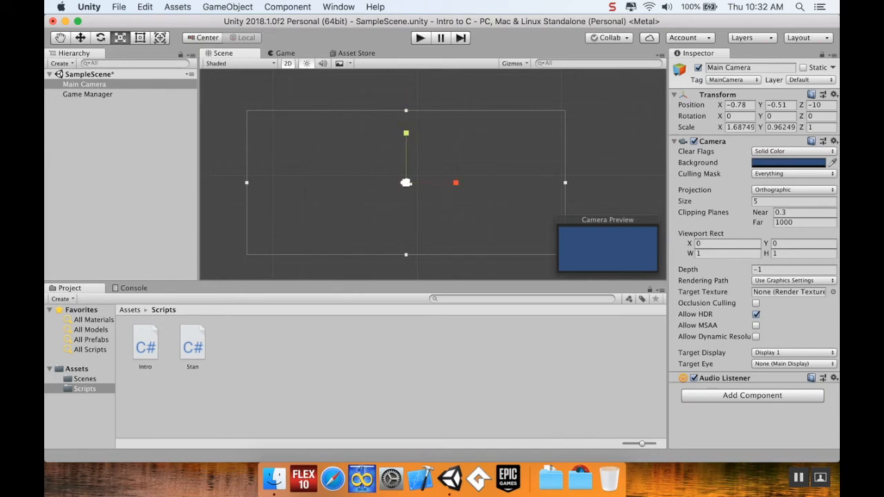
mouse_move(494, 135)
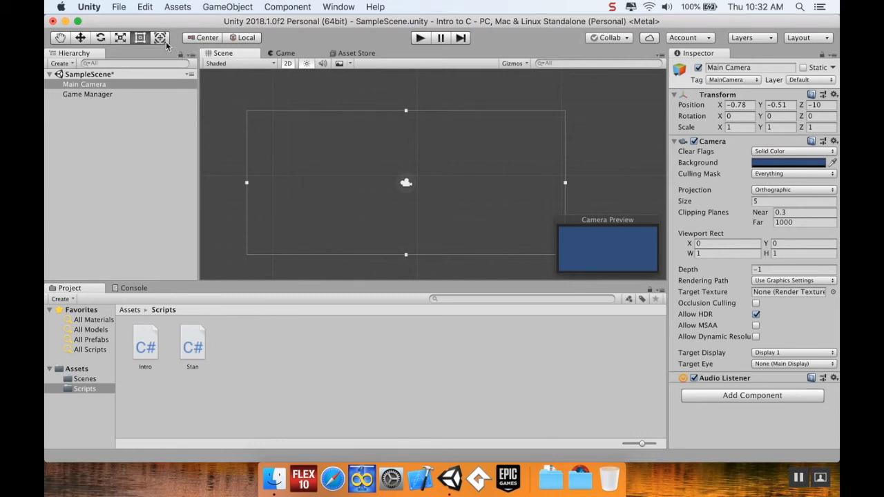
click(159, 37)
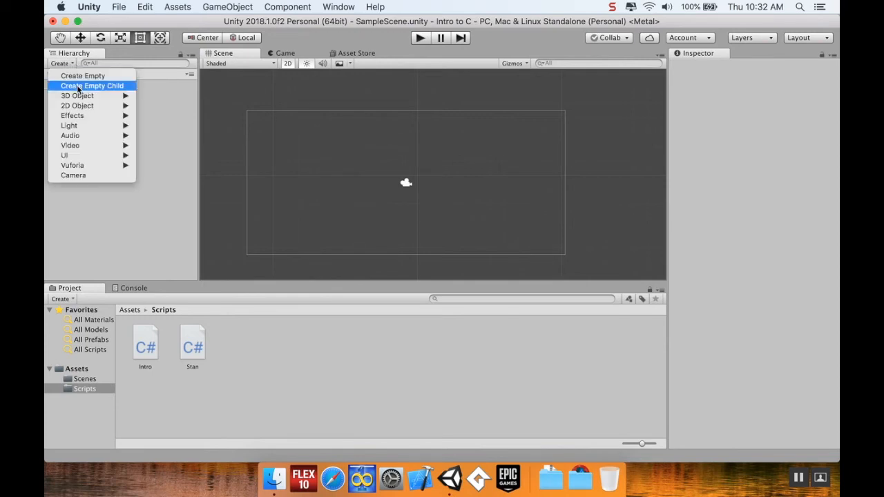
mouse_move(76, 205)
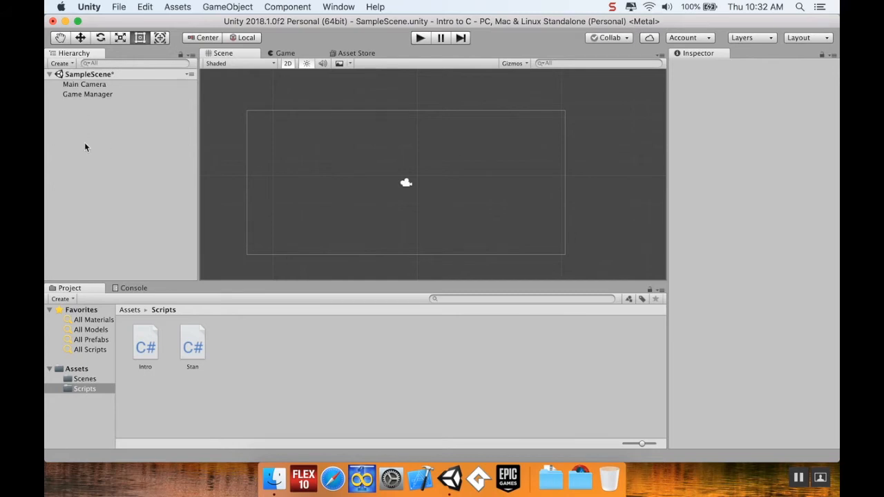
right_click(86, 147)
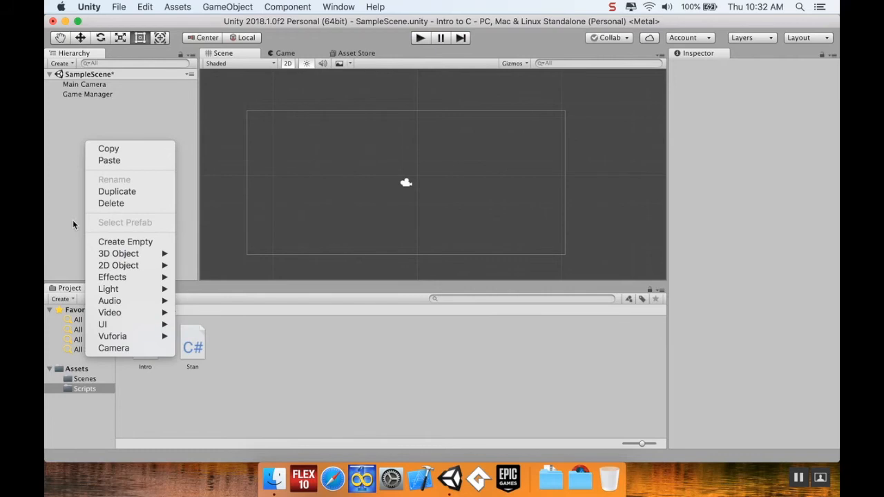
click(228, 7)
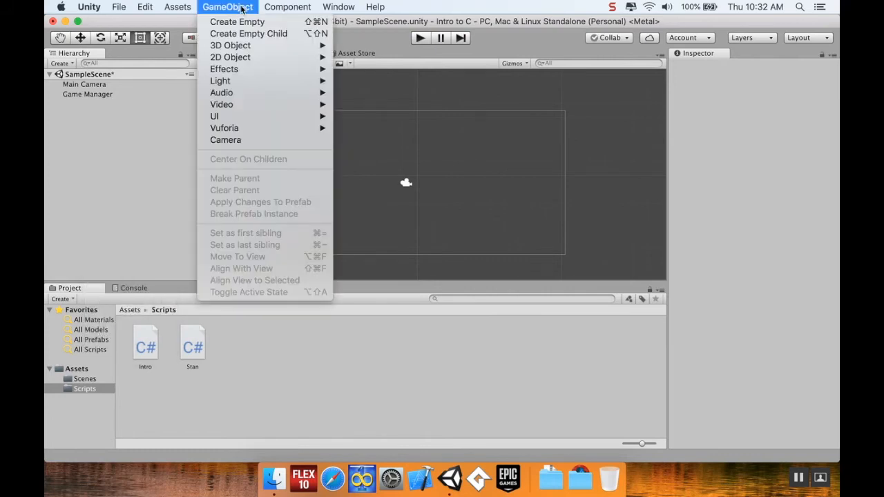
mouse_move(249, 33)
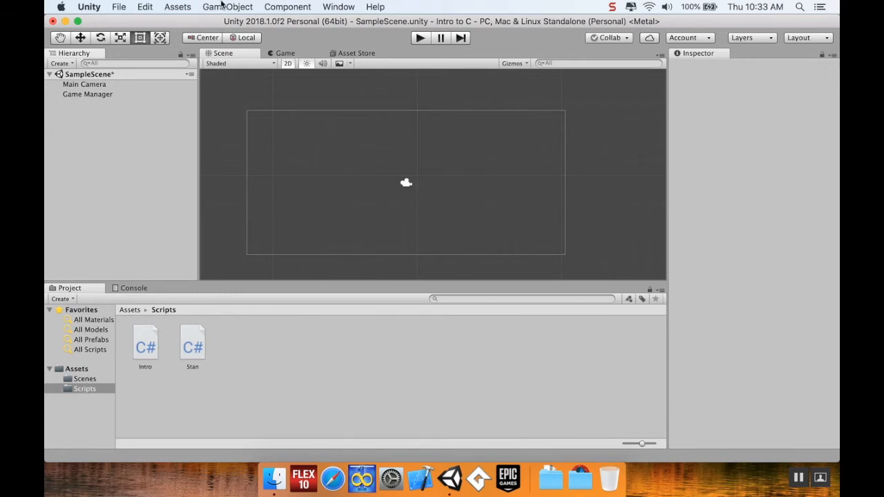
- Create a new 2D Sprite object and open its Sprite image picker
click(60, 63)
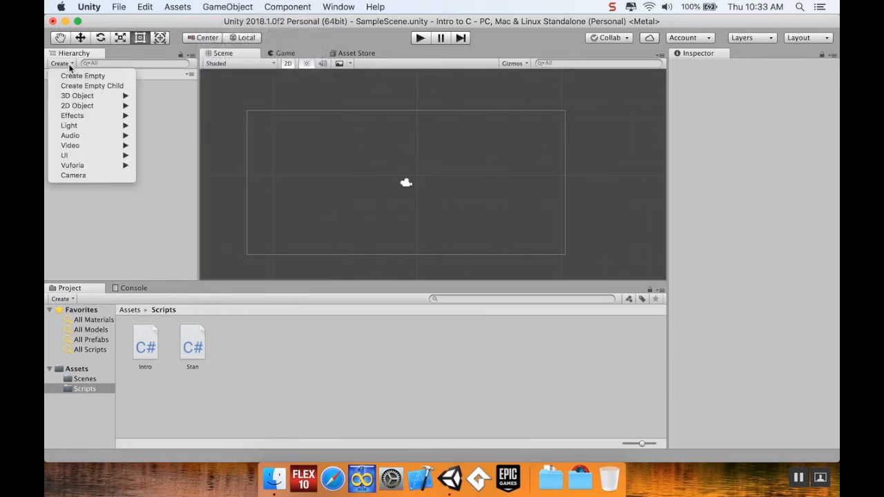
mouse_move(76, 106)
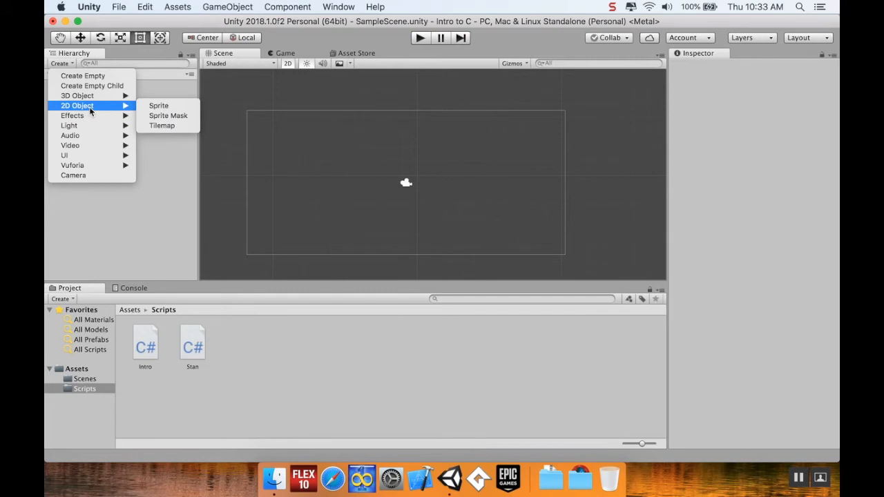
mouse_move(159, 105)
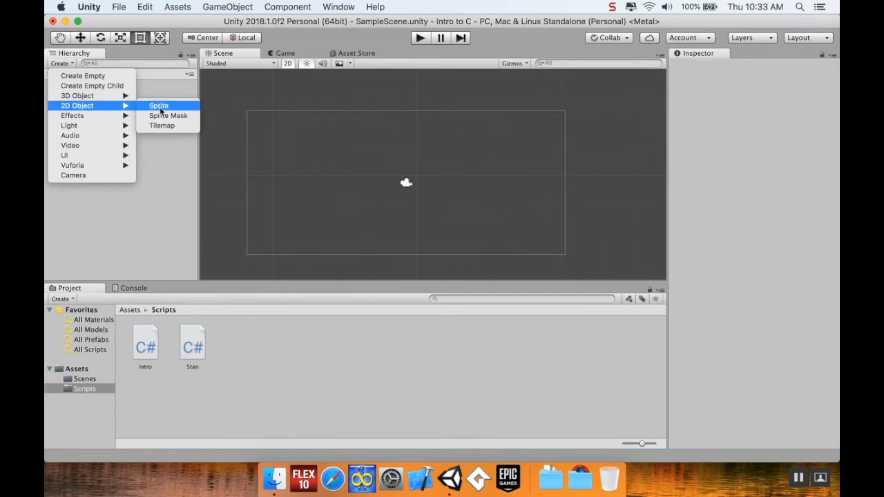
click(159, 105)
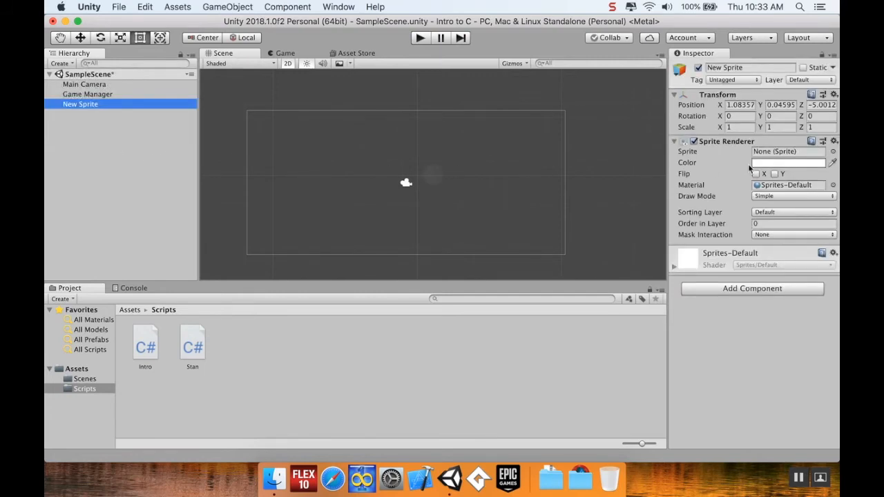
click(834, 151)
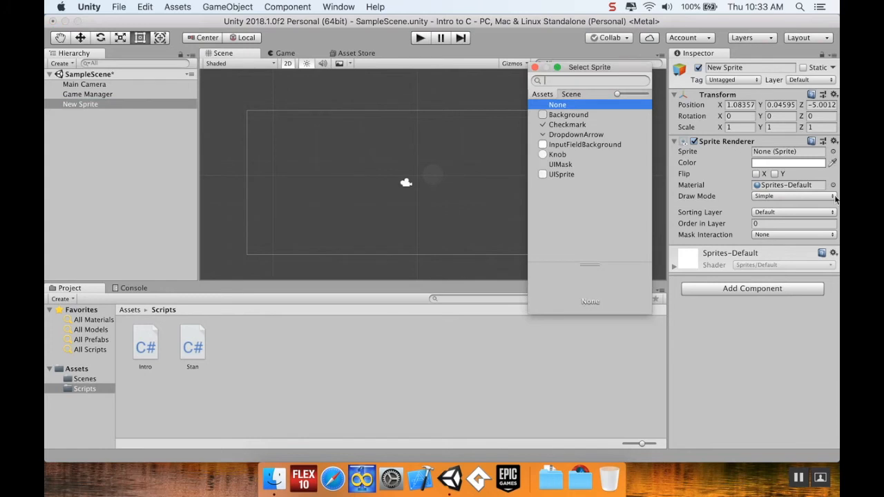
mouse_move(834, 158)
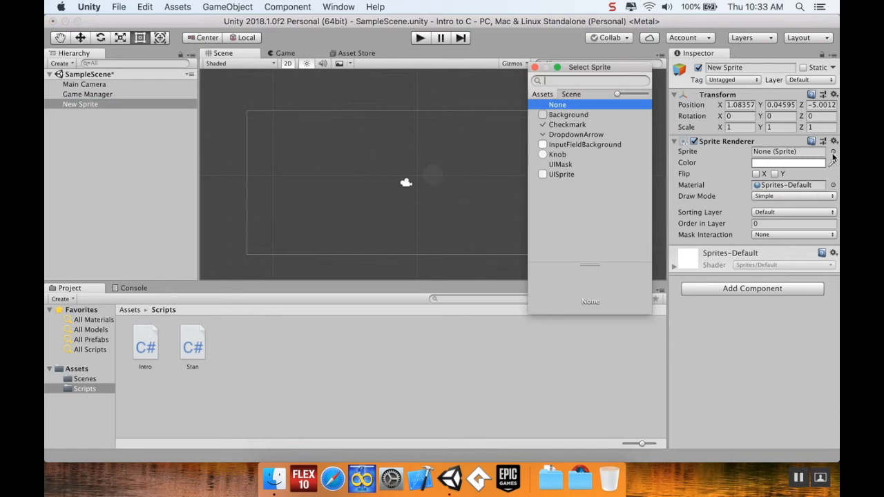
mouse_move(729, 157)
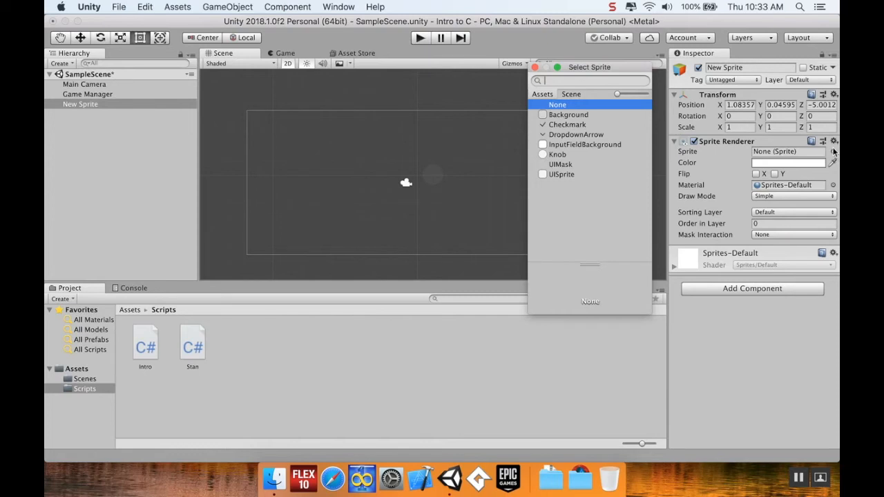
mouse_move(834, 154)
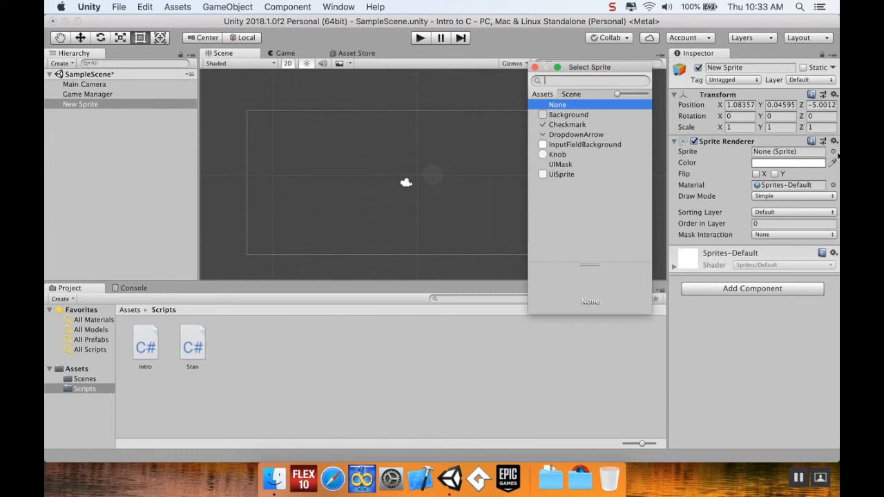
mouse_move(836, 154)
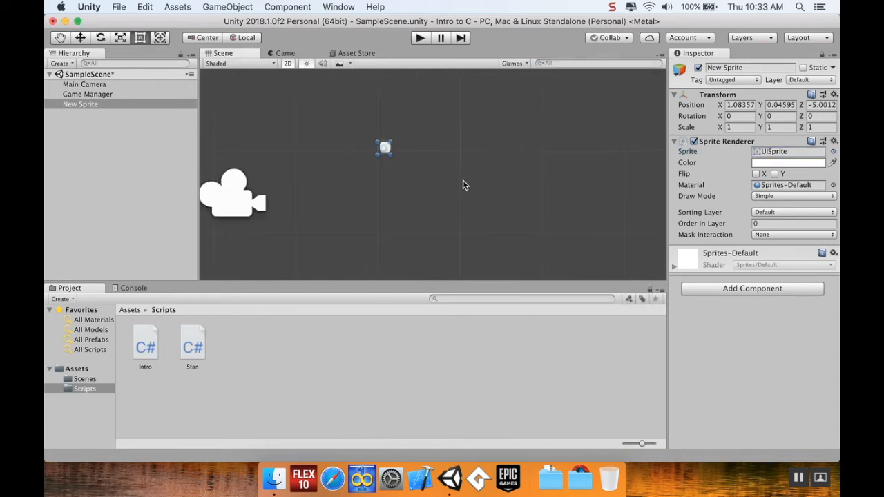
drag(384, 147, 408, 185)
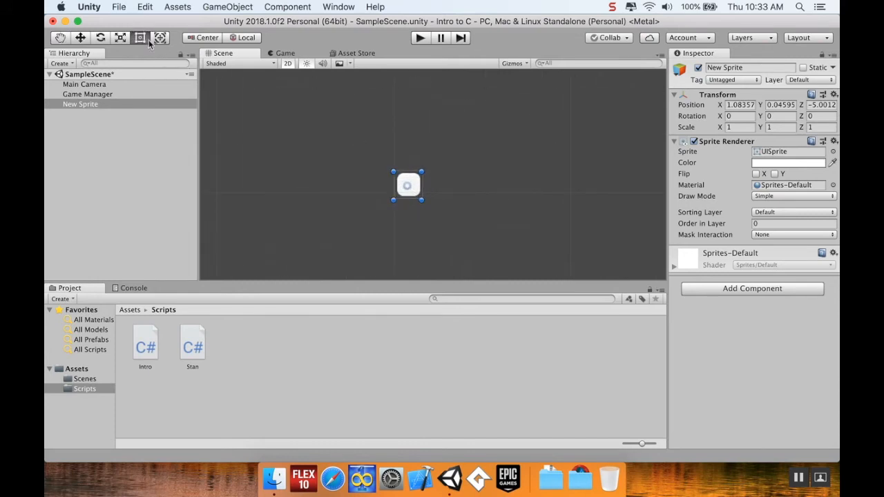
mouse_move(140, 37)
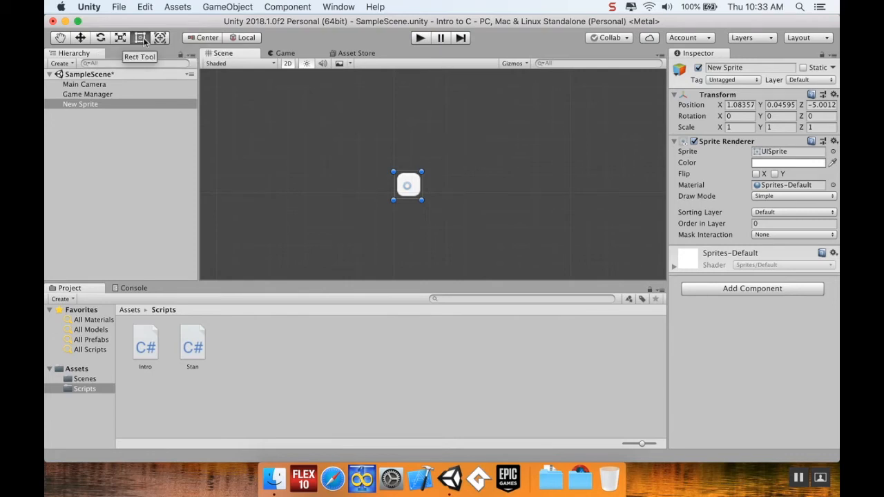
drag(421, 200, 468, 201)
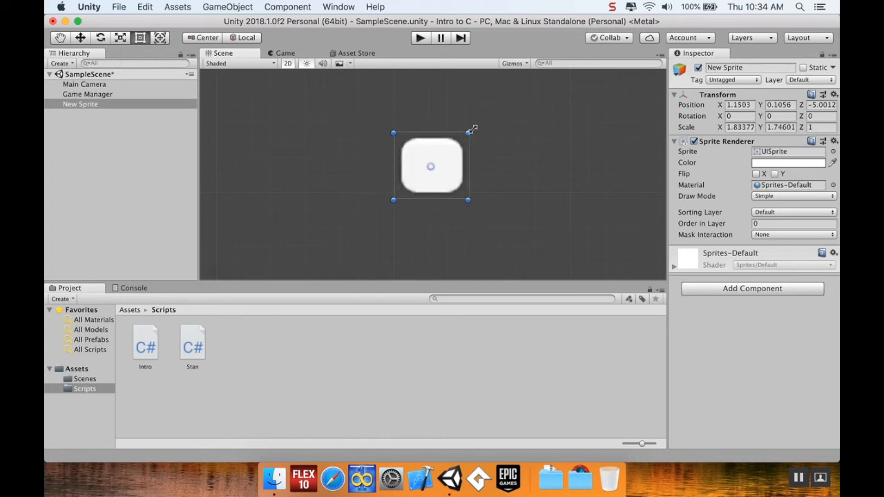
drag(467, 200, 423, 218)
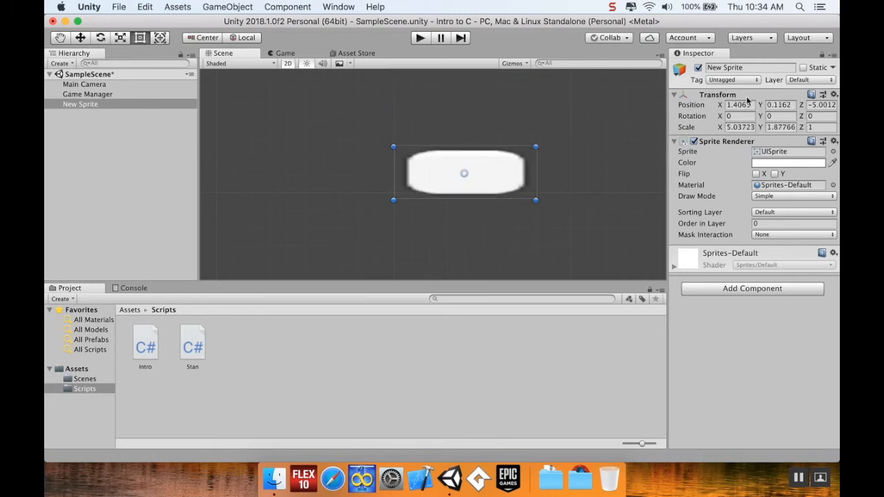
mouse_move(561, 160)
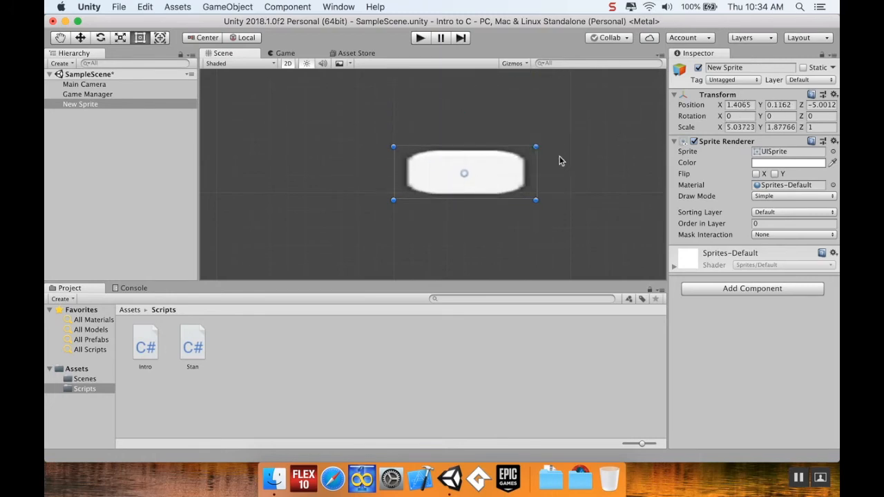
mouse_move(459, 181)
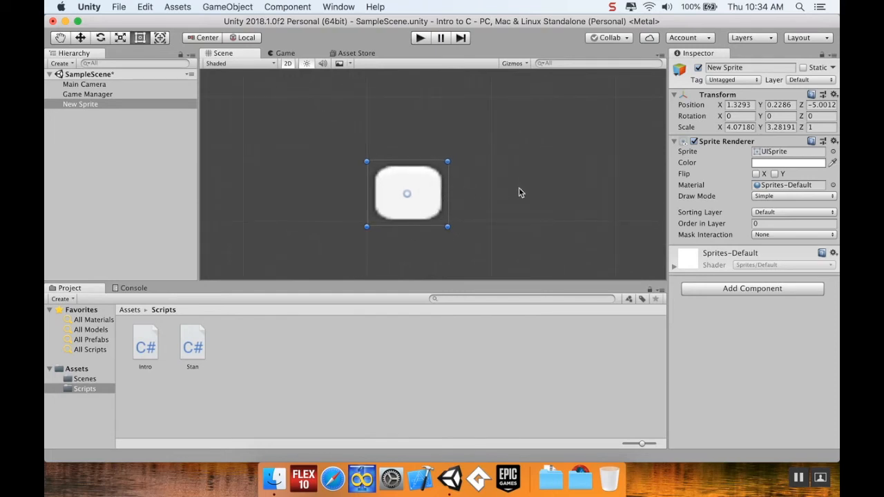
drag(447, 194, 496, 190)
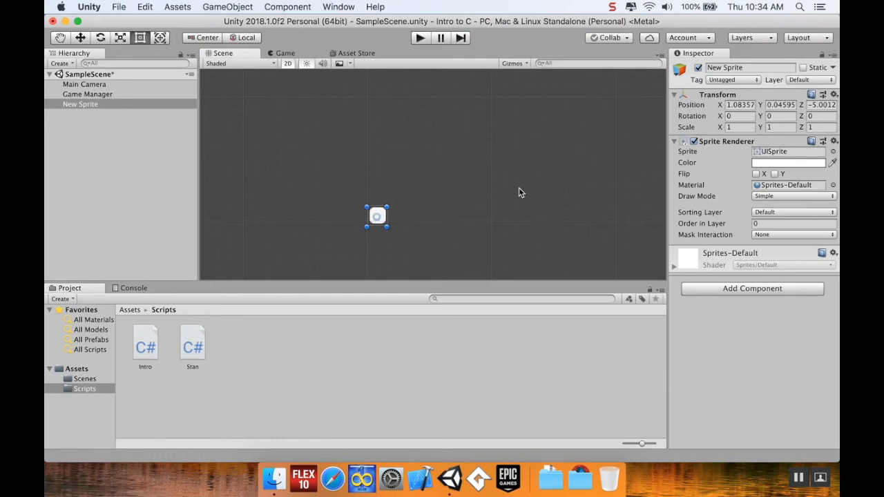
mouse_move(538, 198)
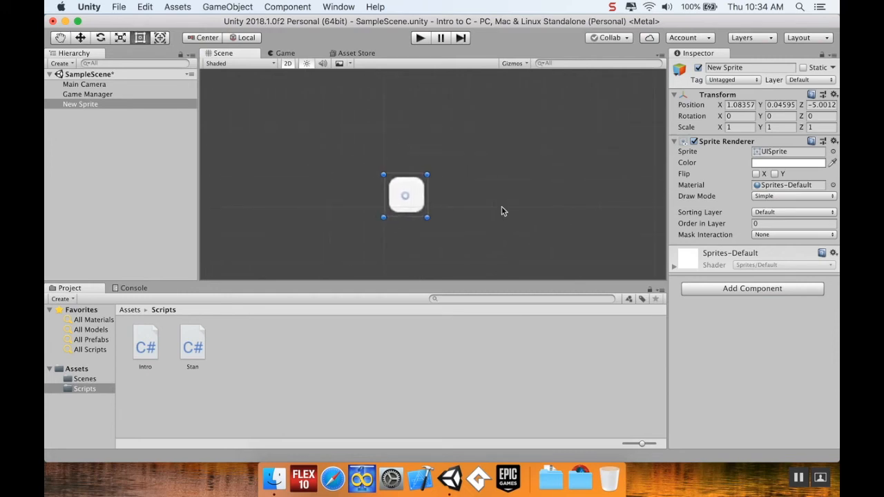
- Rename the New Sprite object to 'Thingy'
click(81, 104)
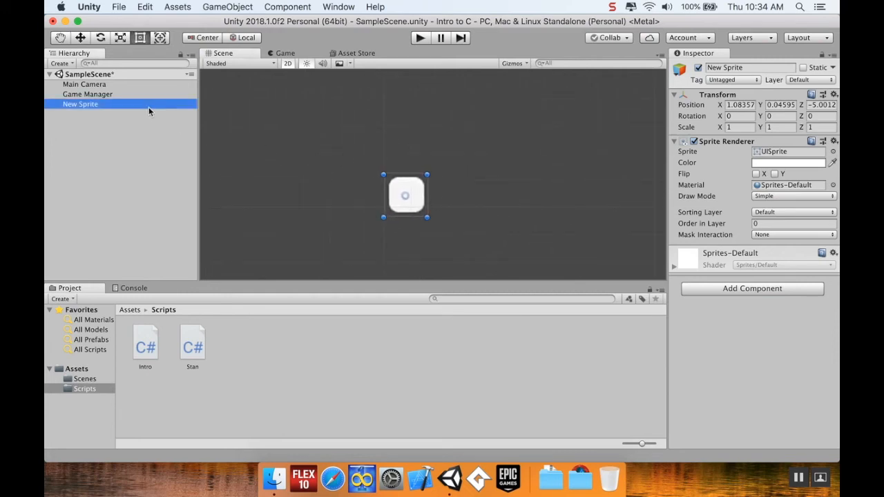
double_click(80, 104)
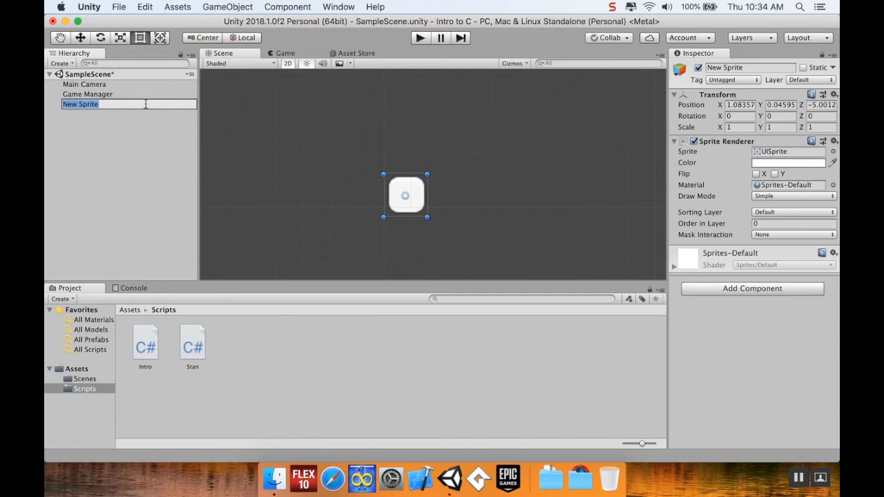
text(Thingy)
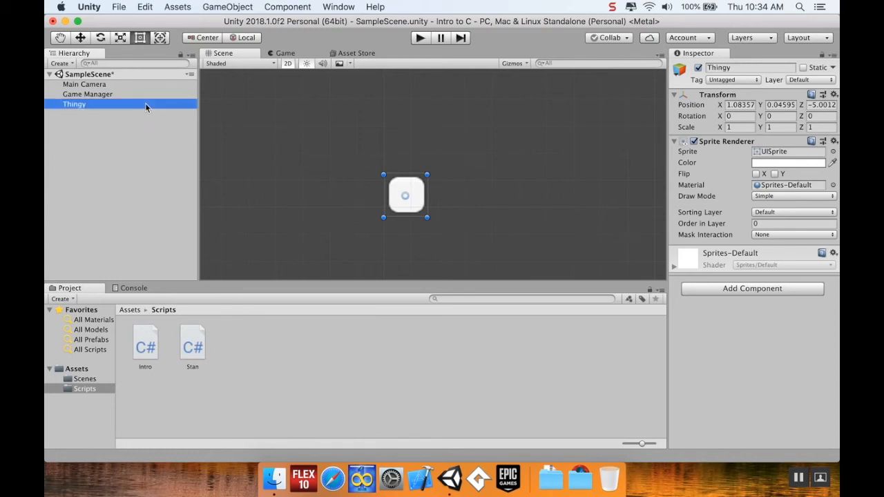
mouse_move(212, 140)
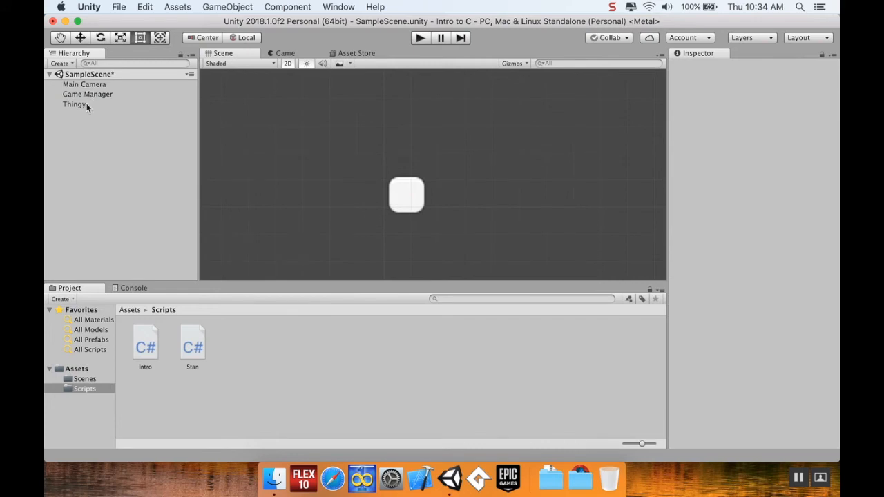
- Select the Thingy copies and drag one square off its overlapping neighbour toward centre
click(75, 104)
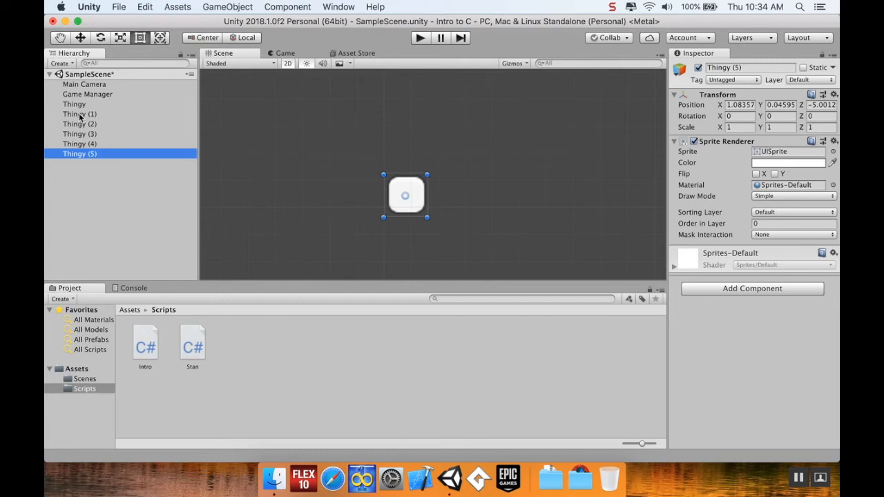
click(80, 133)
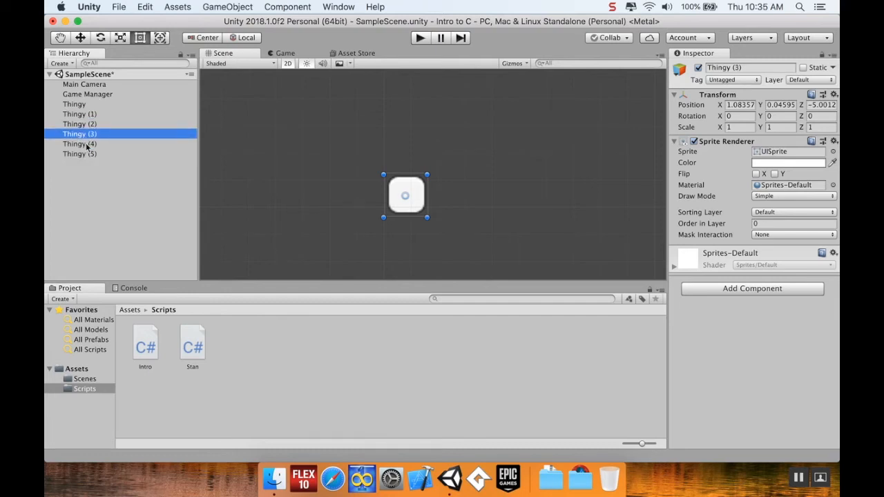
click(80, 154)
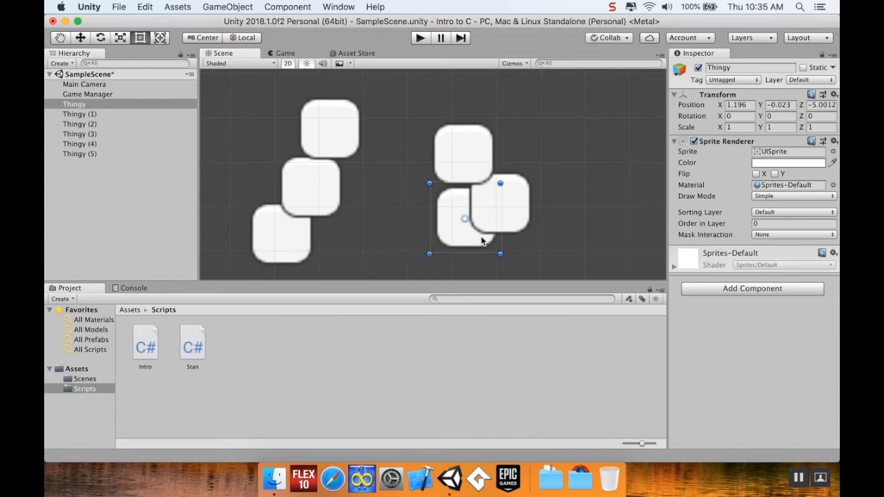
drag(483, 218, 422, 218)
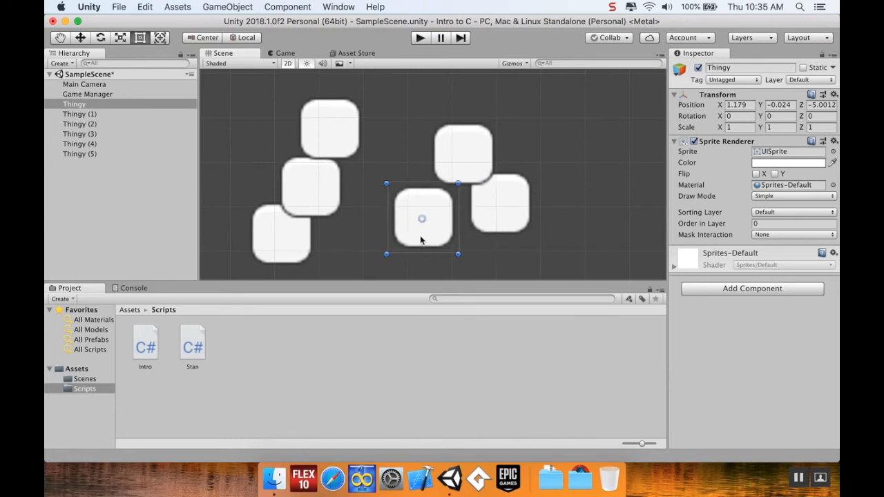
drag(422, 218, 403, 212)
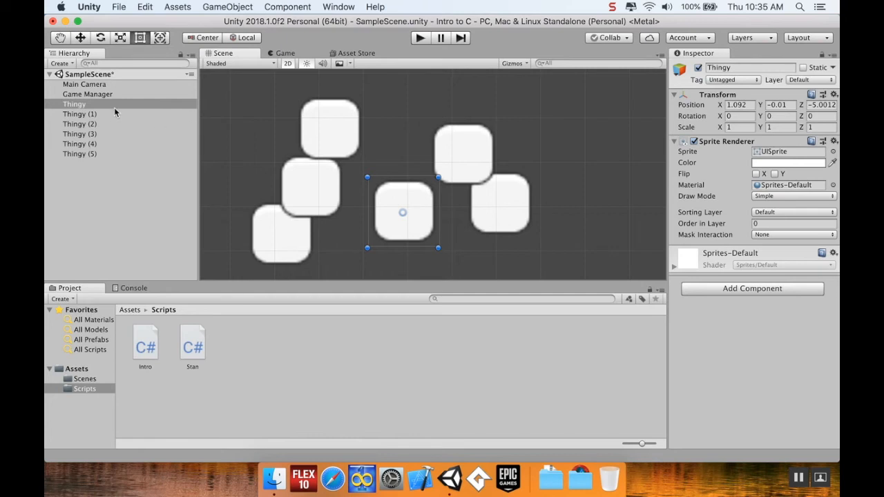
mouse_move(359, 109)
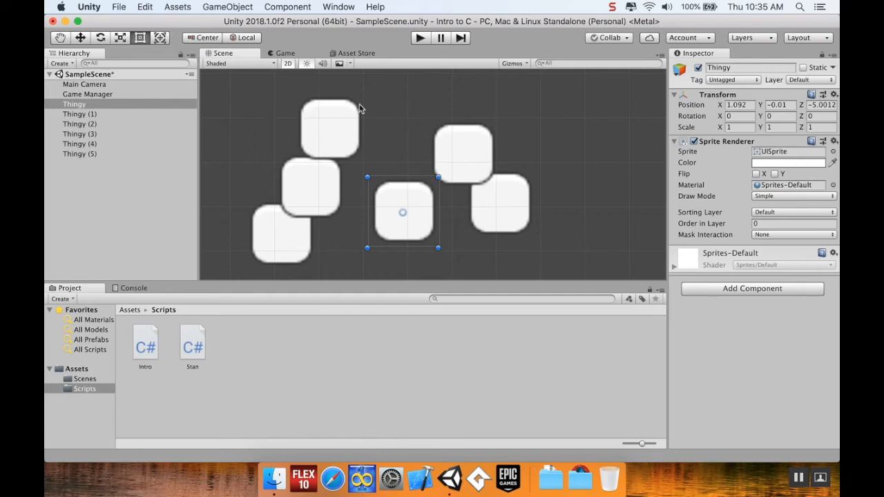
mouse_move(356, 112)
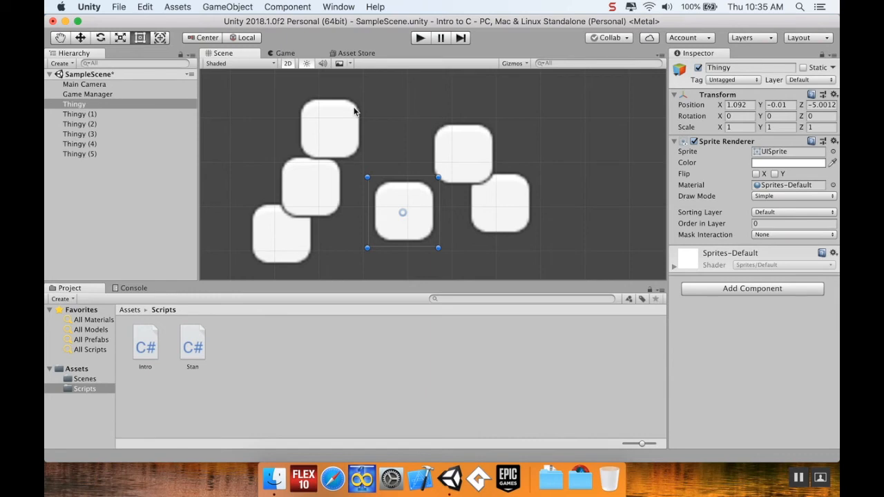
mouse_move(406, 200)
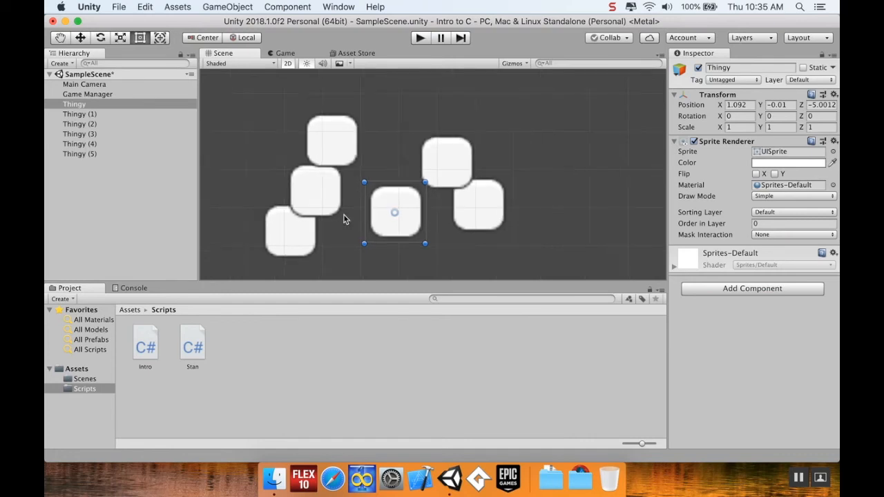
- Drag Thingy around, reset its Transform, and place it back at X 0, Y 0
drag(395, 211, 249, 127)
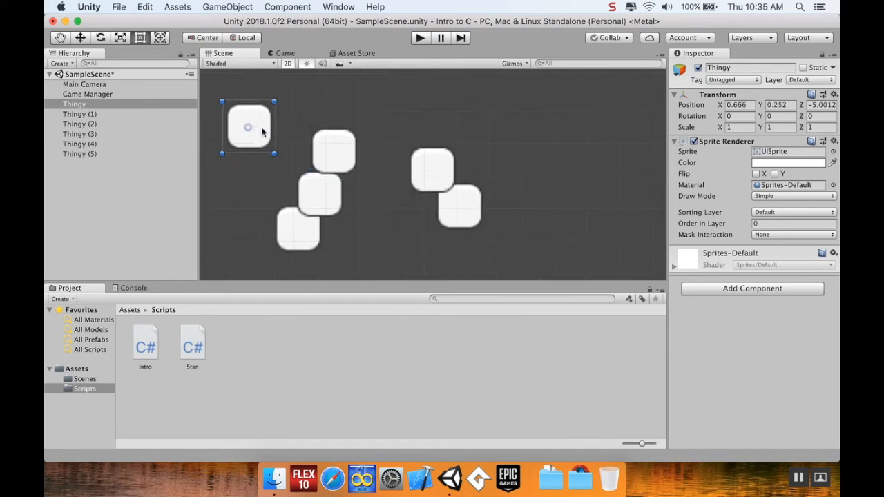
drag(248, 125, 331, 168)
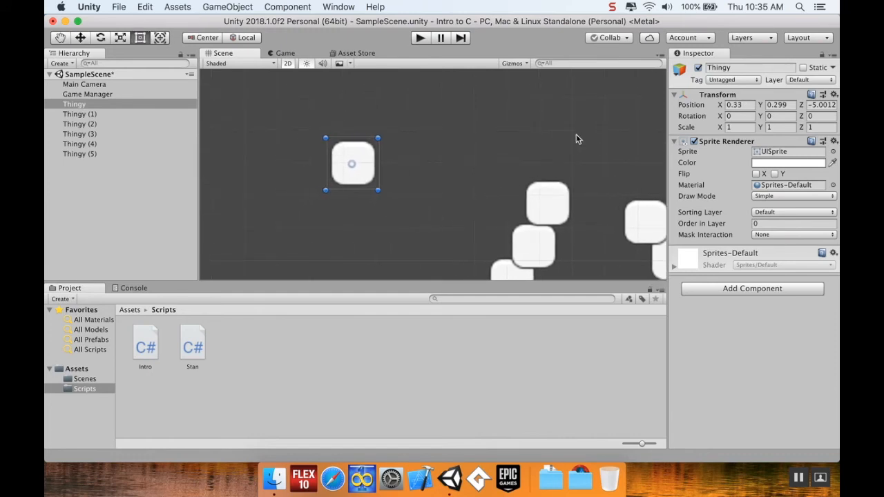
click(736, 104)
text(0)
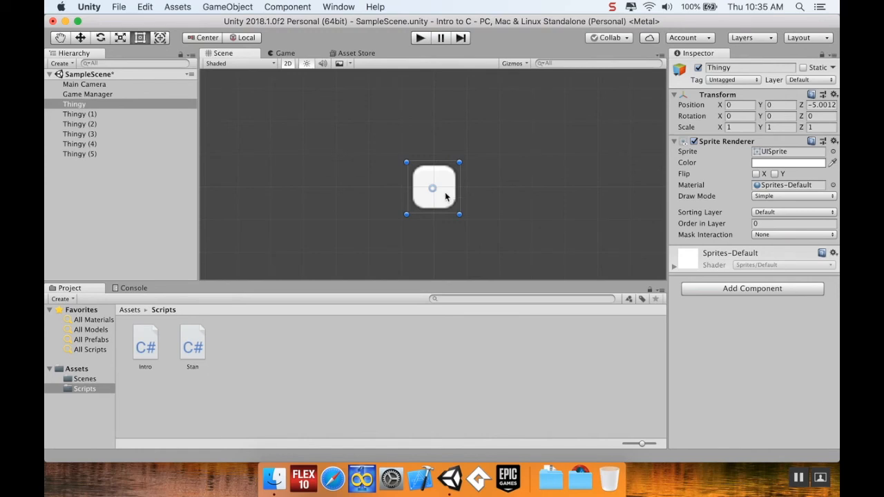
drag(433, 189, 462, 170)
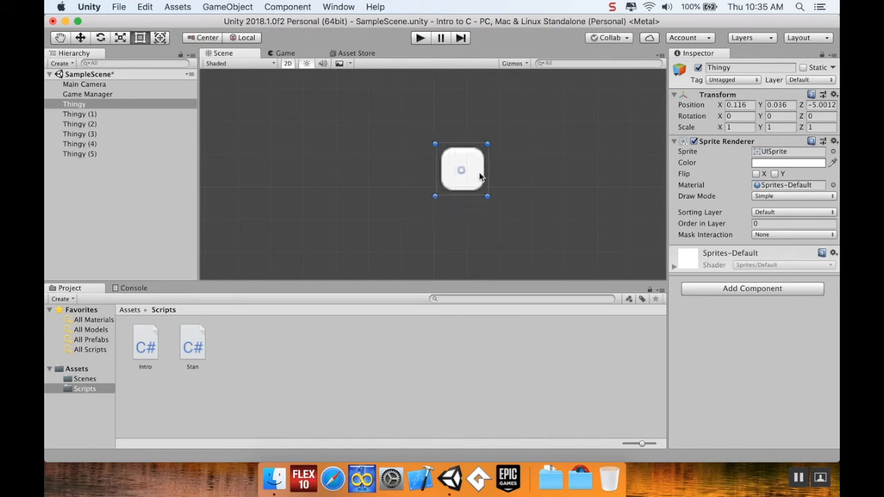
drag(461, 171, 444, 199)
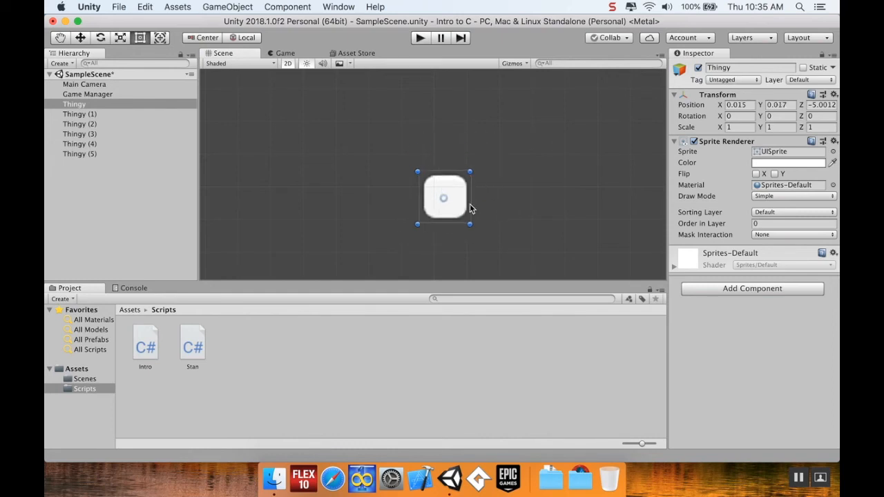
drag(443, 198, 483, 190)
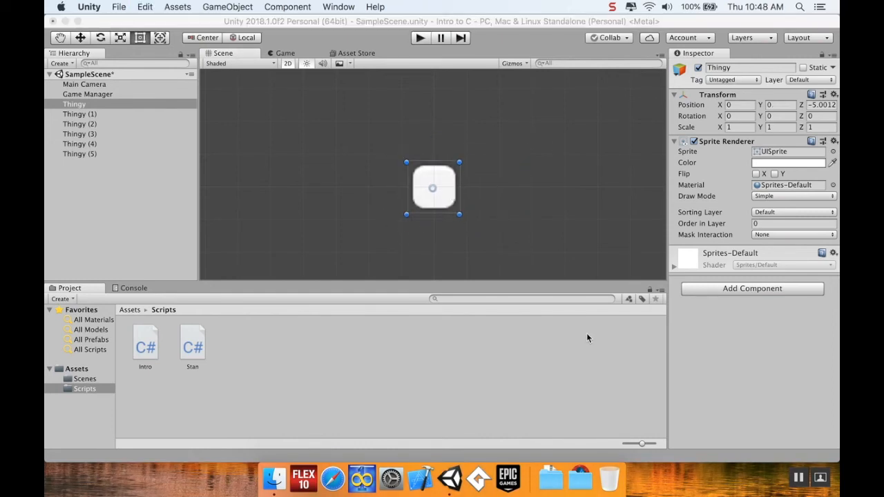
mouse_move(560, 261)
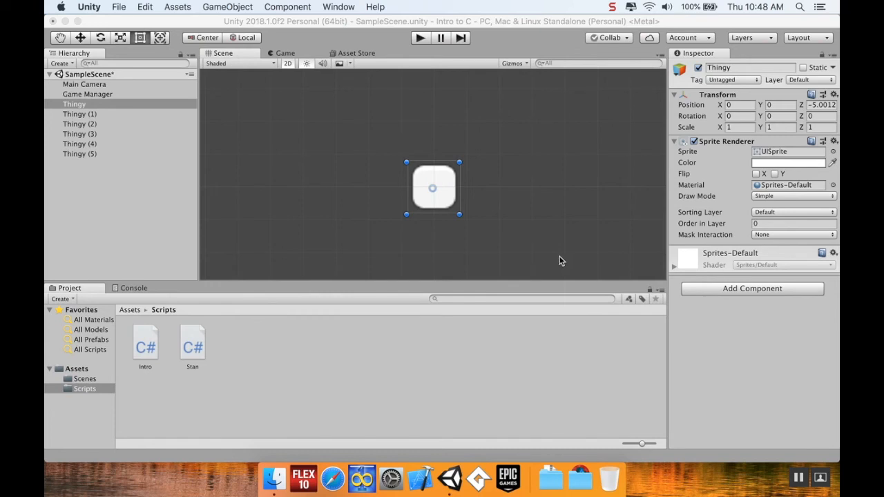
mouse_move(456, 203)
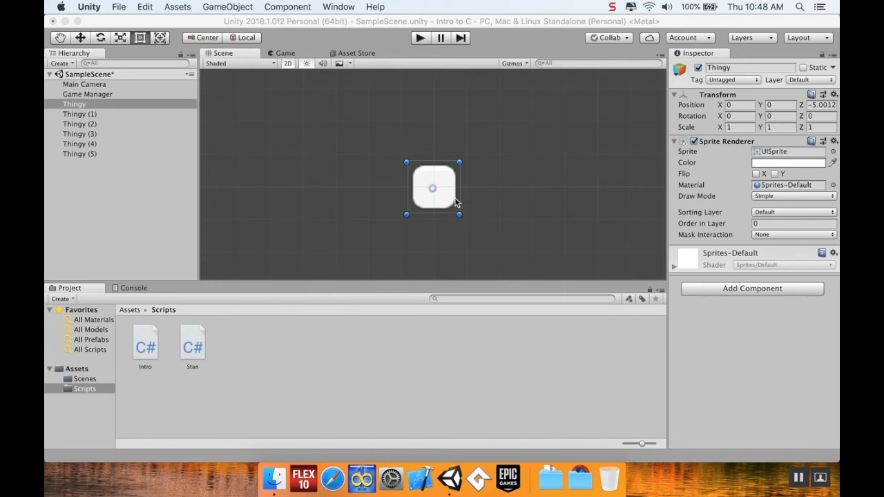
mouse_move(408, 197)
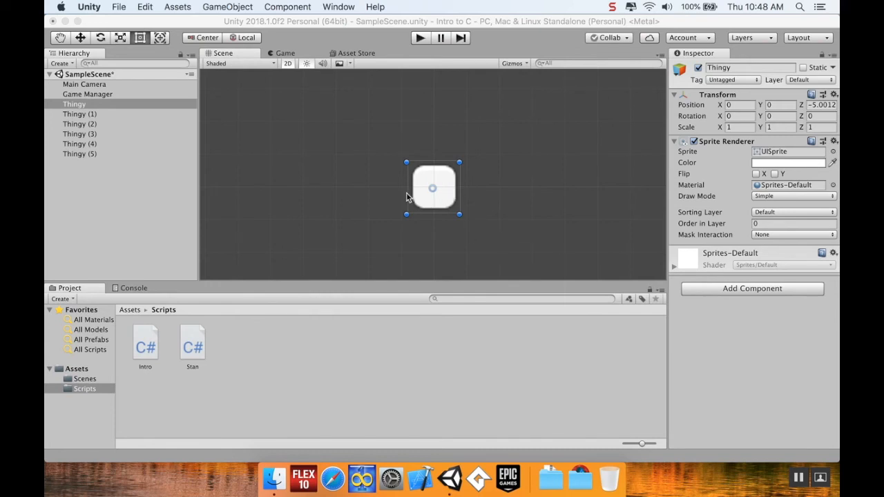
drag(433, 188, 450, 185)
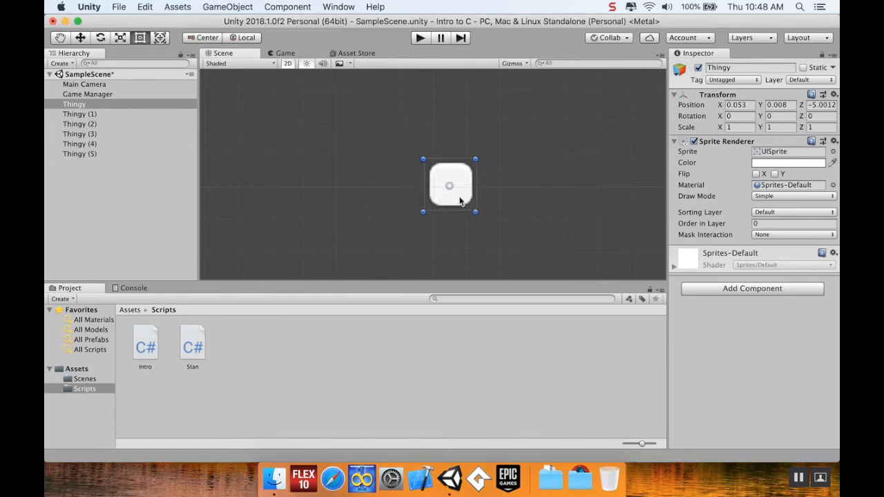
drag(450, 186, 420, 191)
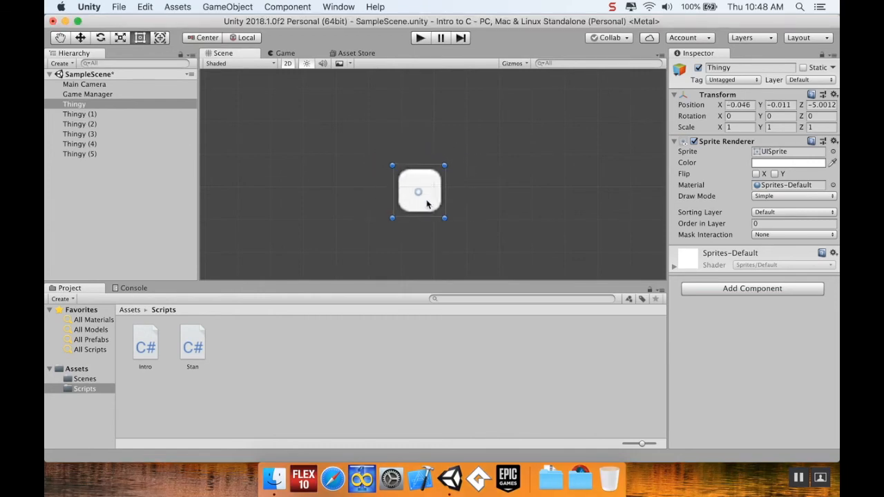
drag(419, 191, 433, 173)
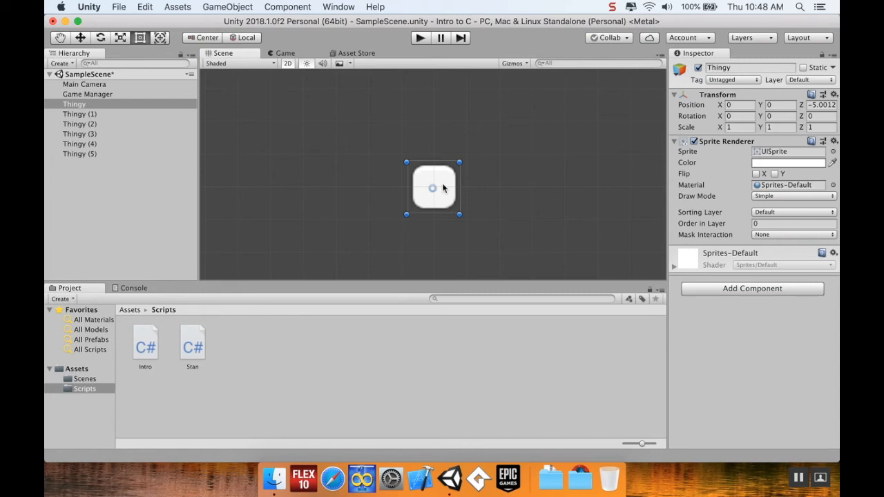
mouse_move(449, 198)
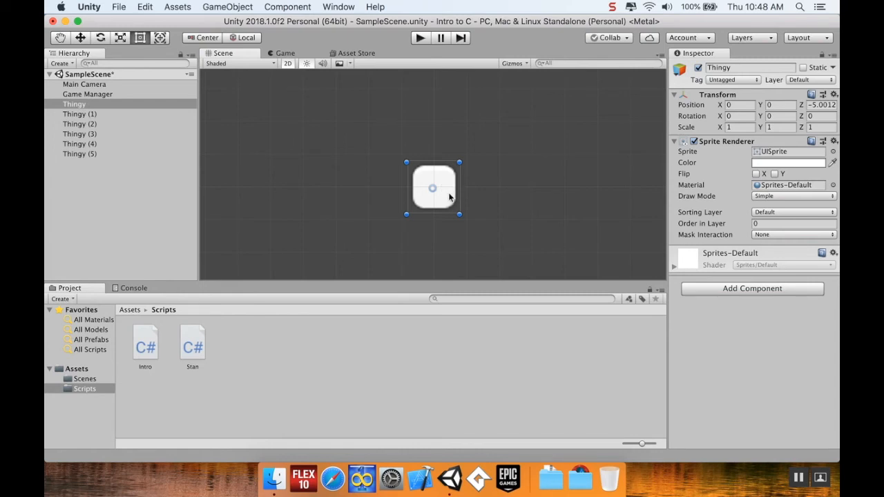
mouse_move(582, 168)
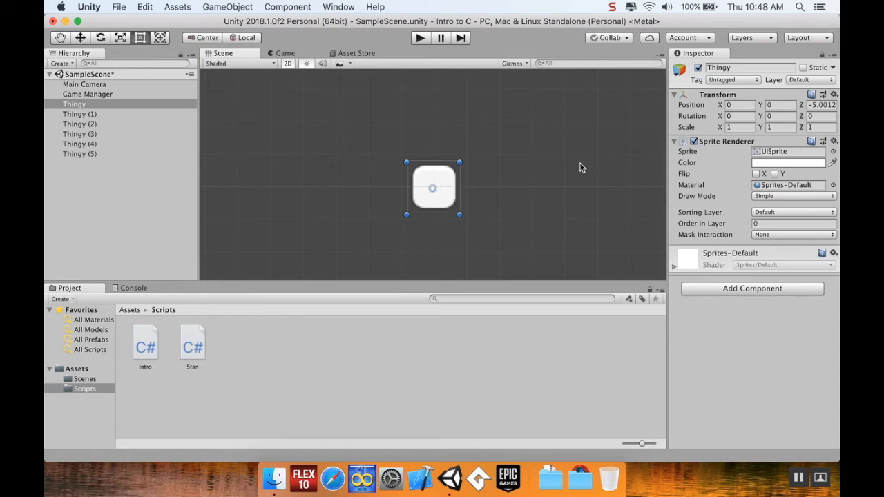
mouse_move(447, 200)
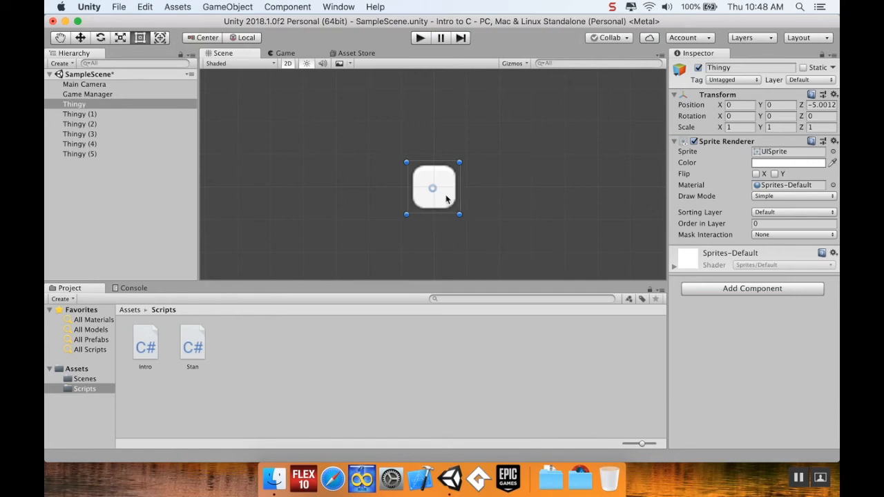
mouse_move(422, 203)
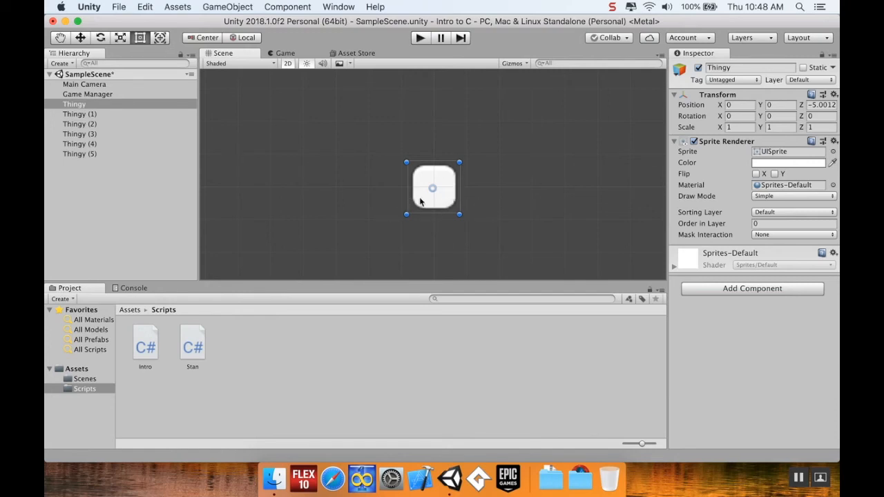
mouse_move(448, 200)
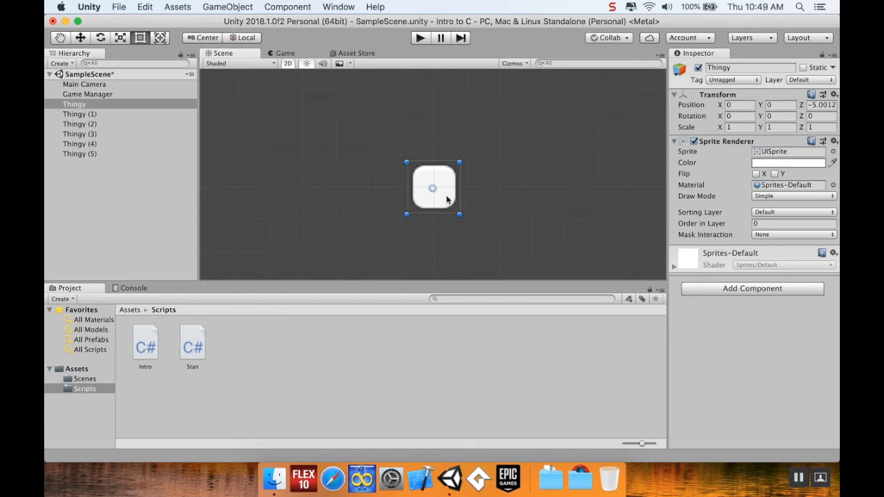
mouse_move(477, 197)
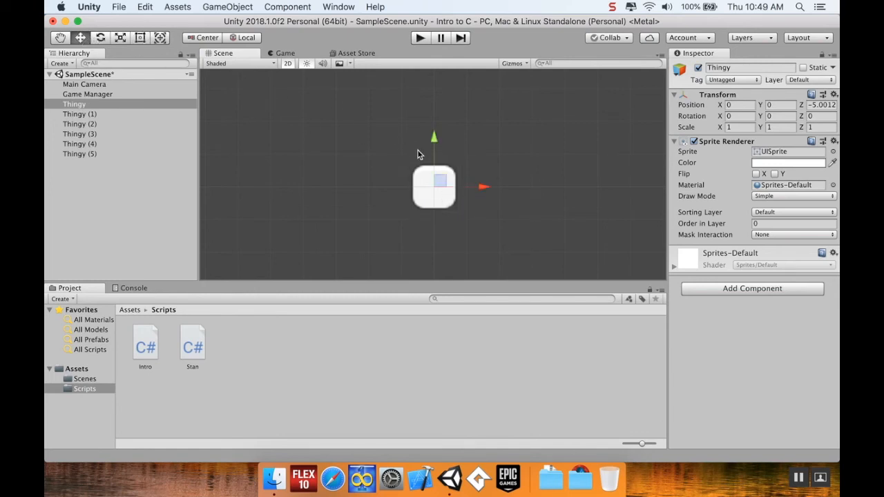
mouse_move(438, 165)
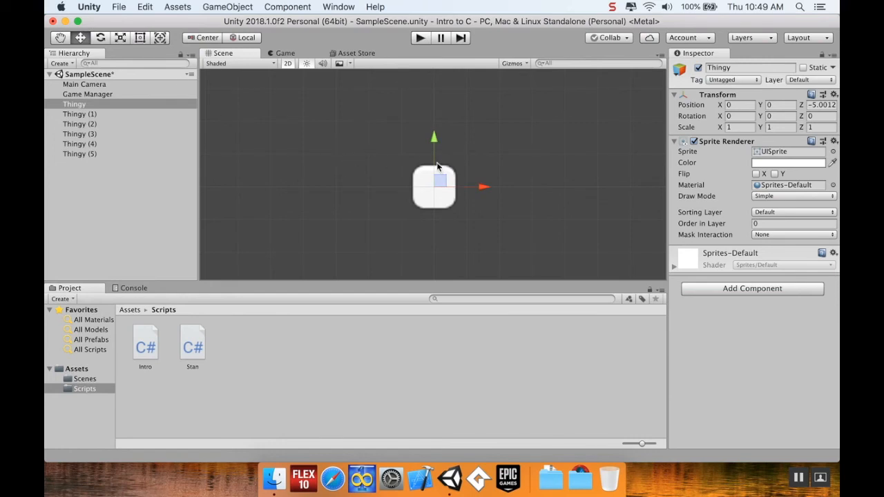
mouse_move(418, 156)
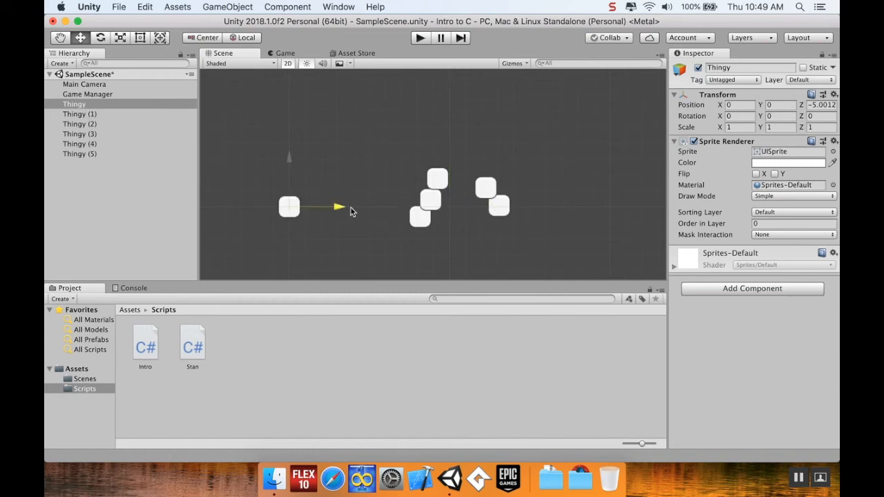
mouse_move(343, 202)
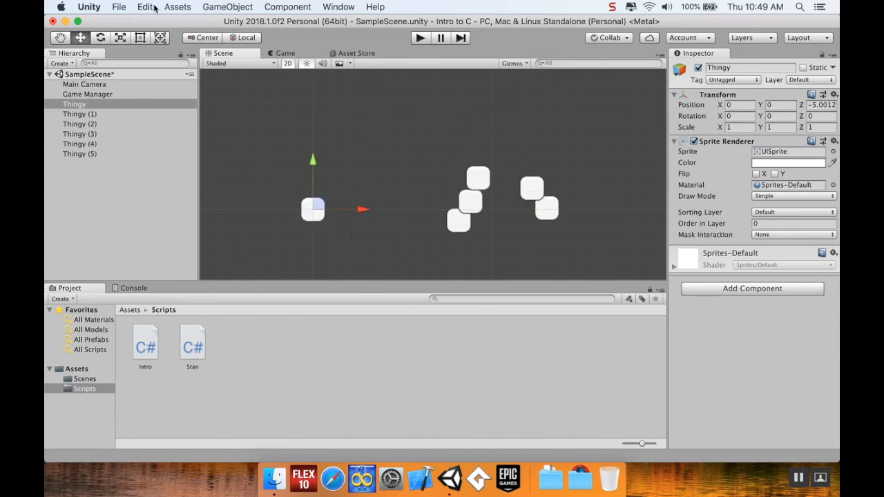
click(146, 7)
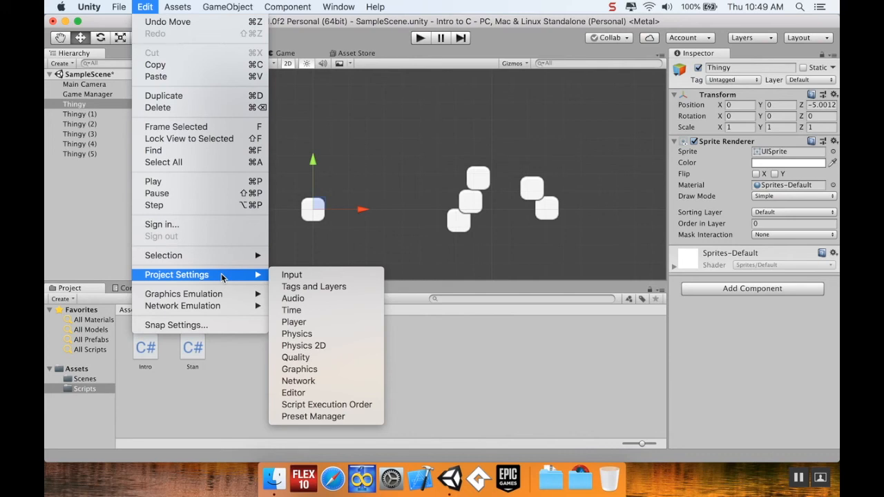
mouse_move(109, 225)
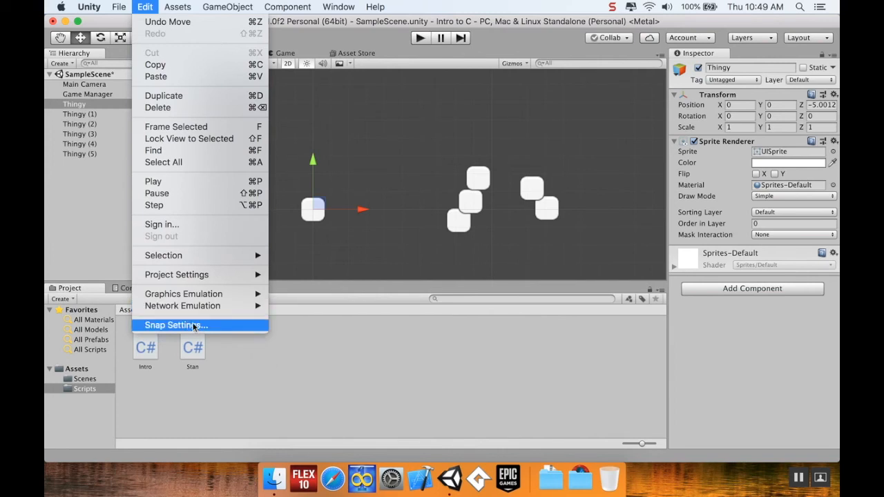
click(170, 326)
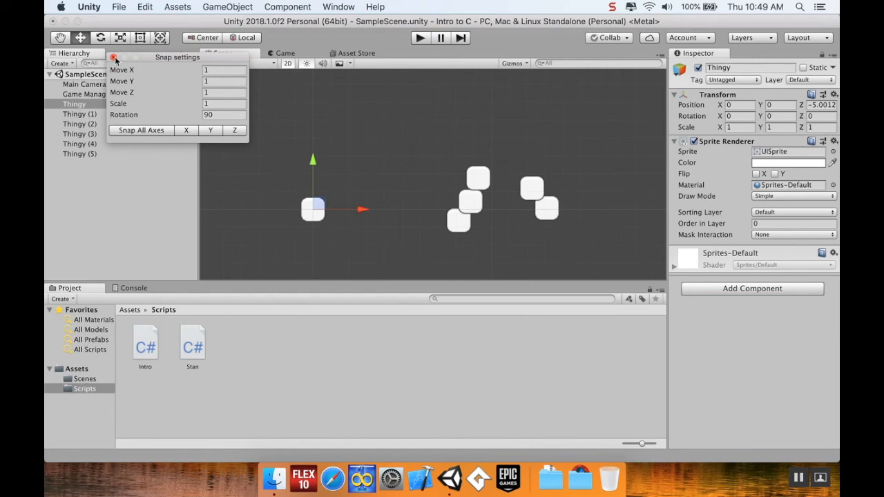
click(252, 228)
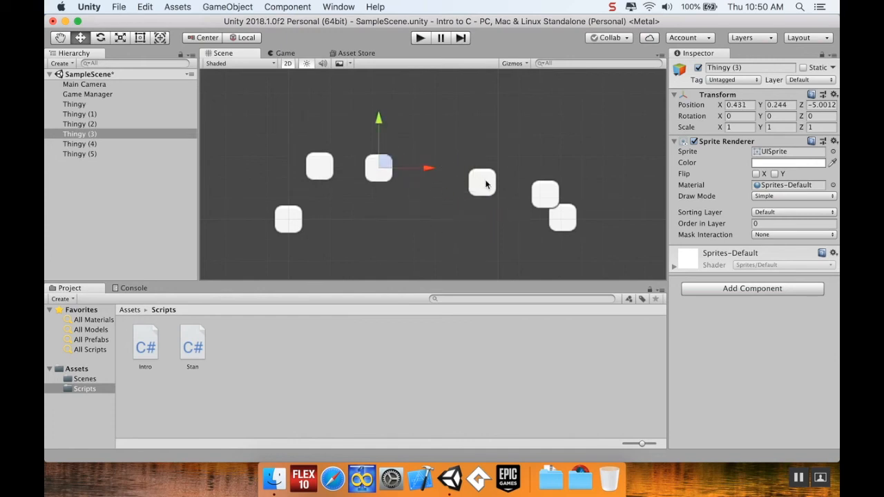
- Drag Thingy (2), (4), (3) and the left sprite into snapped rows of three
click(546, 193)
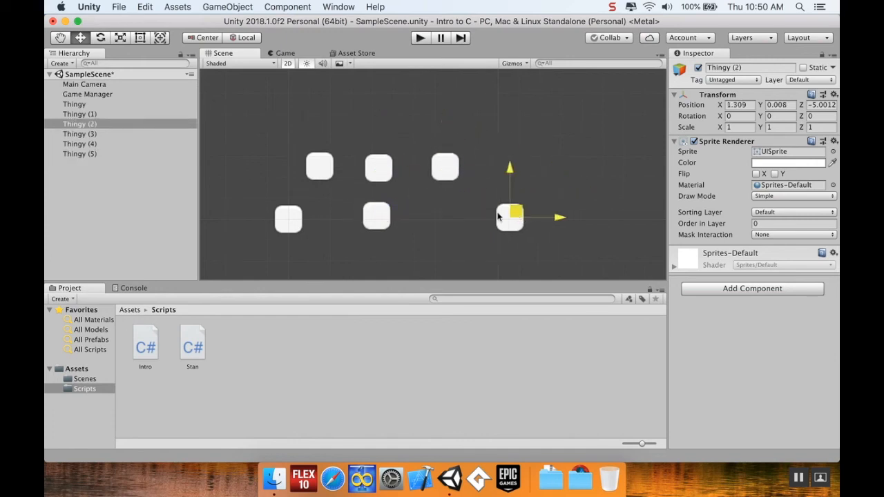
drag(509, 217, 423, 222)
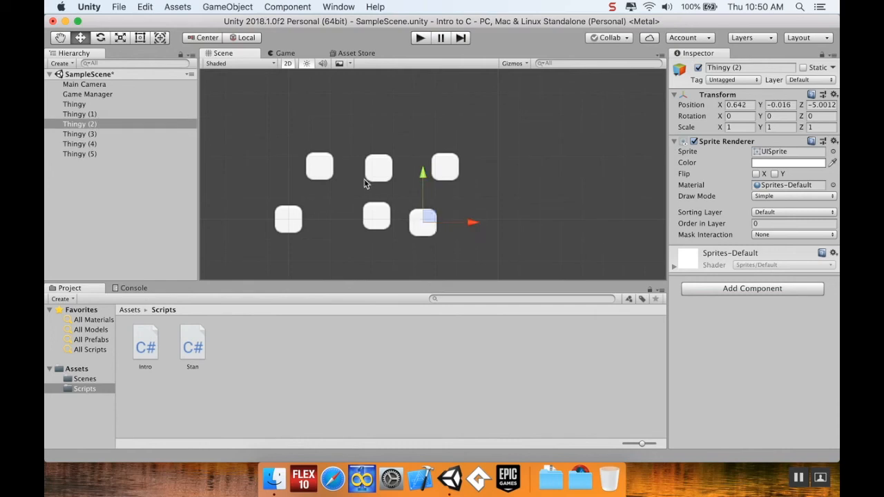
mouse_move(413, 210)
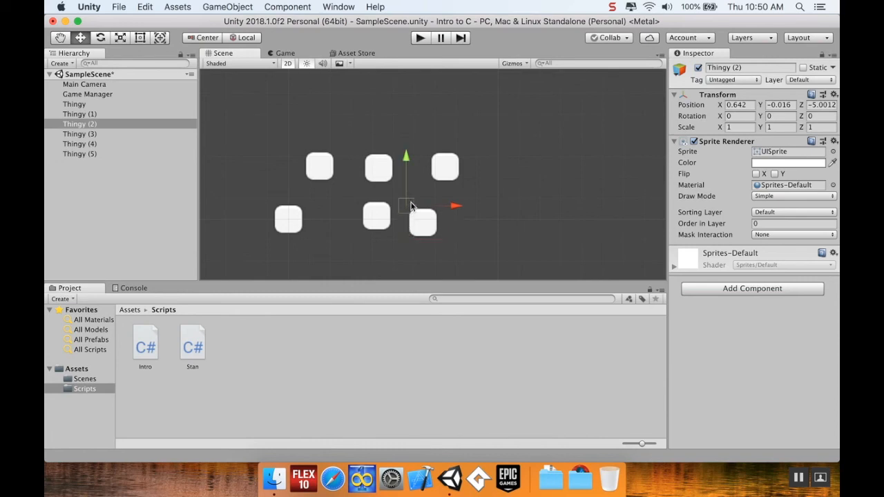
mouse_move(412, 209)
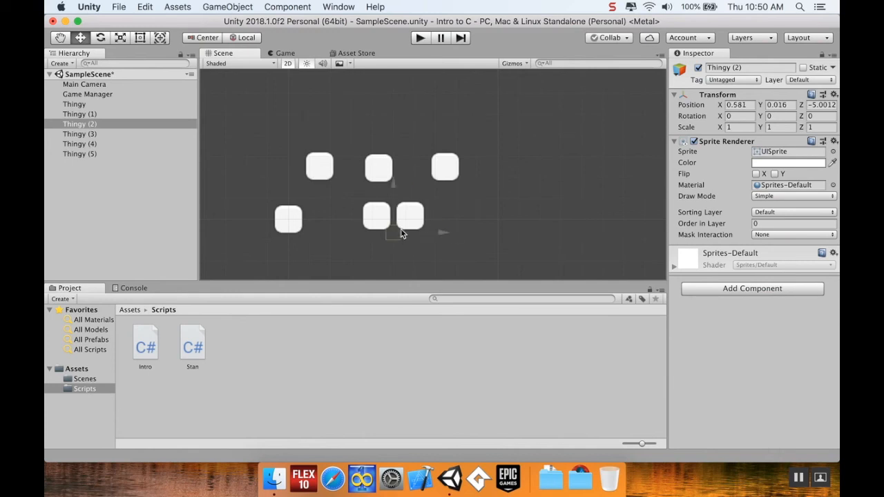
click(445, 166)
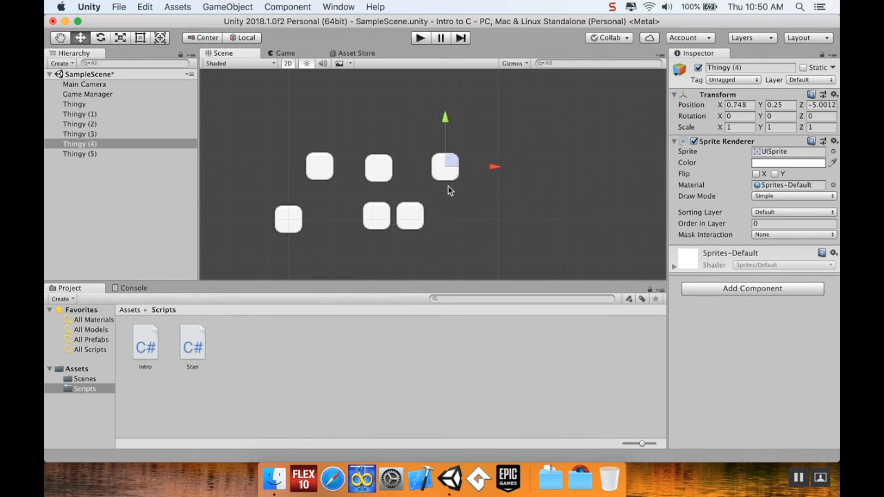
drag(446, 165, 443, 183)
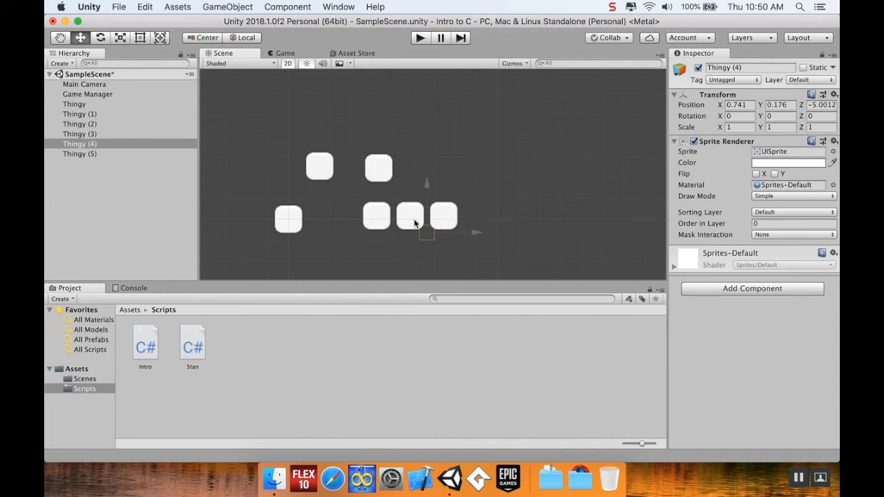
click(378, 167)
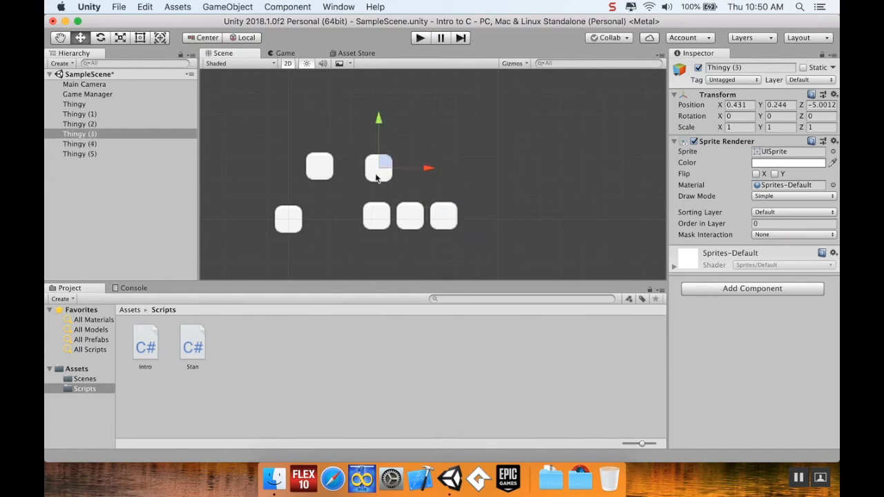
drag(379, 168, 443, 184)
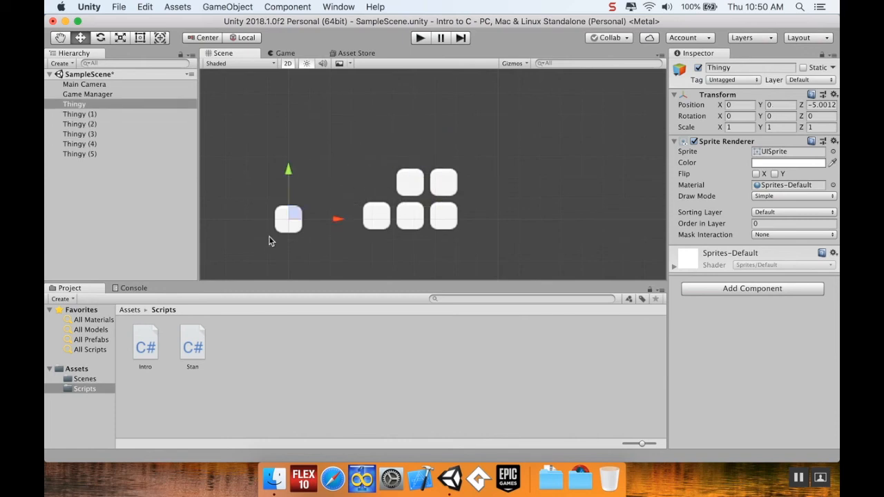
drag(288, 219, 377, 182)
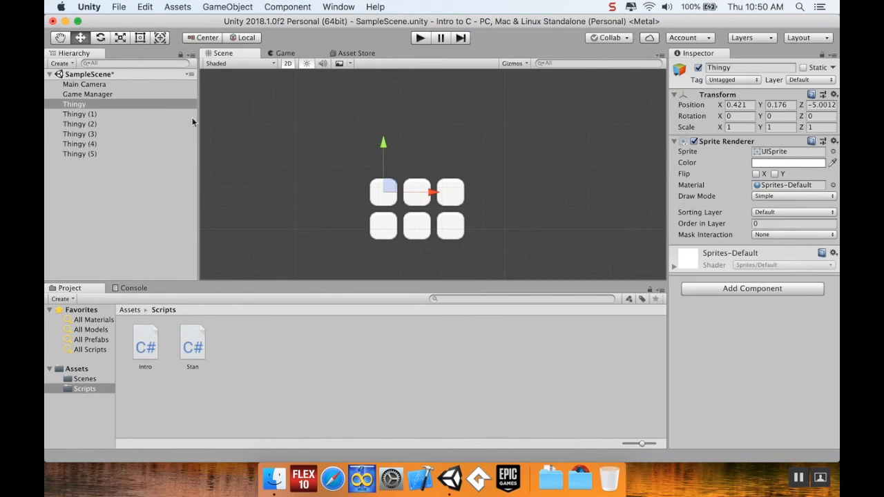
mouse_move(366, 263)
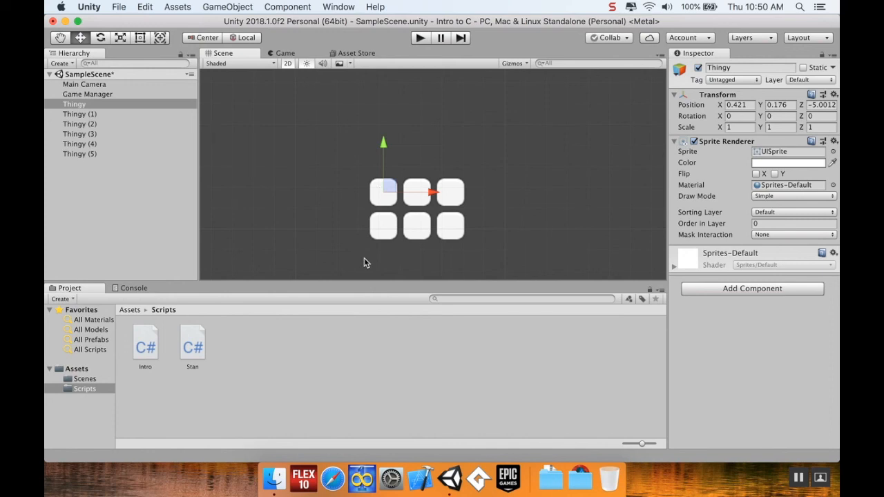
mouse_move(496, 166)
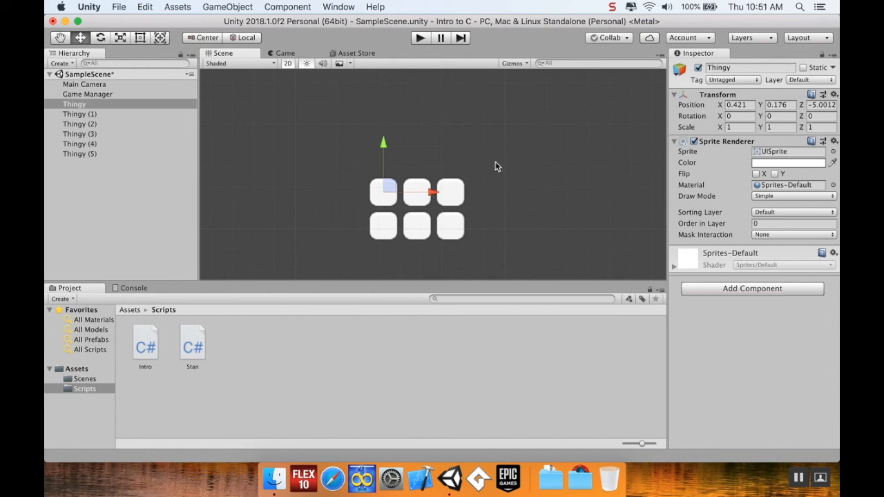
mouse_move(574, 184)
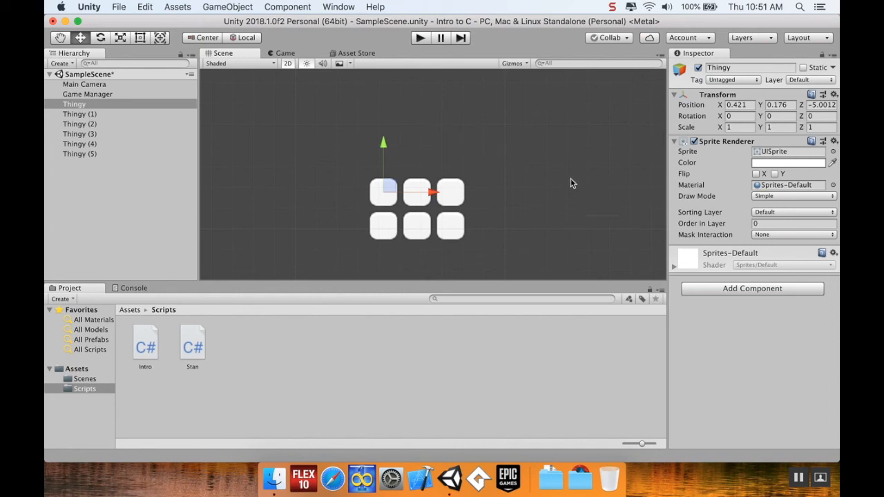
mouse_move(502, 162)
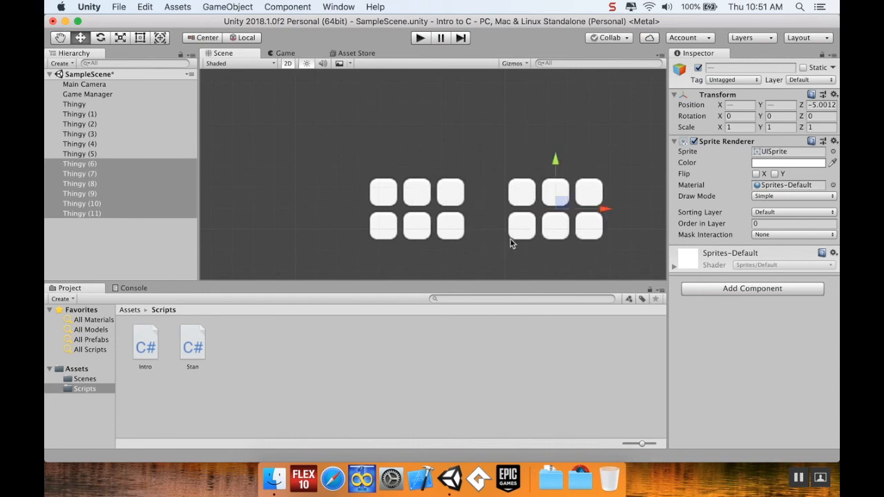
- Select the sprite Thingy (1) in the Hierarchy
click(80, 114)
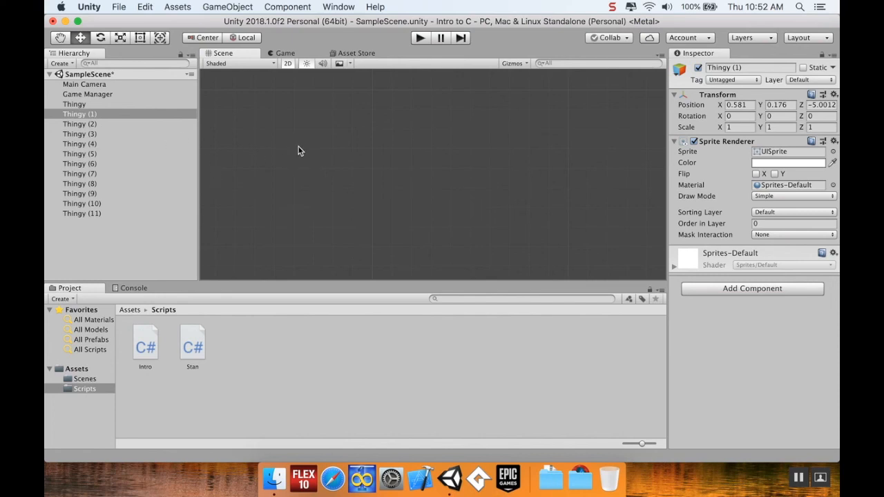
mouse_move(723, 138)
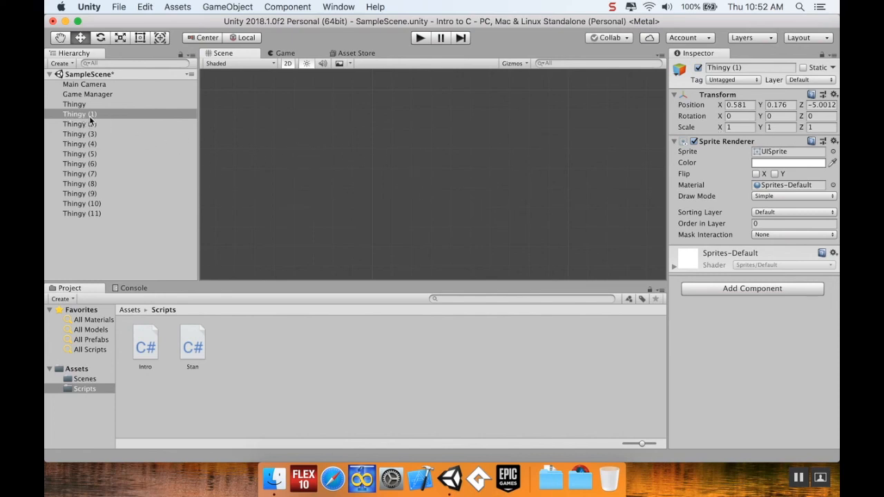
- Select Thingy (1) in the Hierarchy to frame the Scene view closely on it
click(79, 114)
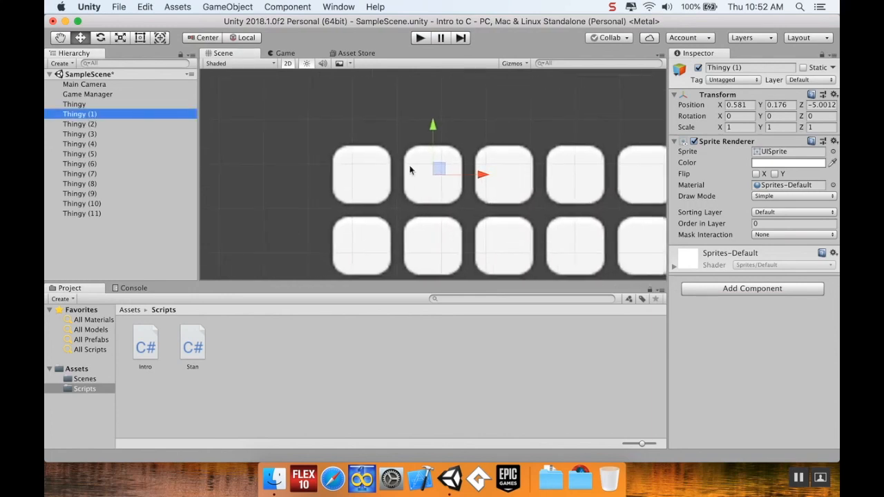
mouse_move(240, 77)
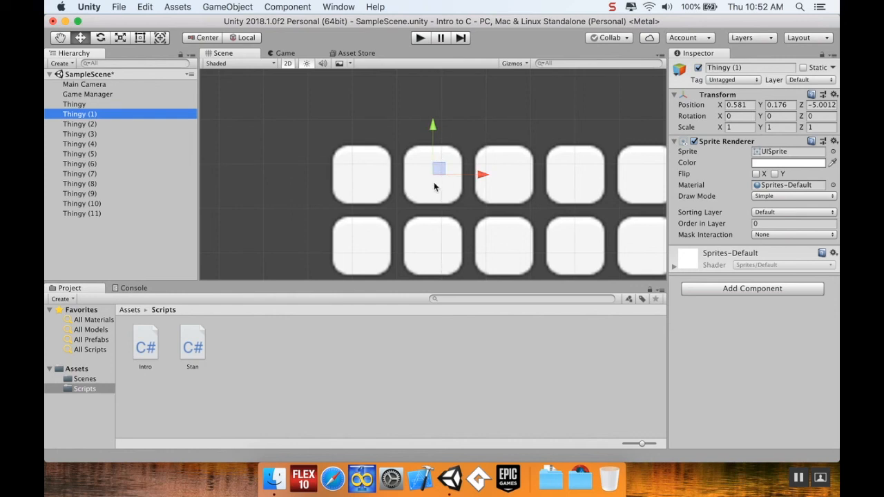
mouse_move(445, 238)
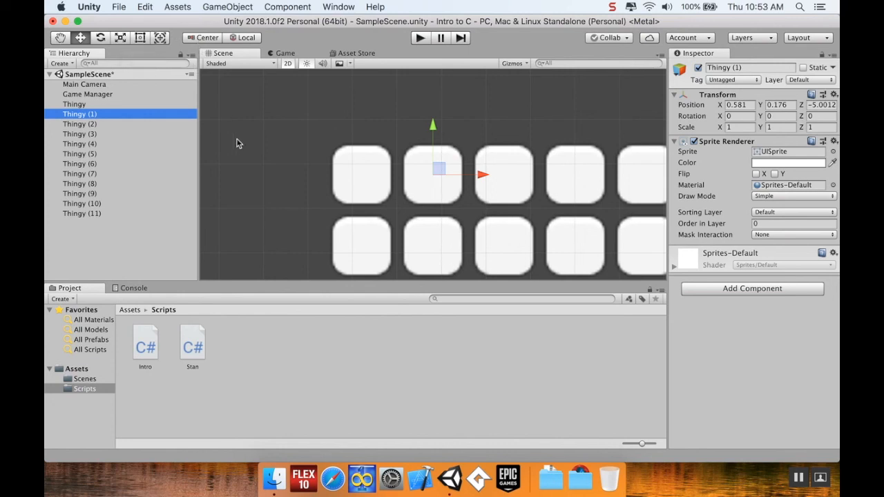
mouse_move(271, 134)
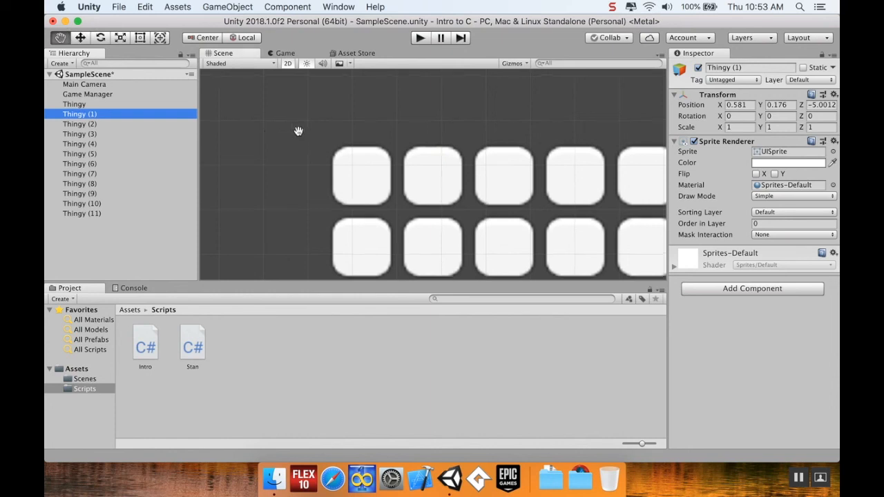
drag(298, 132, 447, 116)
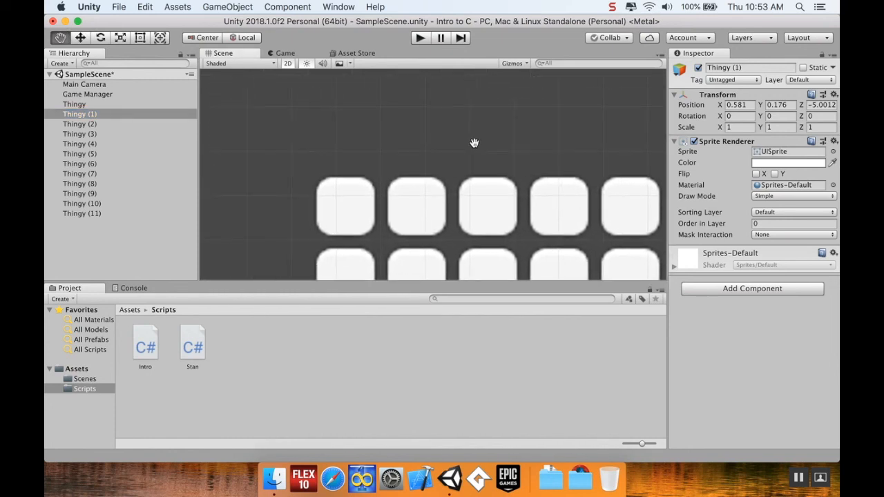
click(80, 38)
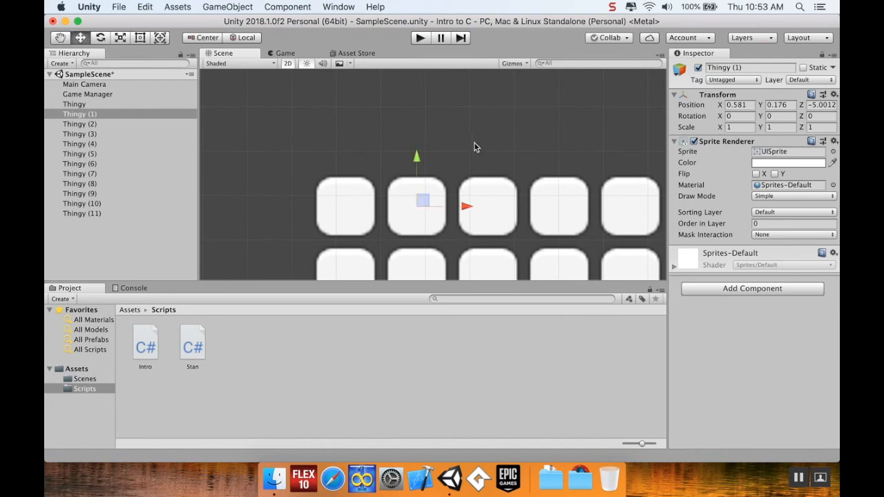
mouse_move(454, 130)
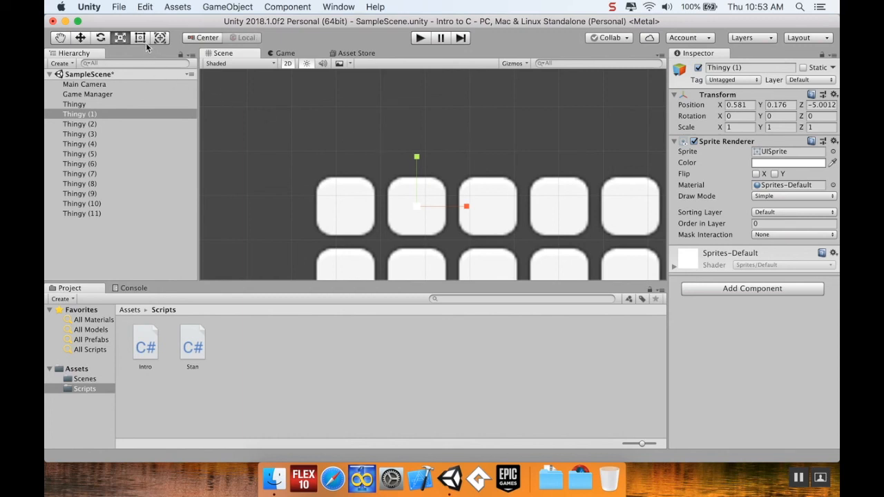
mouse_move(139, 38)
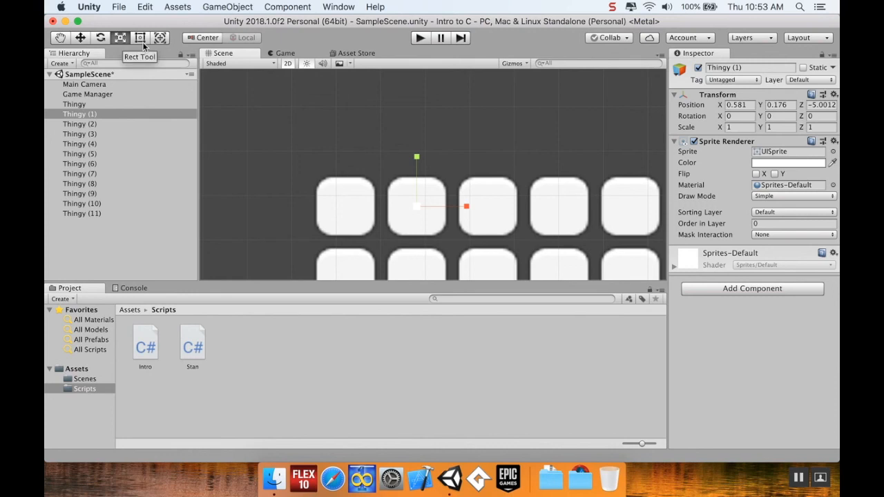
click(140, 38)
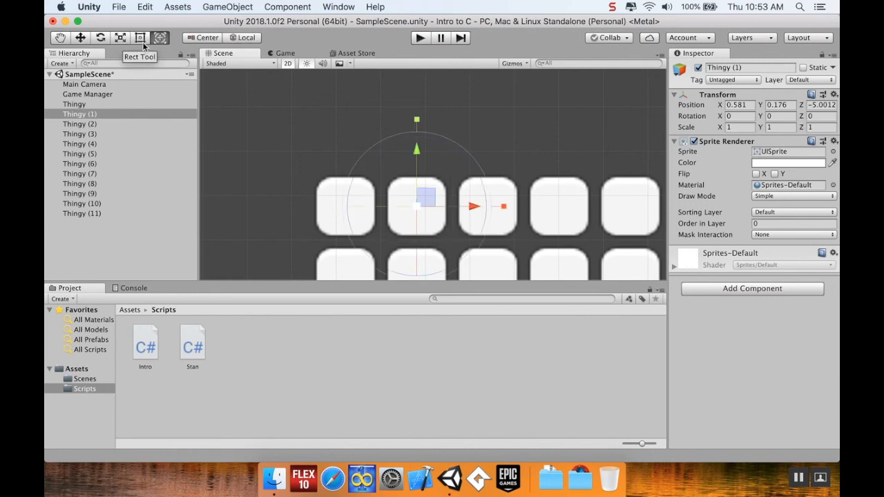
click(139, 38)
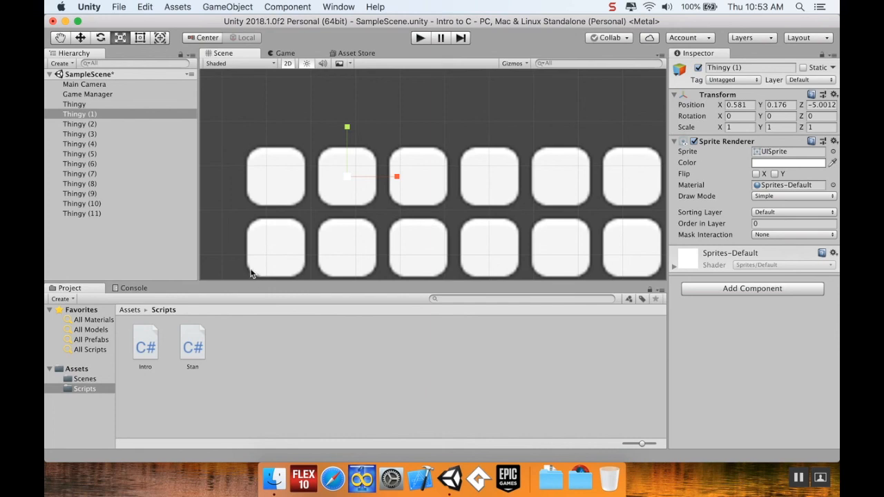
mouse_move(184, 181)
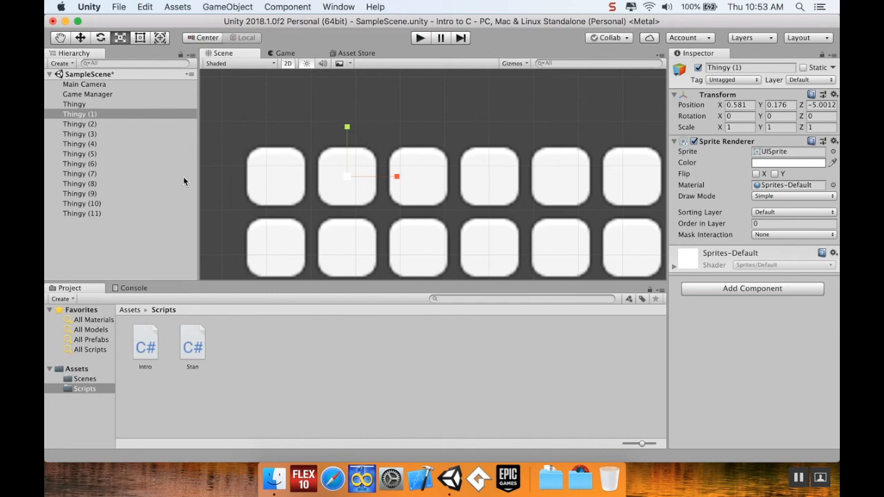